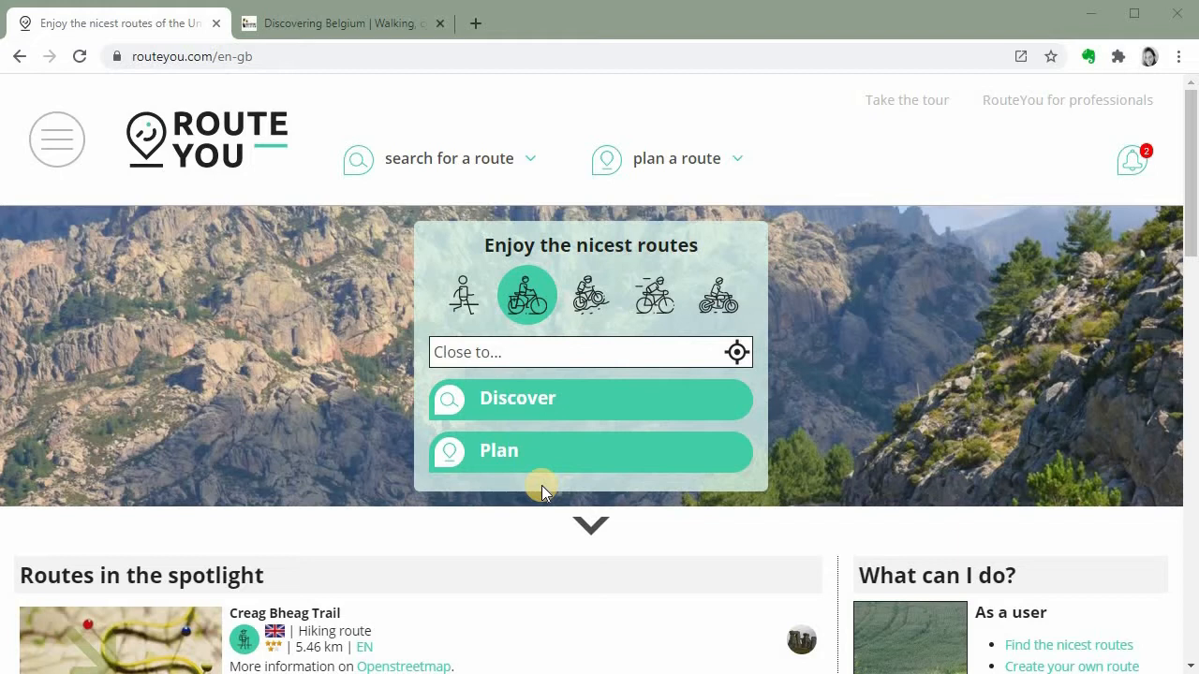
mouse_move(389, 498)
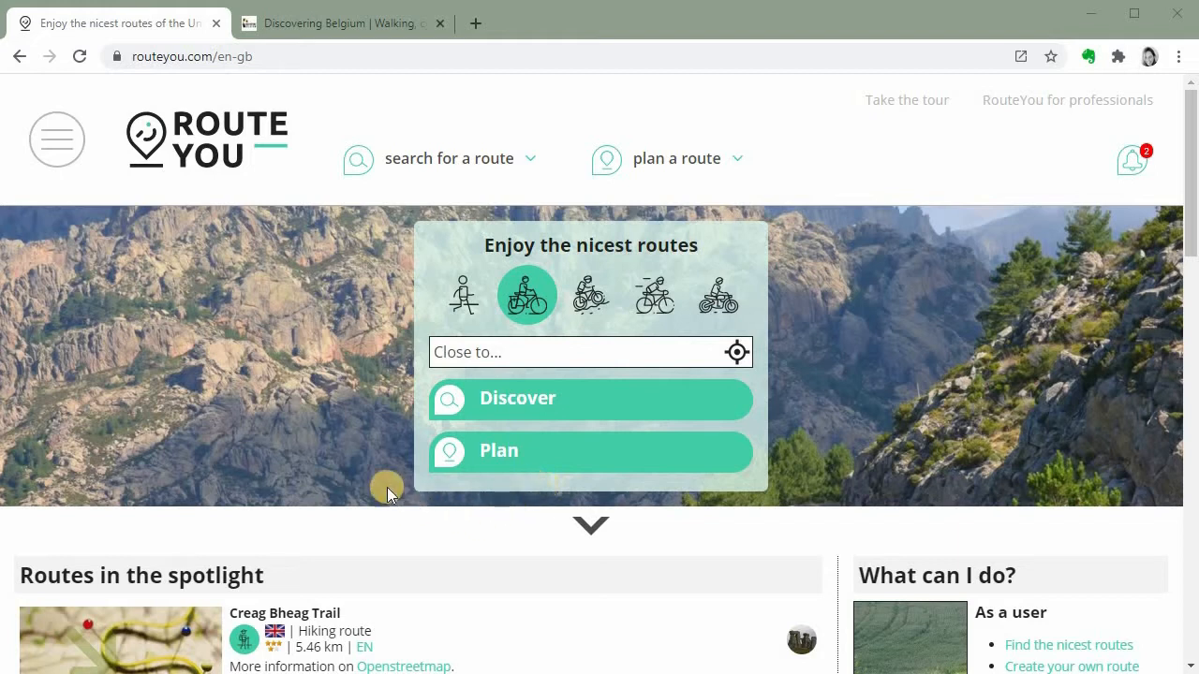
mouse_move(245, 311)
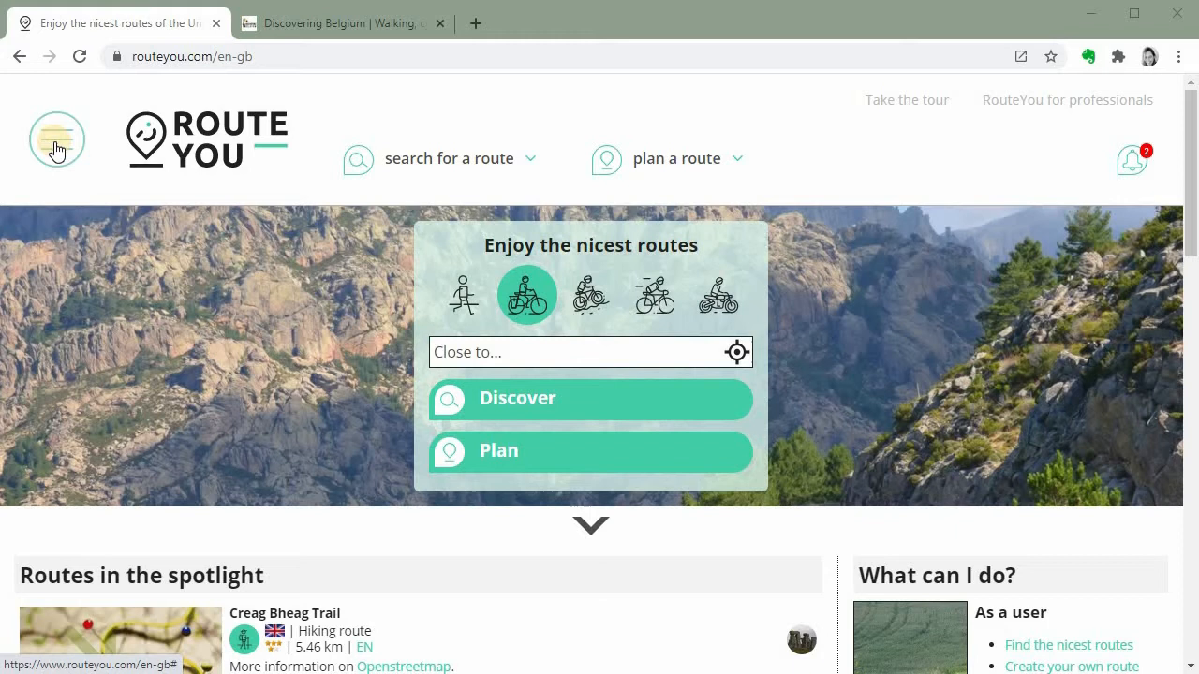
Go to the personal MyRouteYou home page from the site navigation menu
click(56, 139)
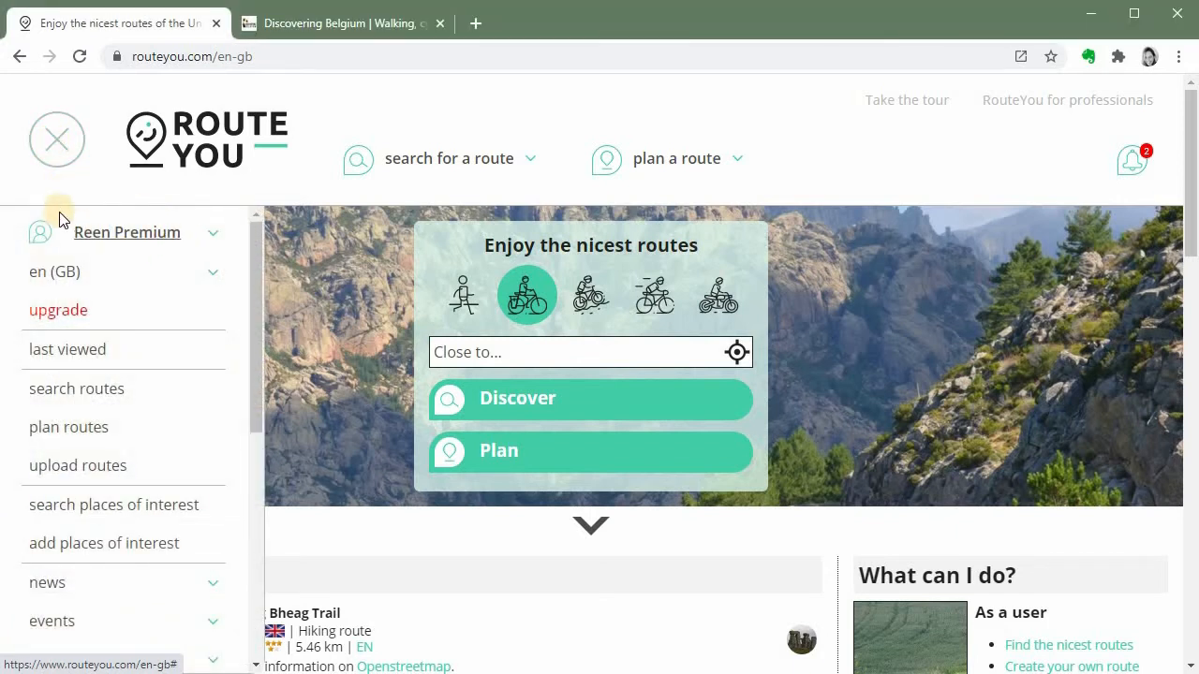
mouse_move(178, 244)
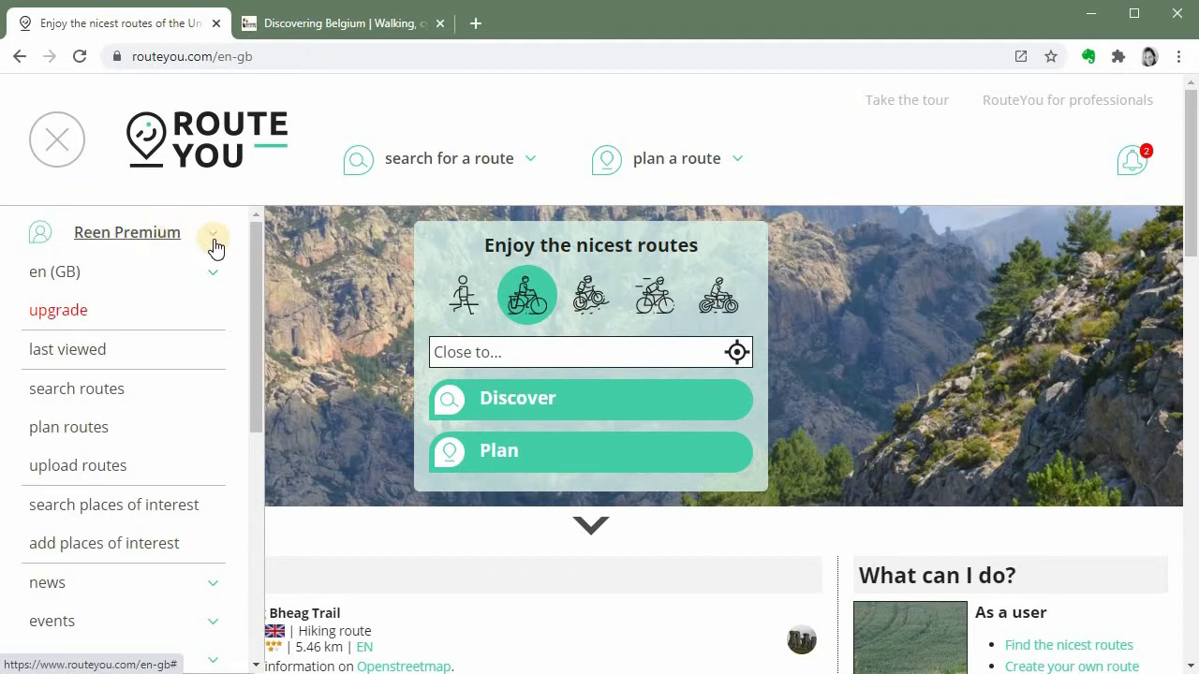
mouse_move(217, 242)
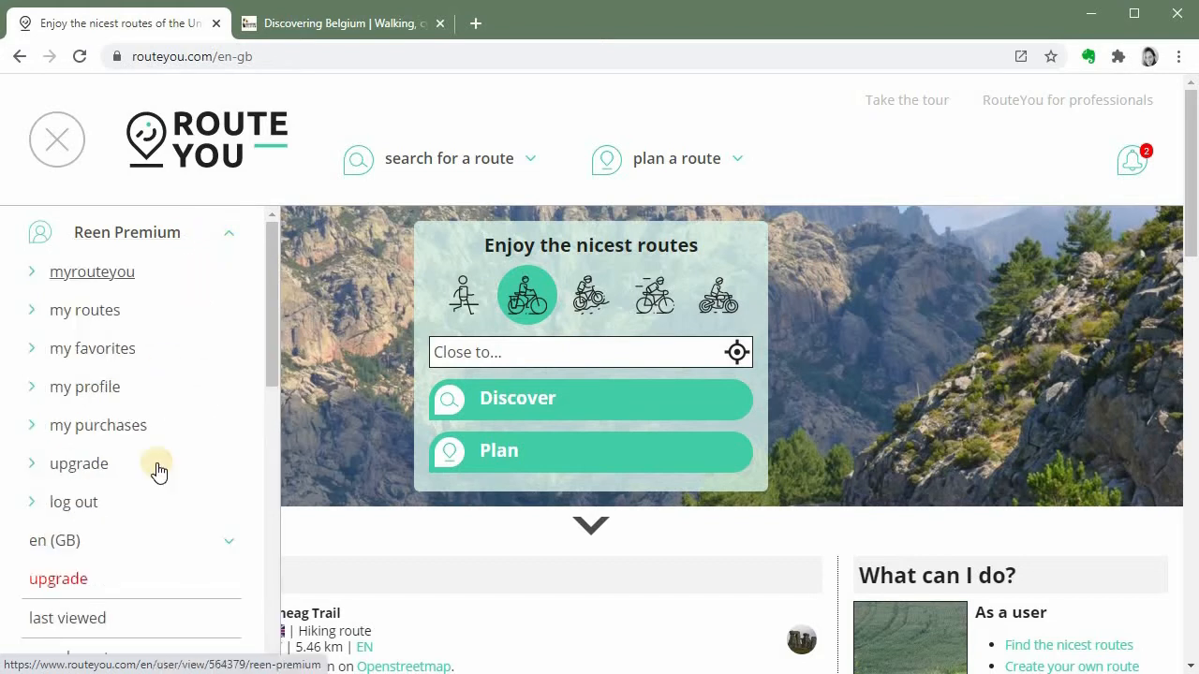
mouse_move(217, 404)
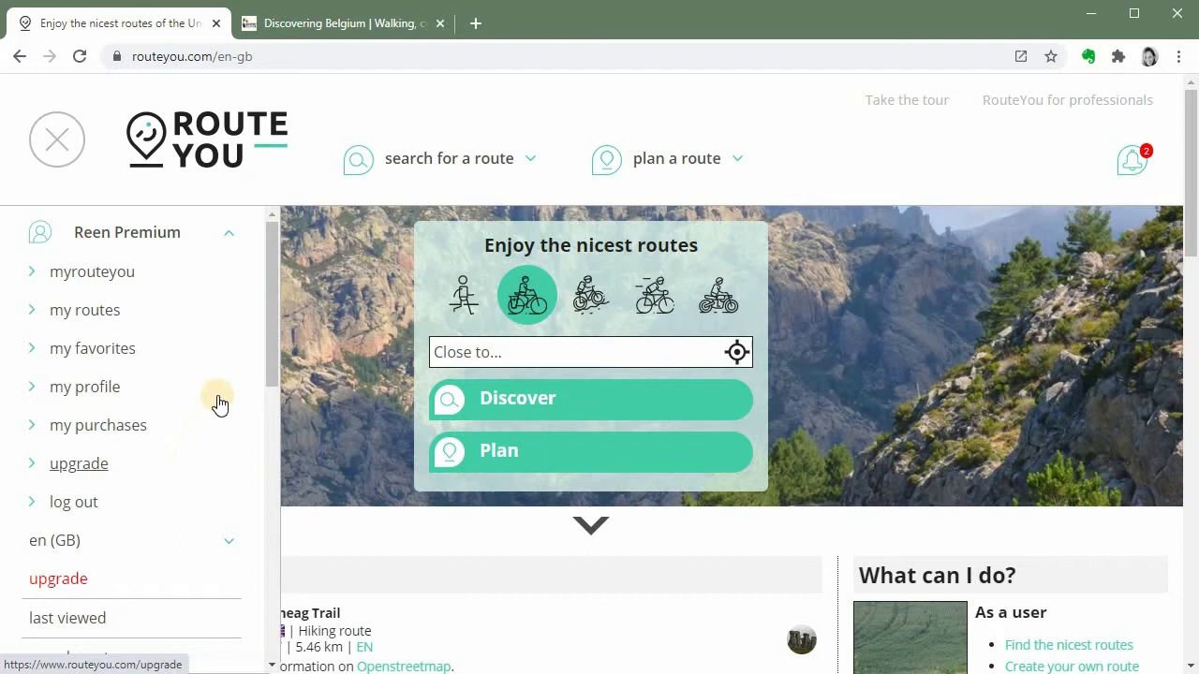
mouse_move(191, 350)
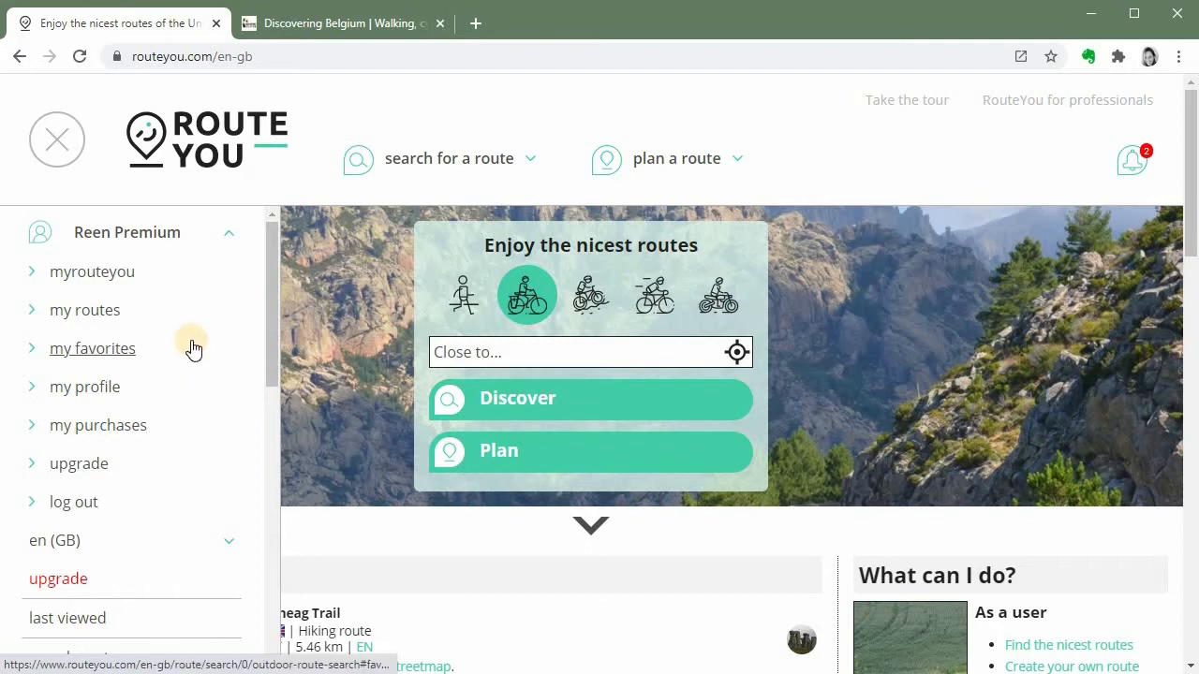
mouse_move(92, 272)
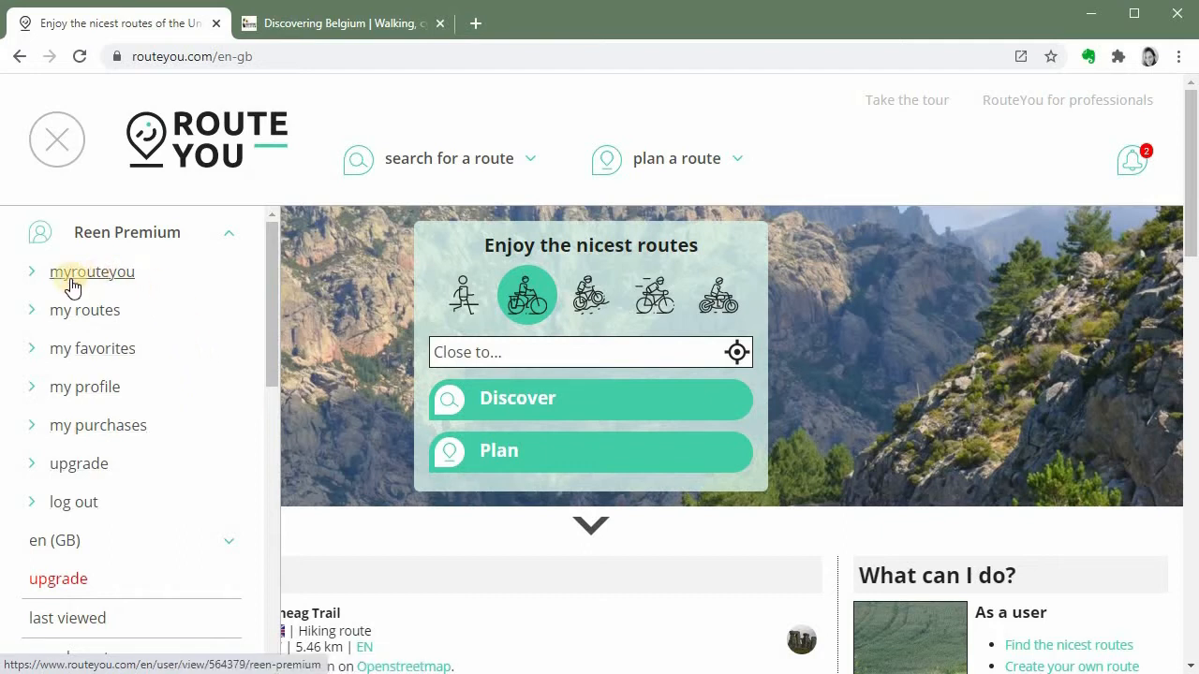
mouse_move(101, 281)
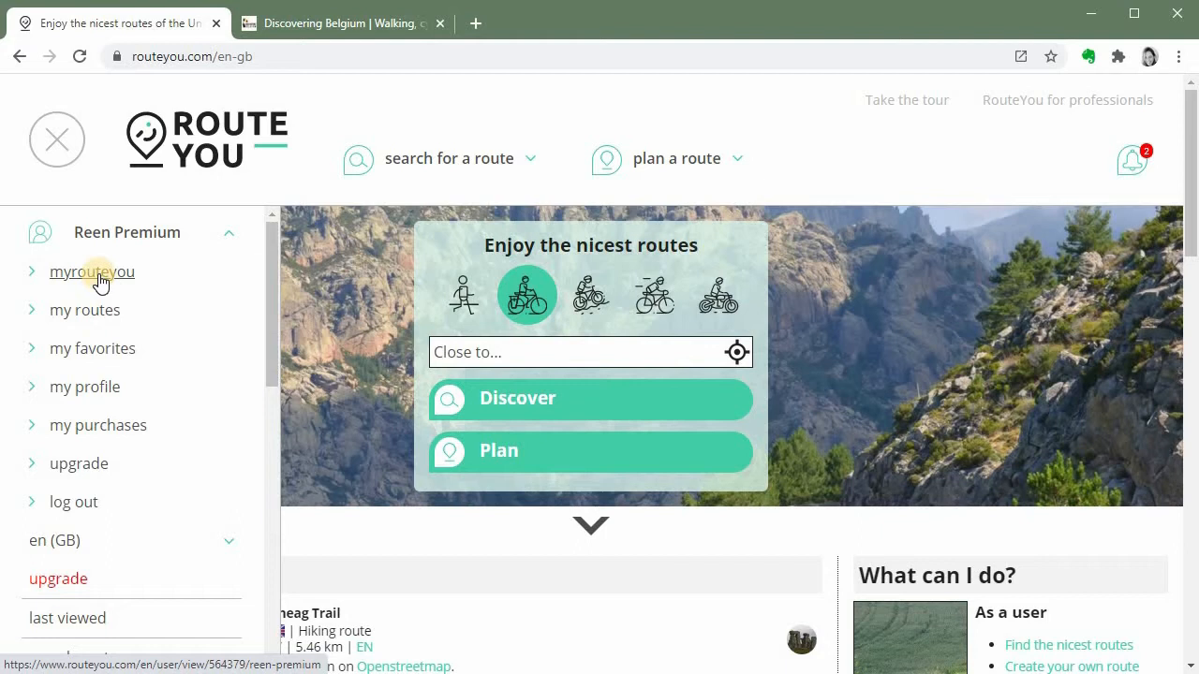
click(92, 272)
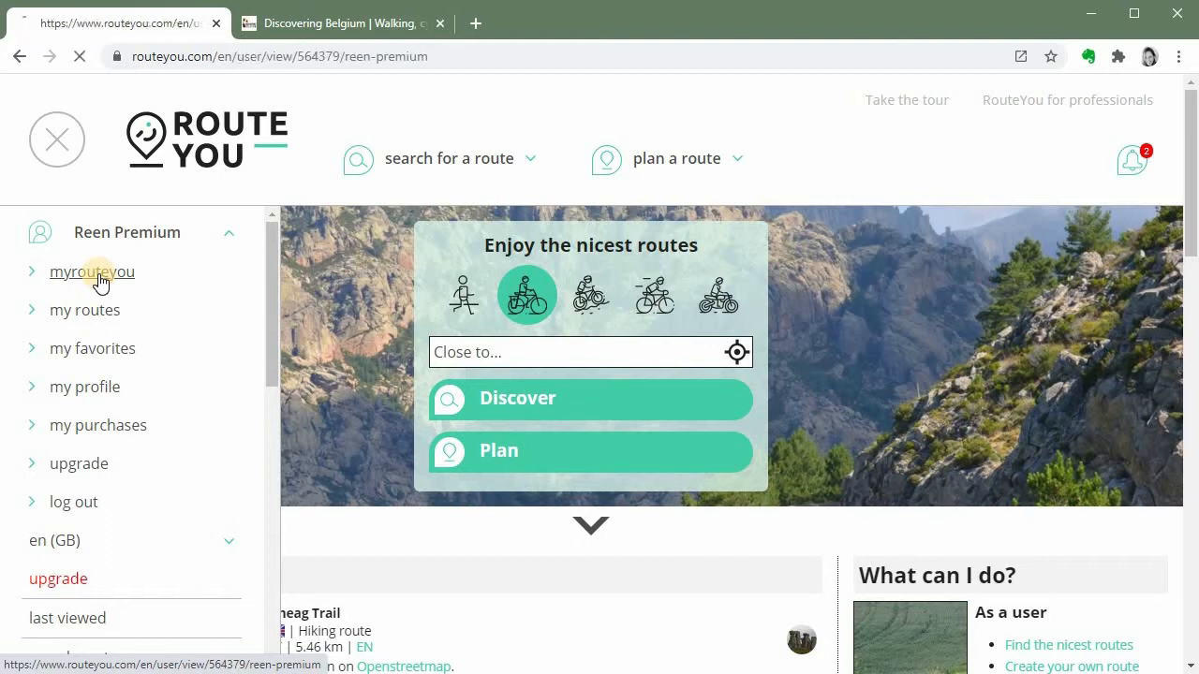
click(91, 272)
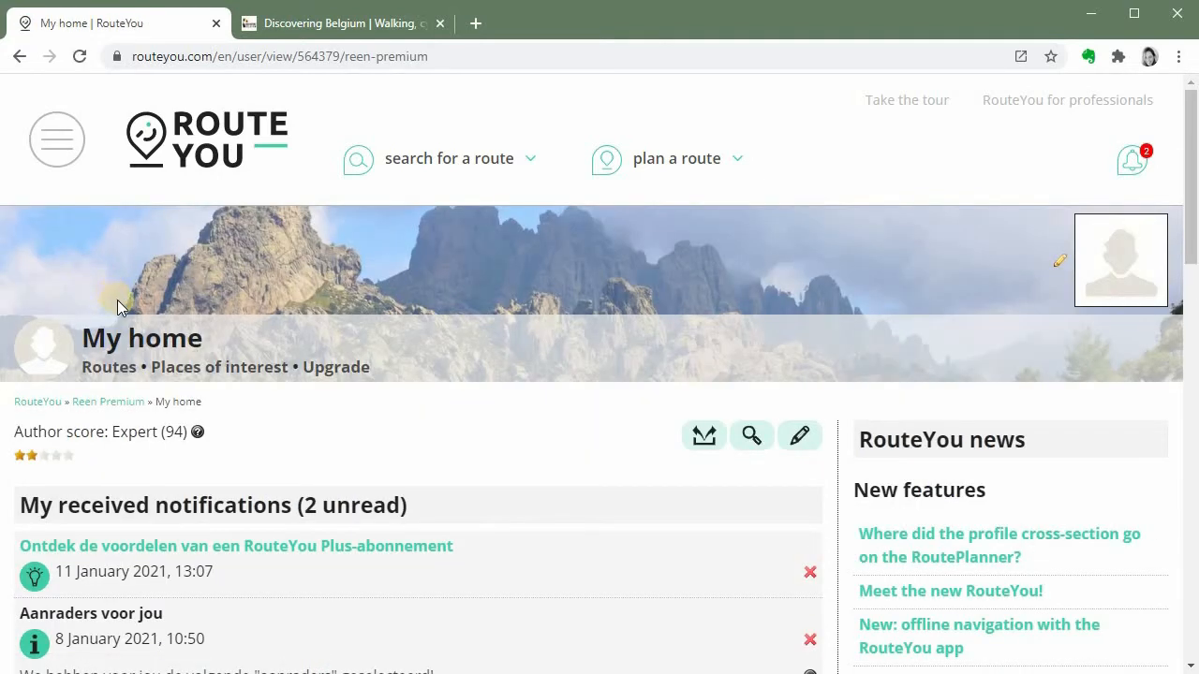
mouse_move(153, 277)
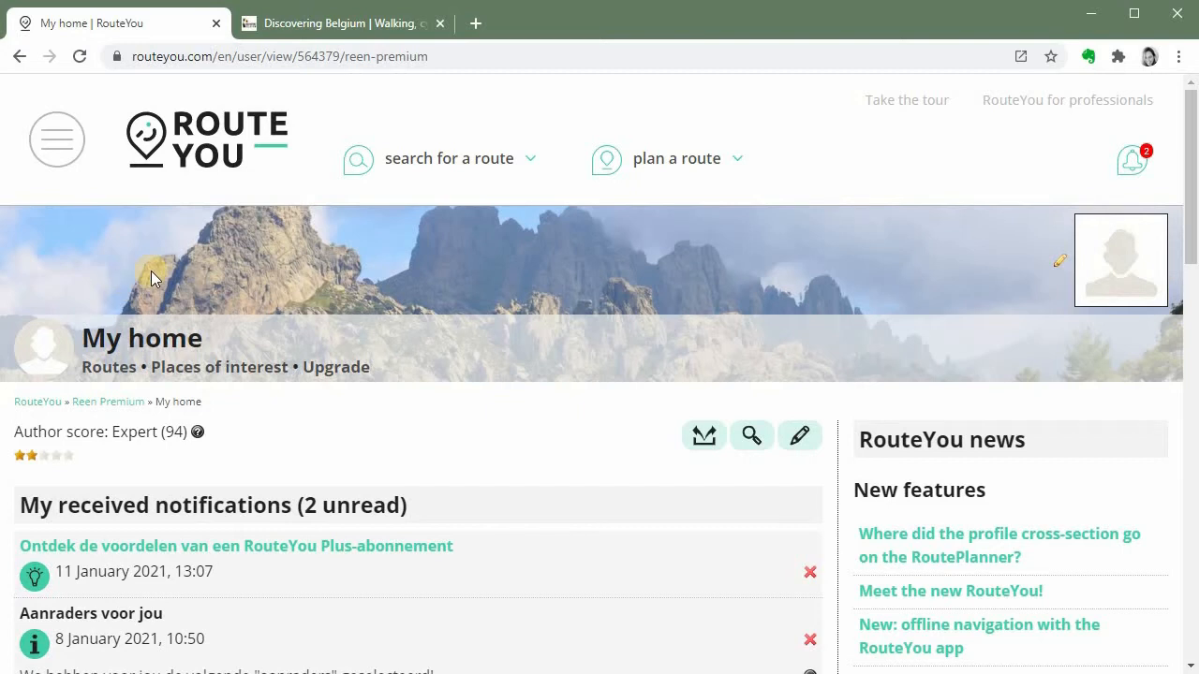
mouse_move(865, 256)
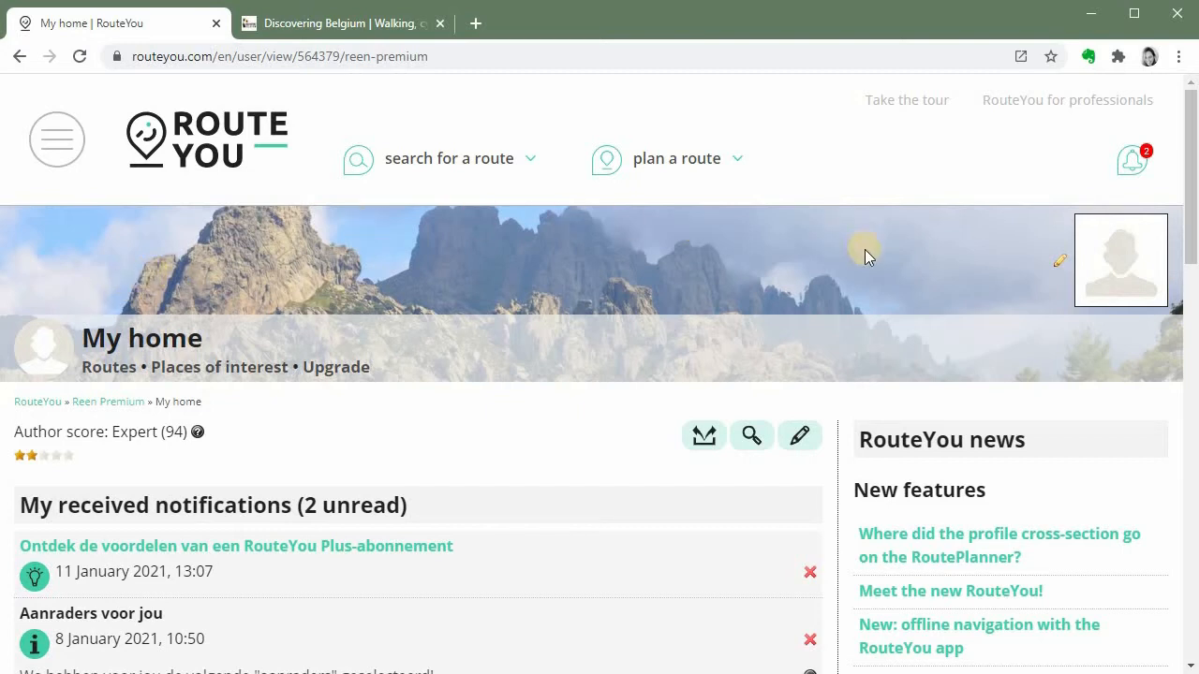
mouse_move(869, 265)
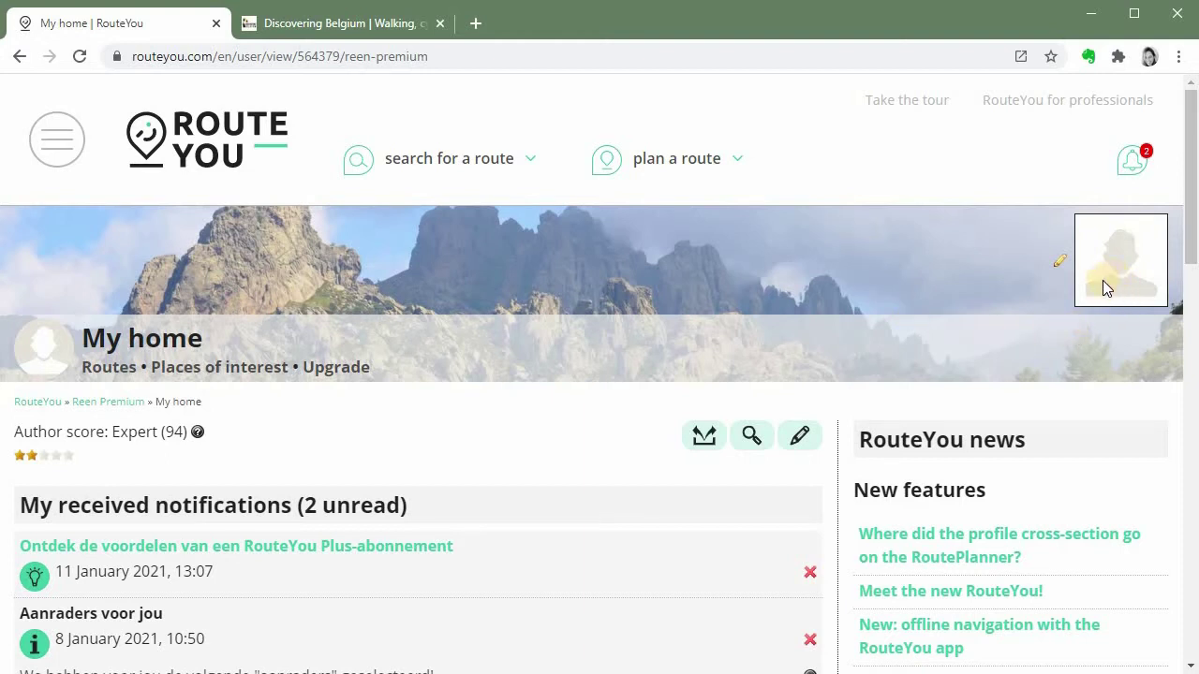
mouse_move(786, 292)
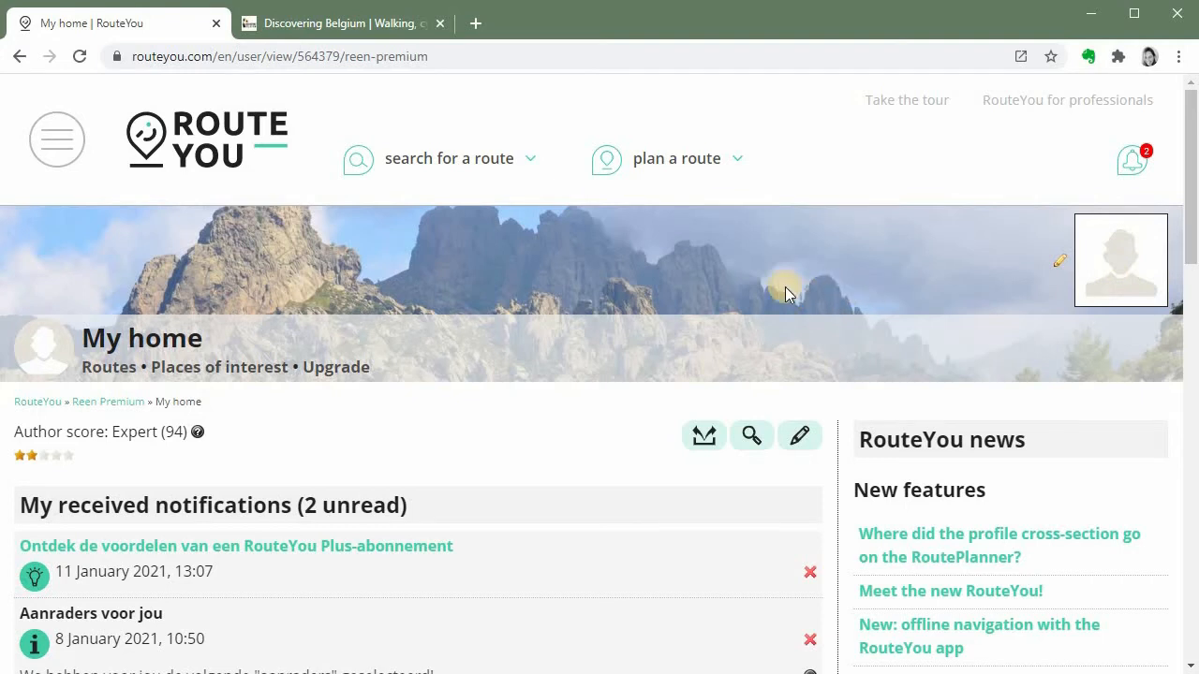
mouse_move(795, 288)
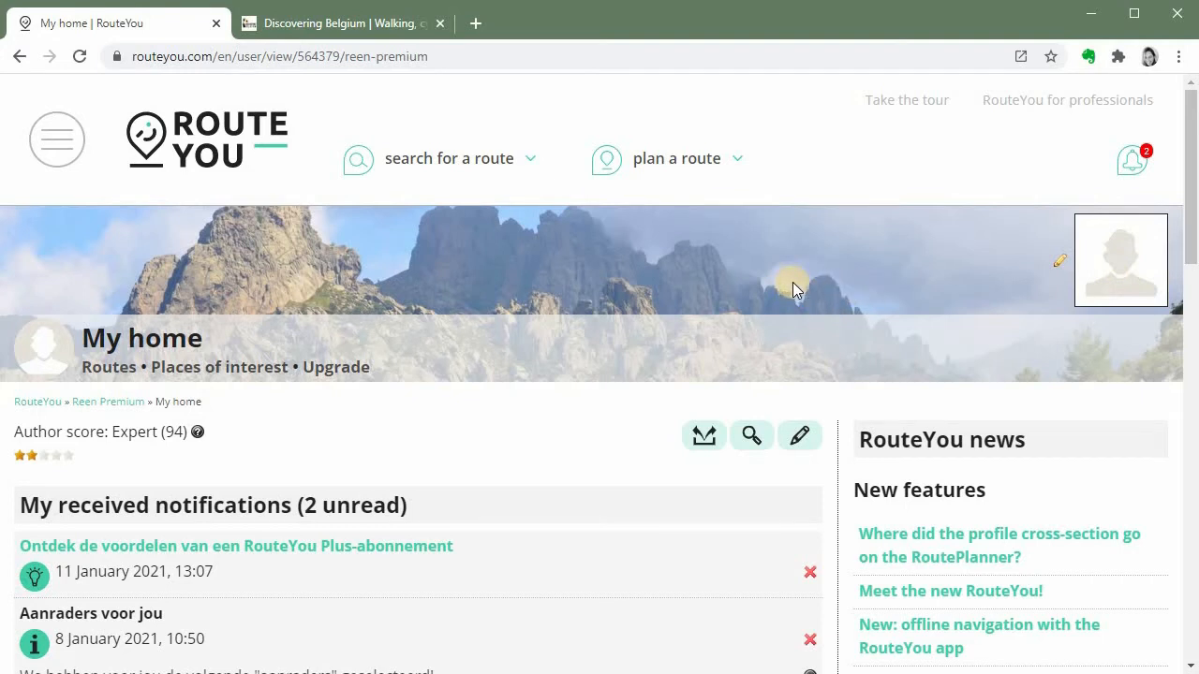
mouse_move(753, 281)
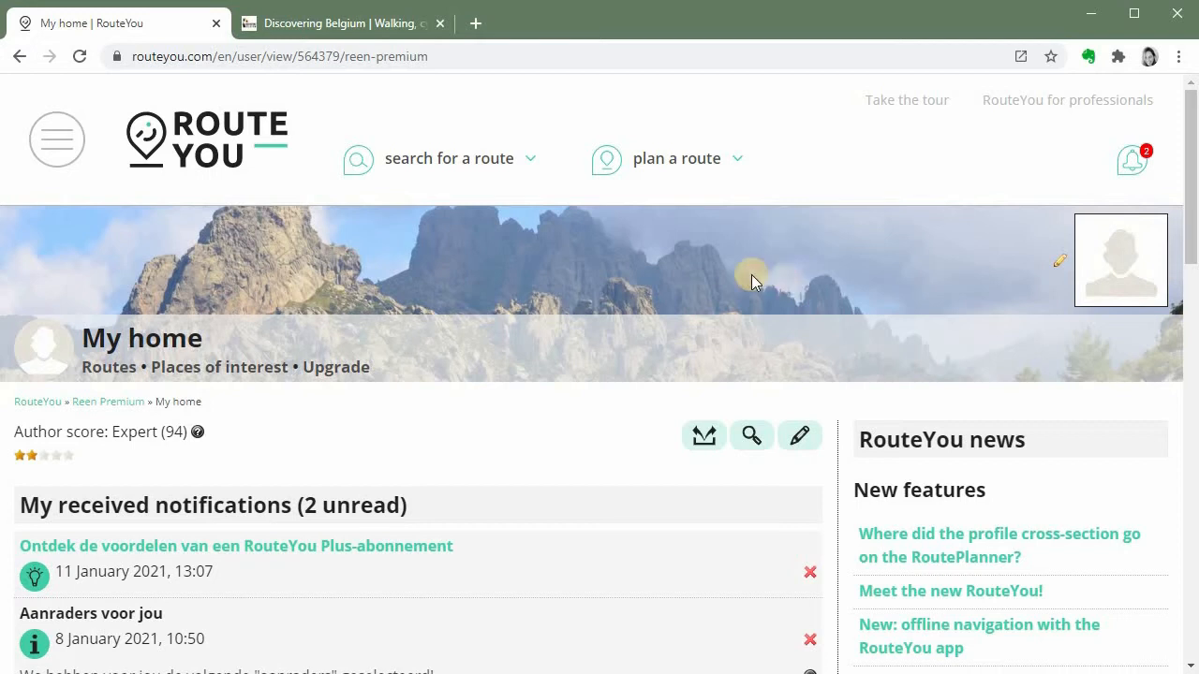
mouse_move(952, 374)
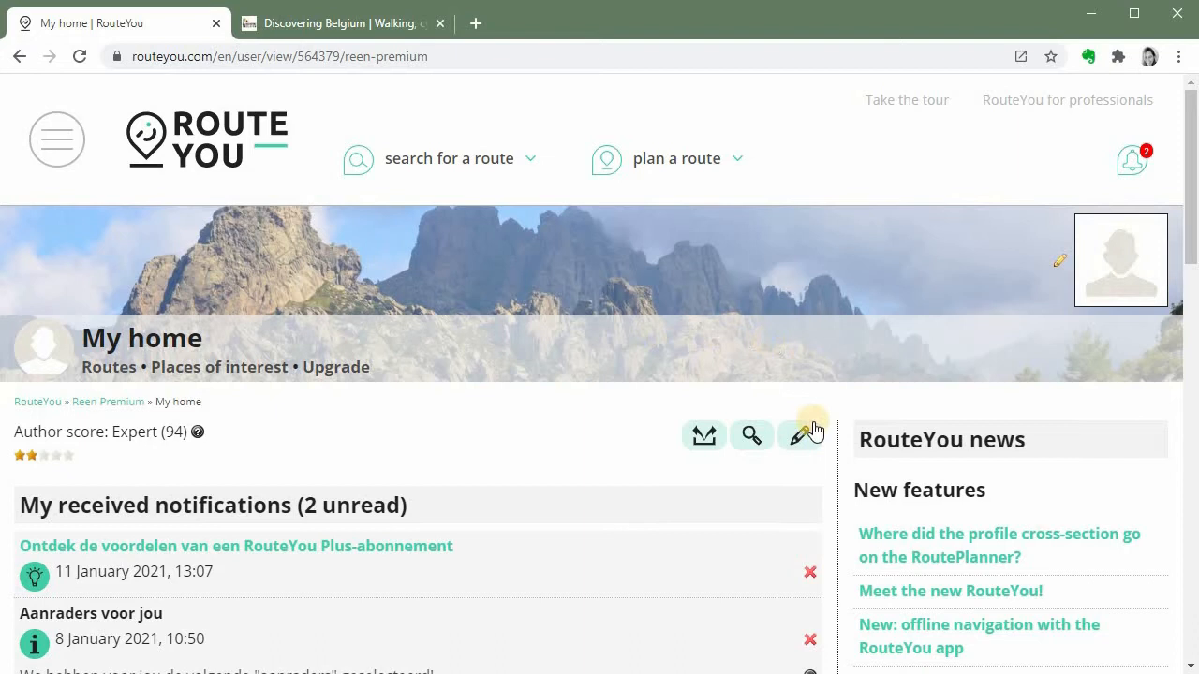
mouse_move(800, 434)
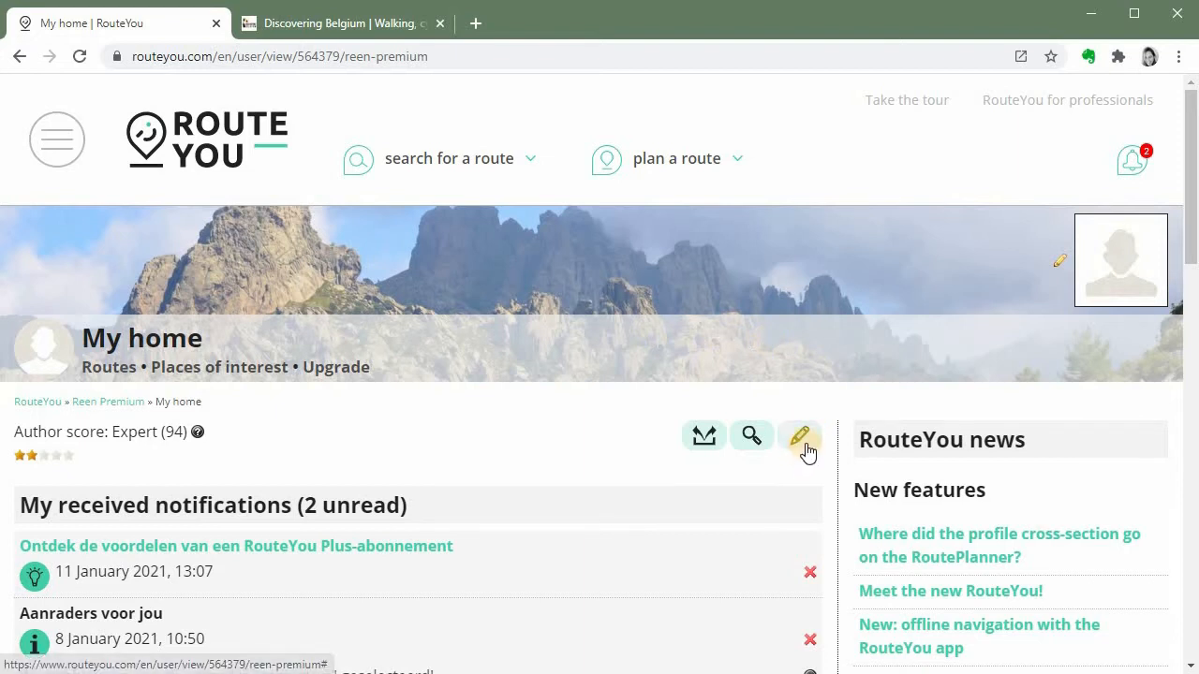
mouse_move(799, 435)
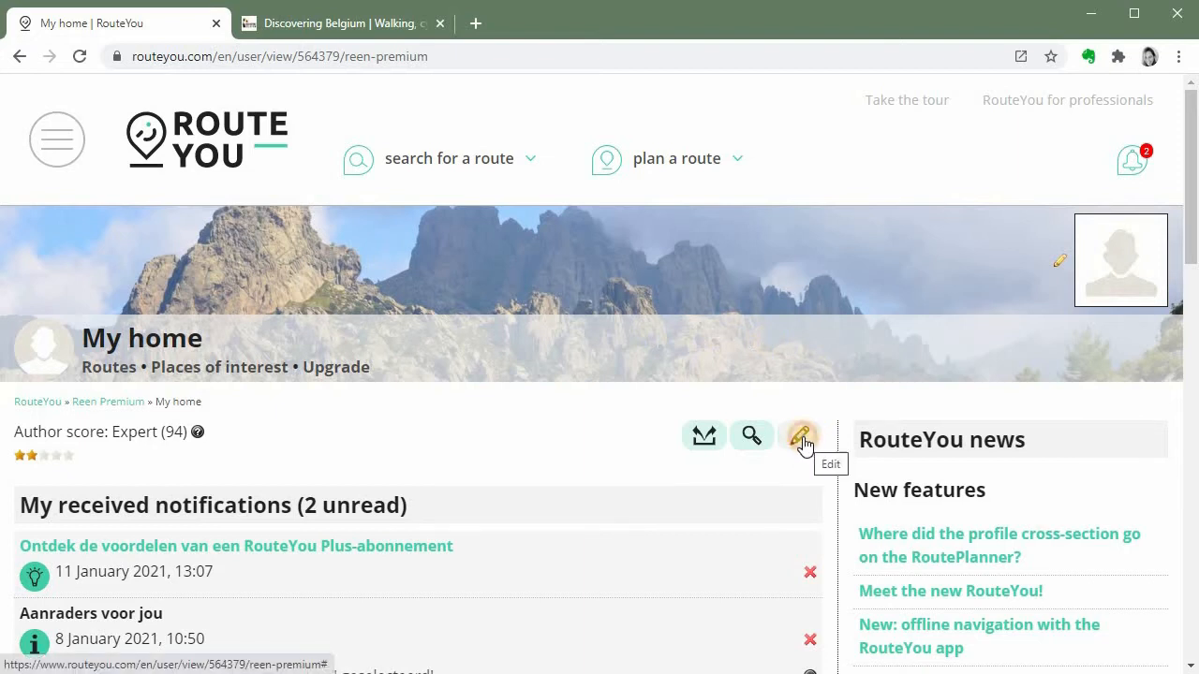
Reach the My profile editing page via the home page's Edit options
click(800, 434)
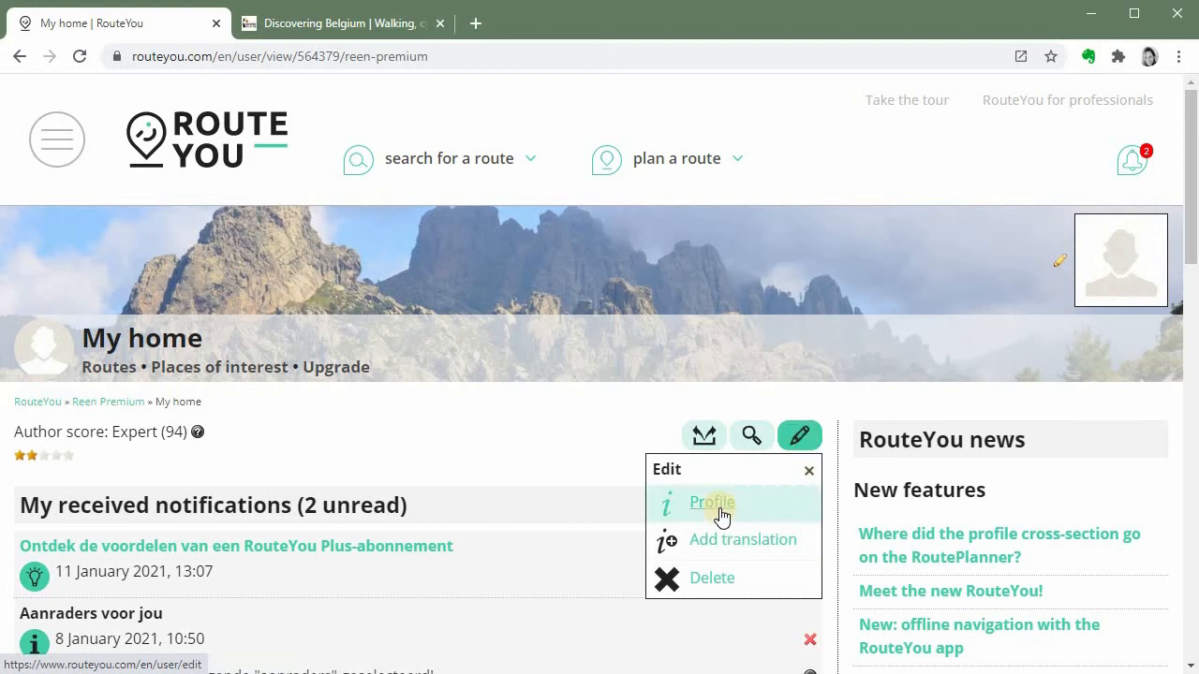
click(712, 502)
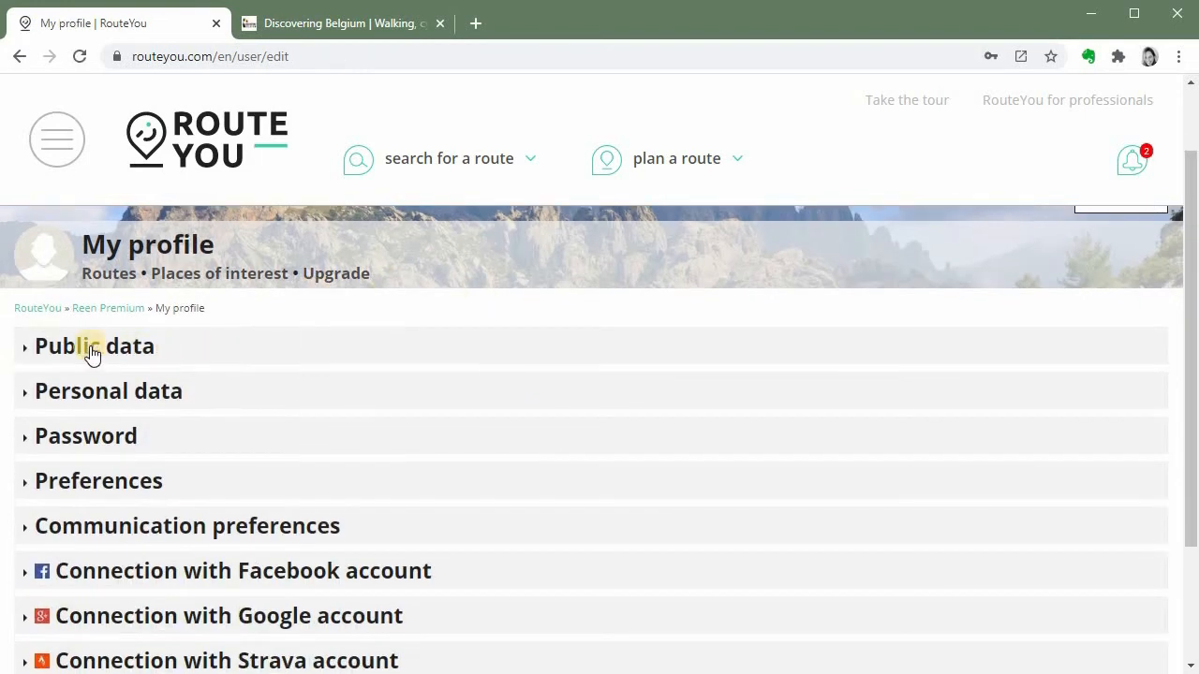
mouse_move(105, 352)
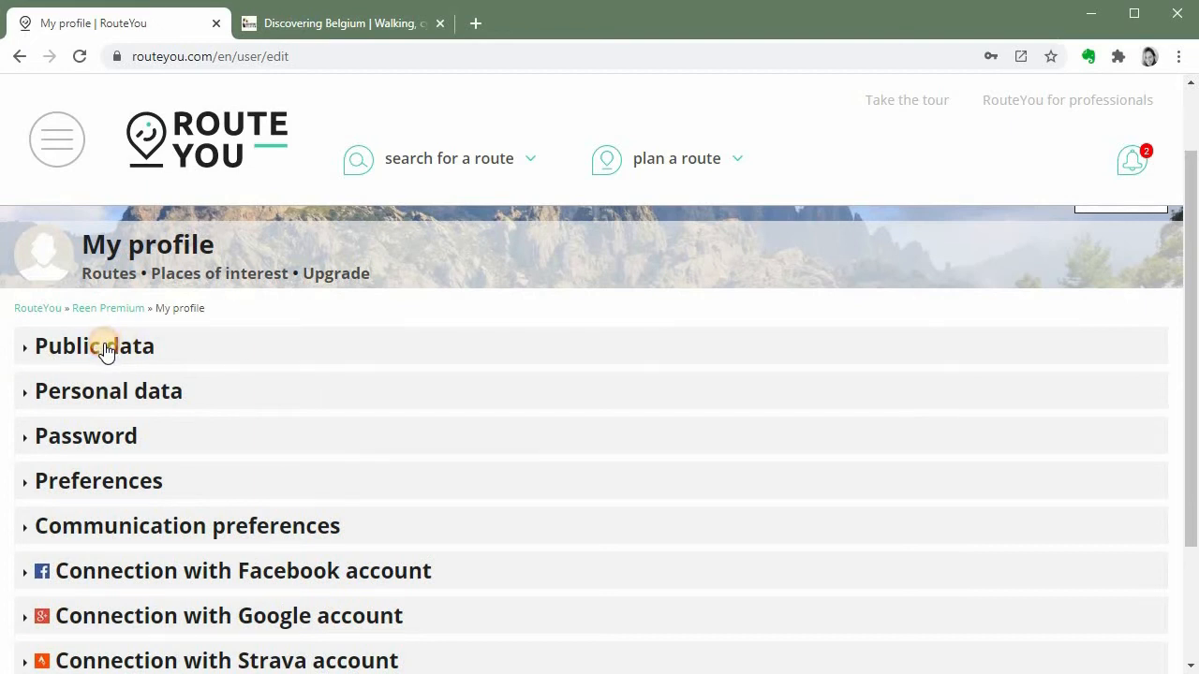
Expand the Public data section to show account type, language, name and description
click(94, 347)
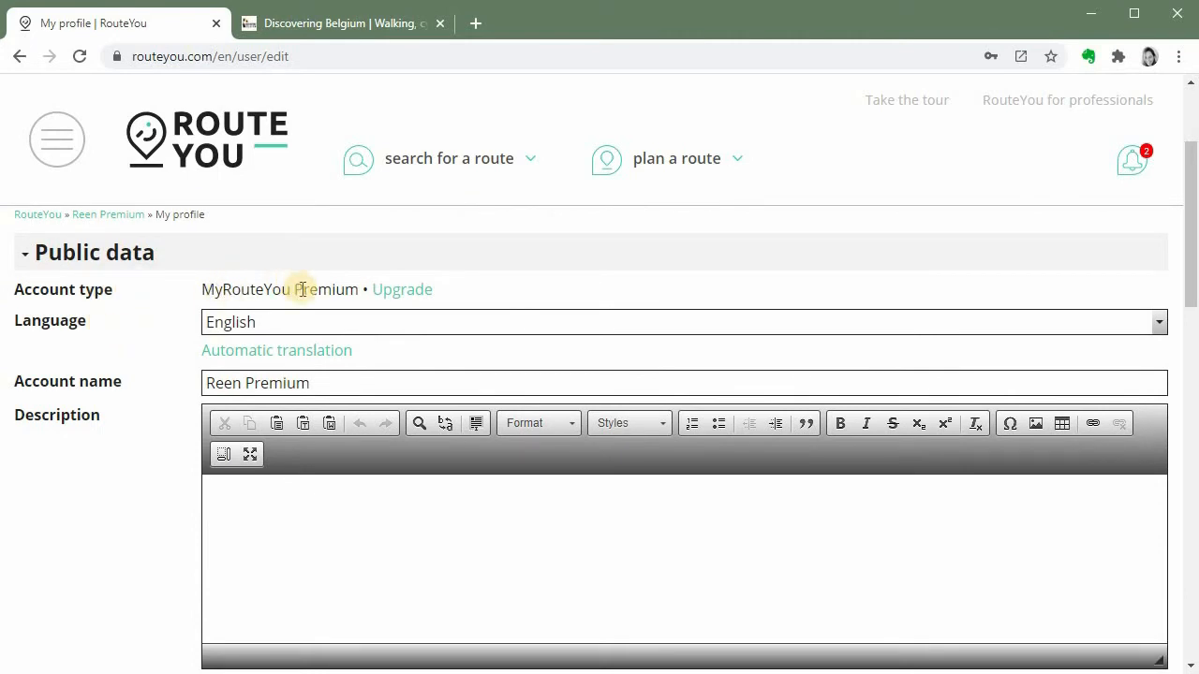
mouse_move(195, 356)
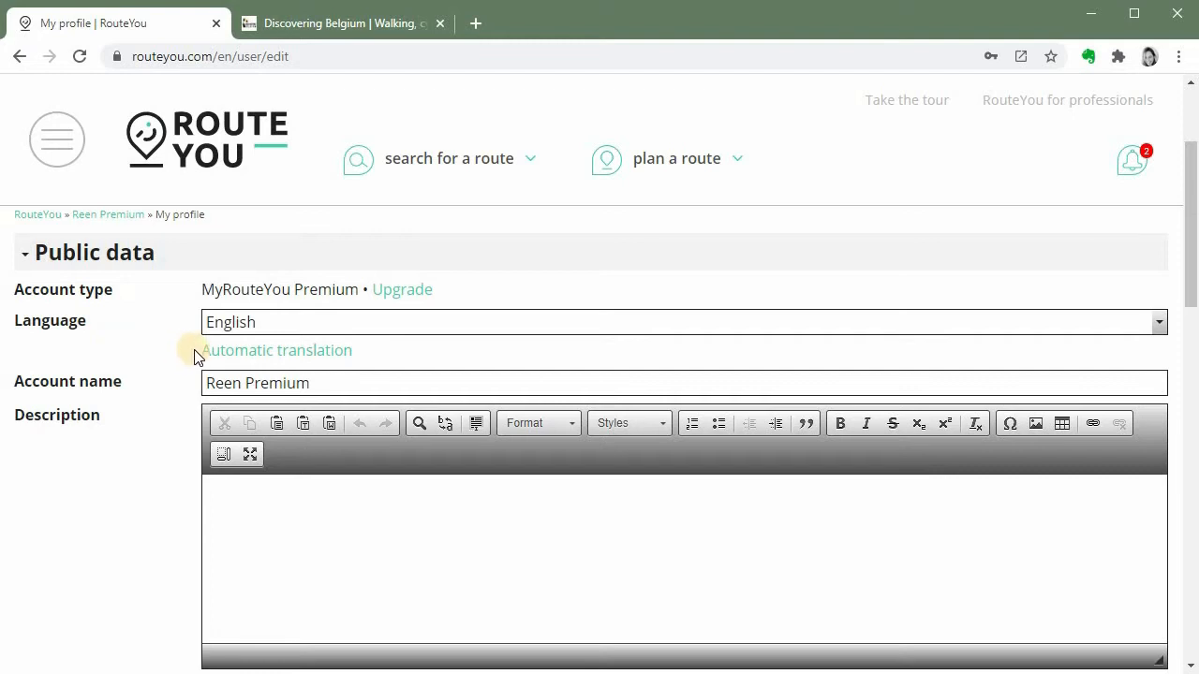
mouse_move(165, 339)
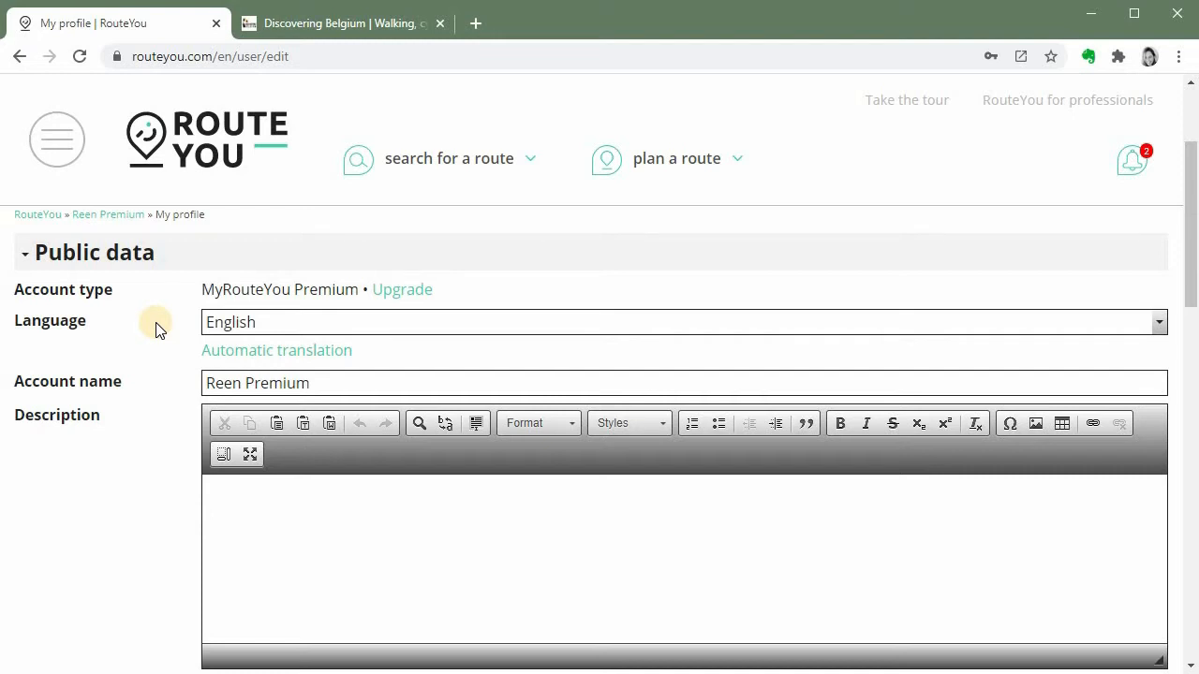
mouse_move(169, 326)
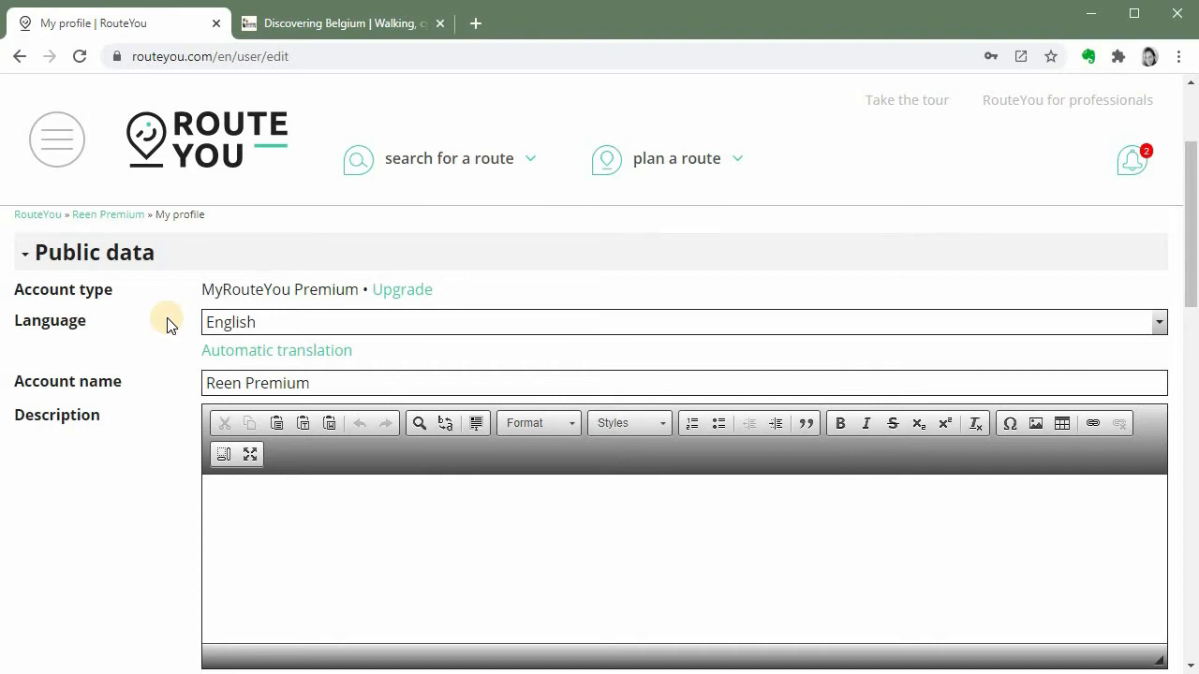
mouse_move(175, 324)
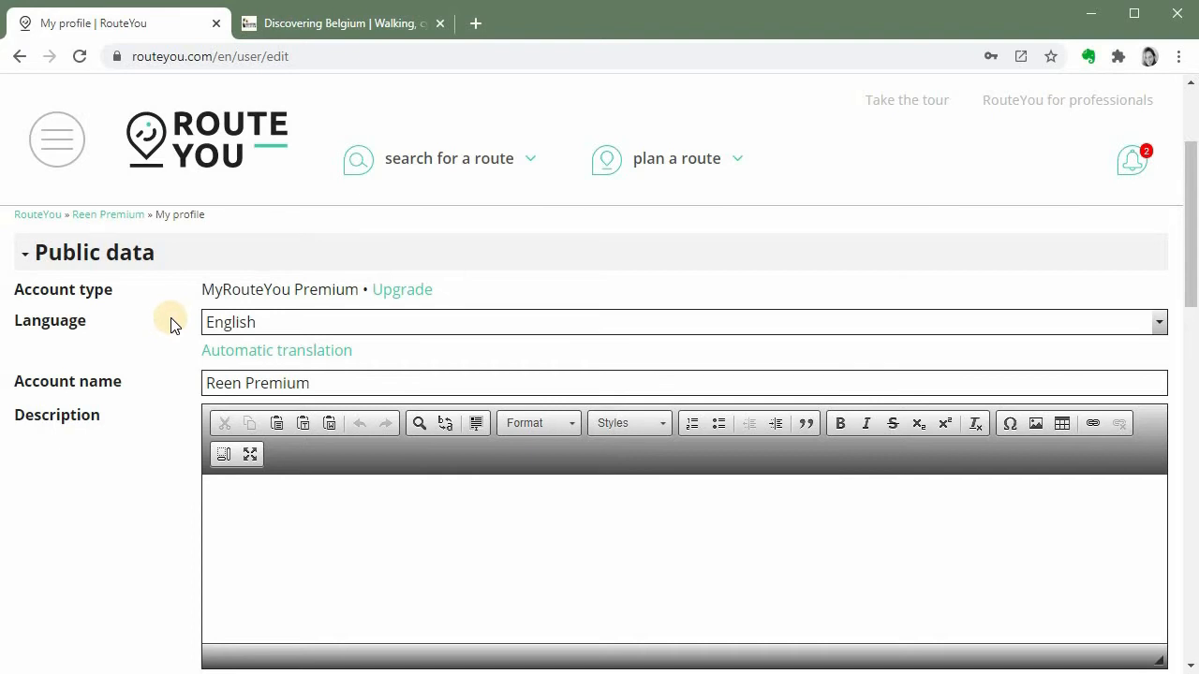
mouse_move(163, 311)
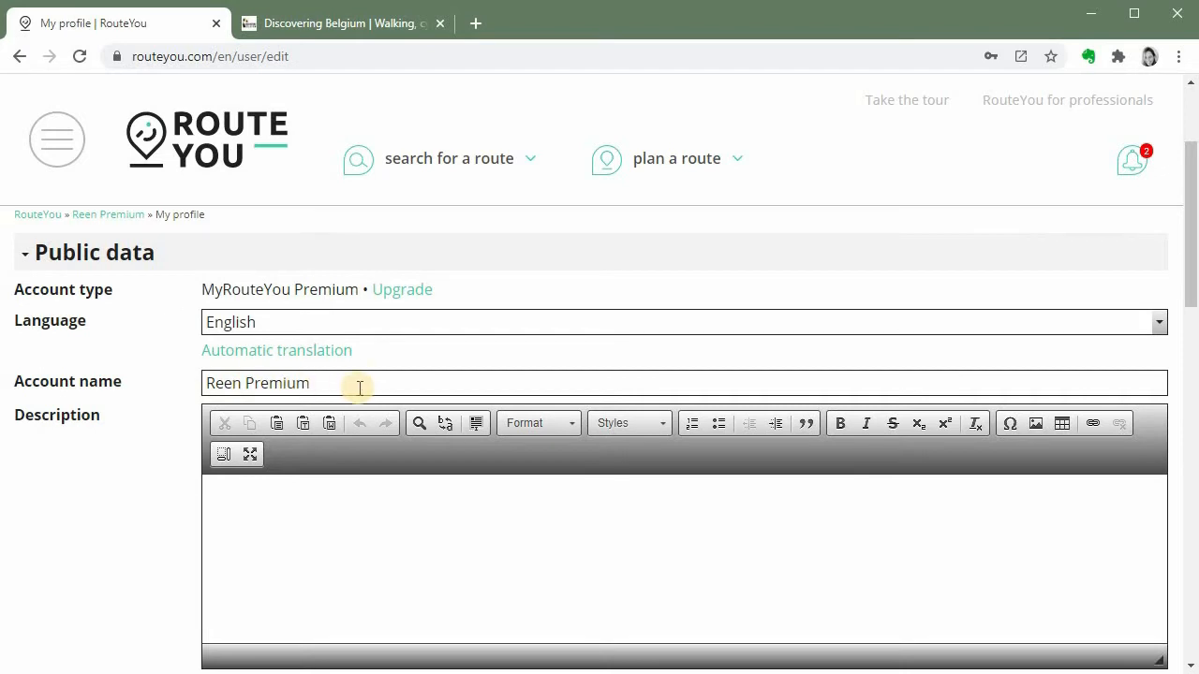
Enter 'add a description' as the profile description under account name Reen Premium
scroll(down, 3)
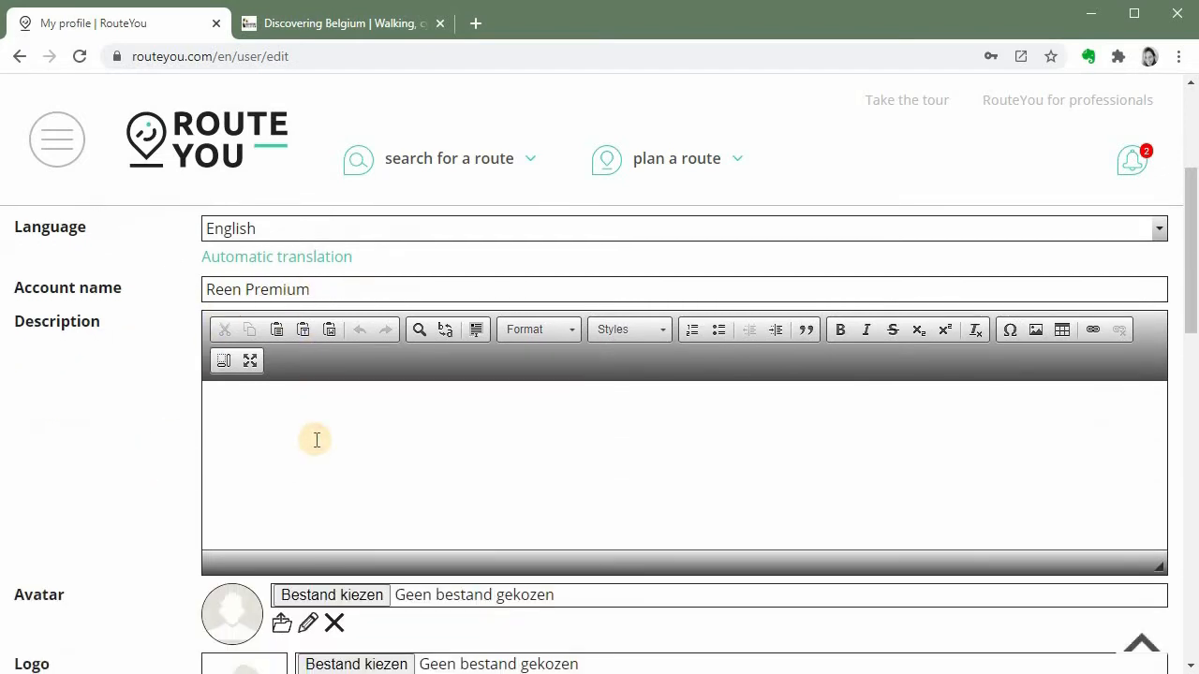
text(add a)
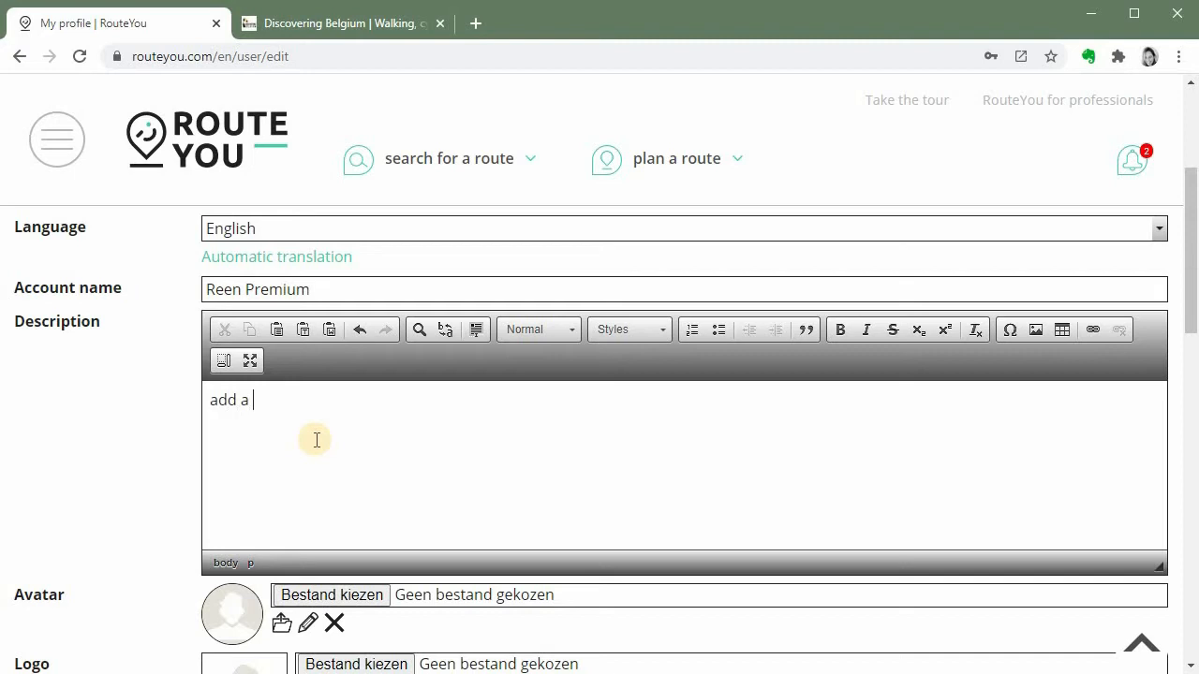
text(description)
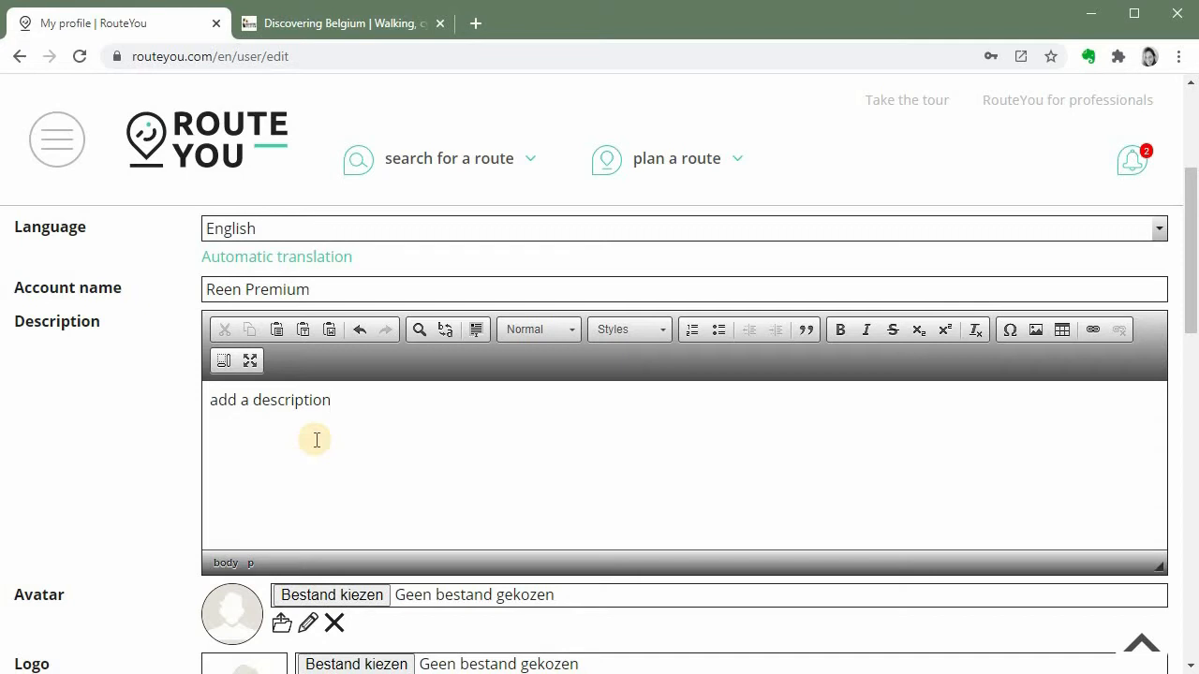
scroll(down, 3)
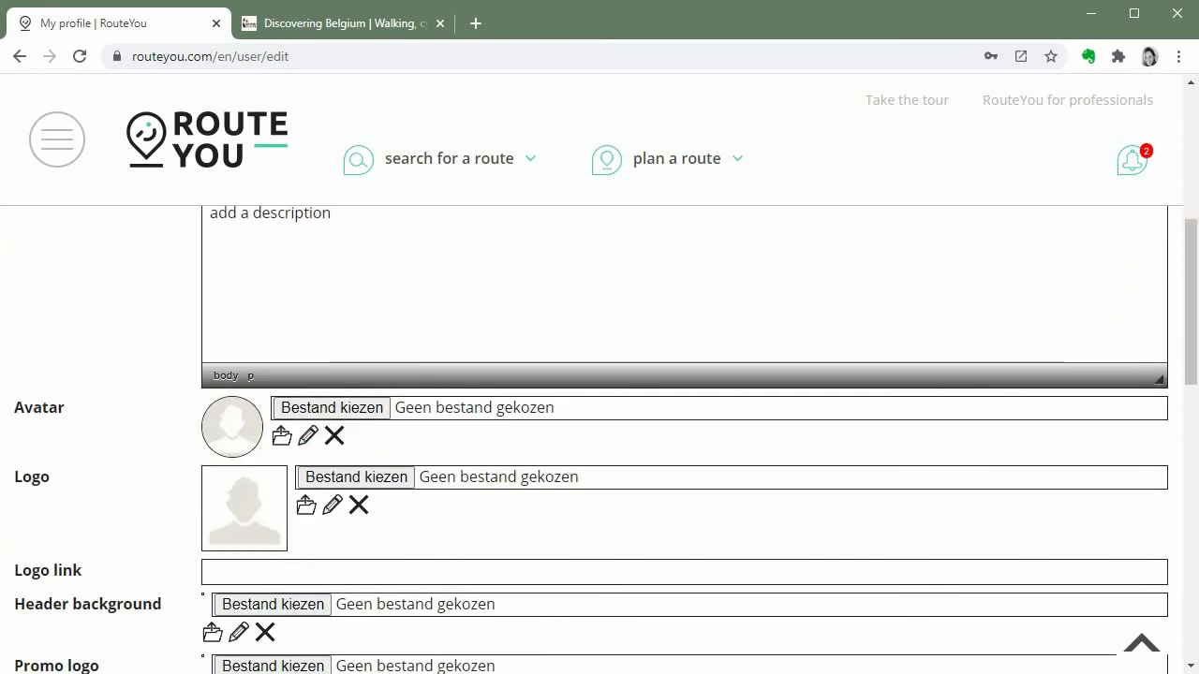
scroll(down, 3)
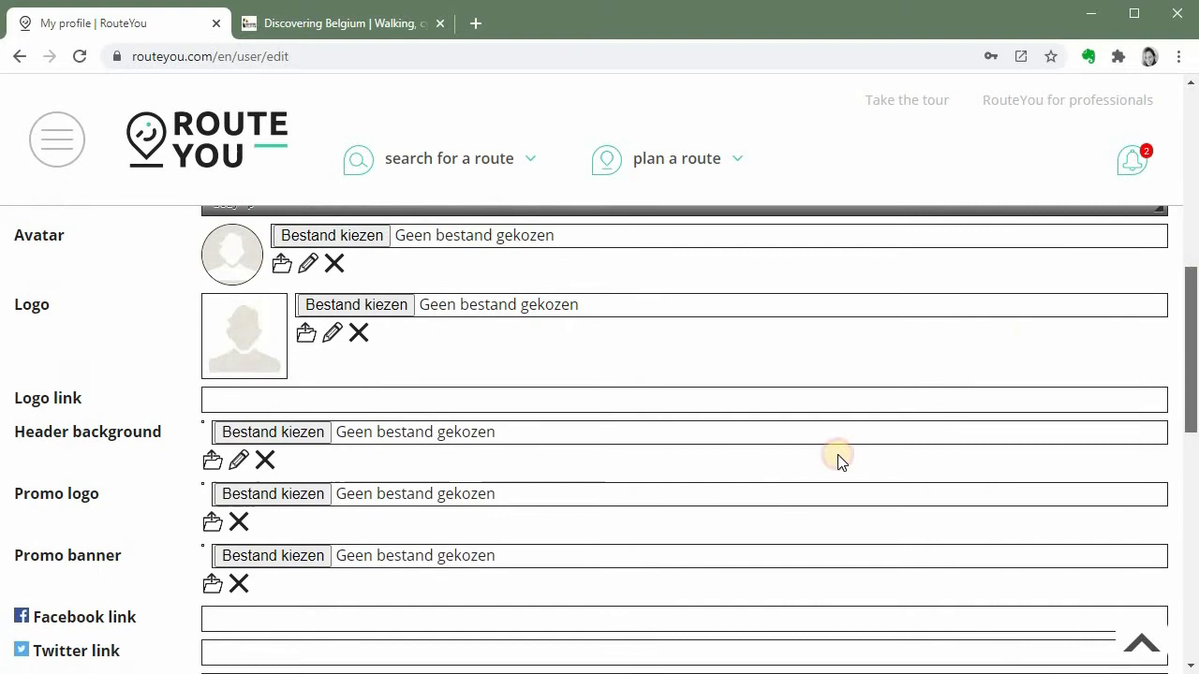
mouse_move(60, 322)
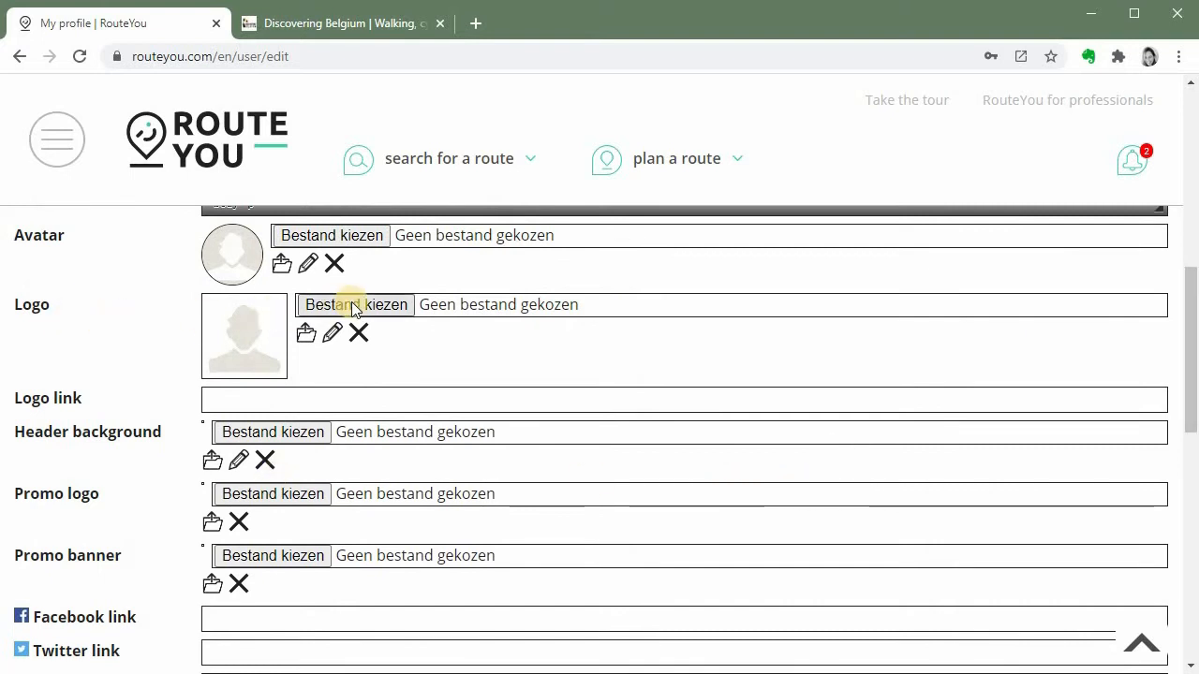
Start choosing logotest.jpg from the test images folder as the profile logo
click(352, 304)
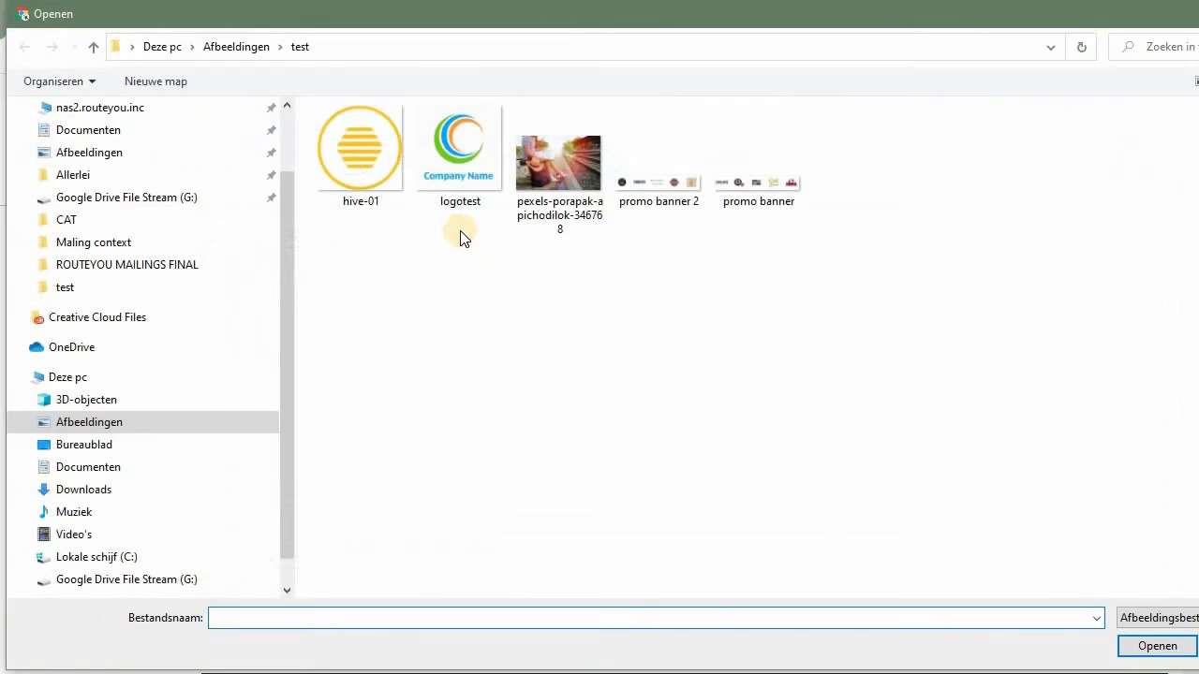
mouse_move(449, 168)
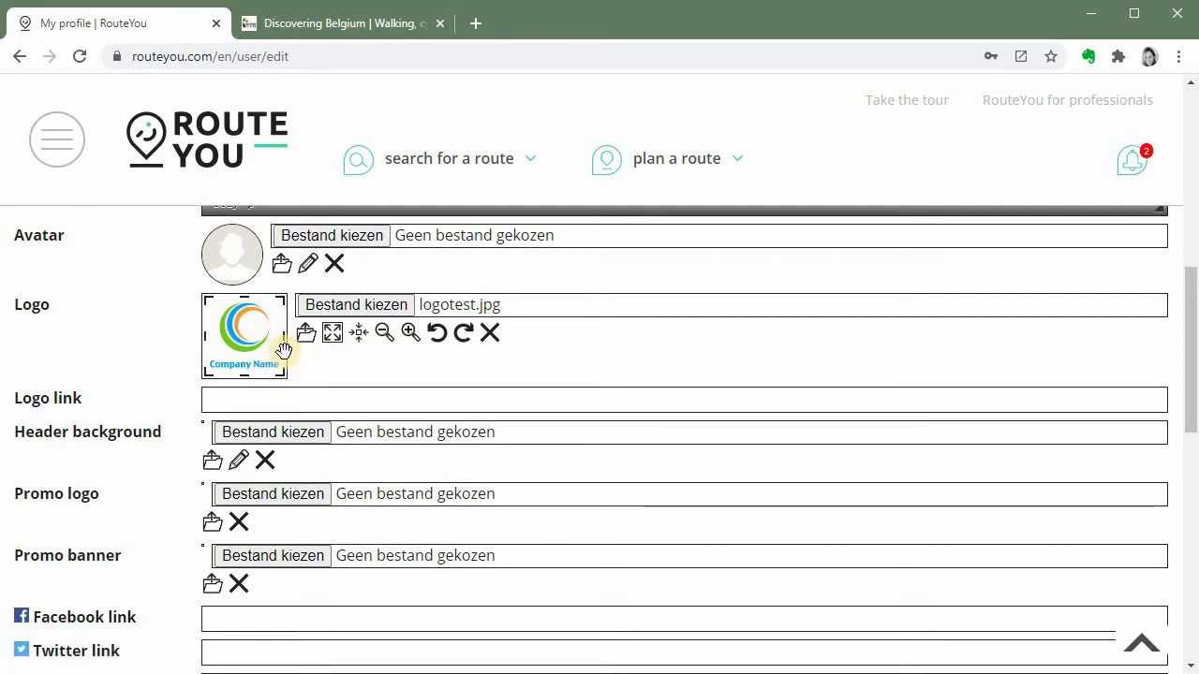
mouse_move(236, 352)
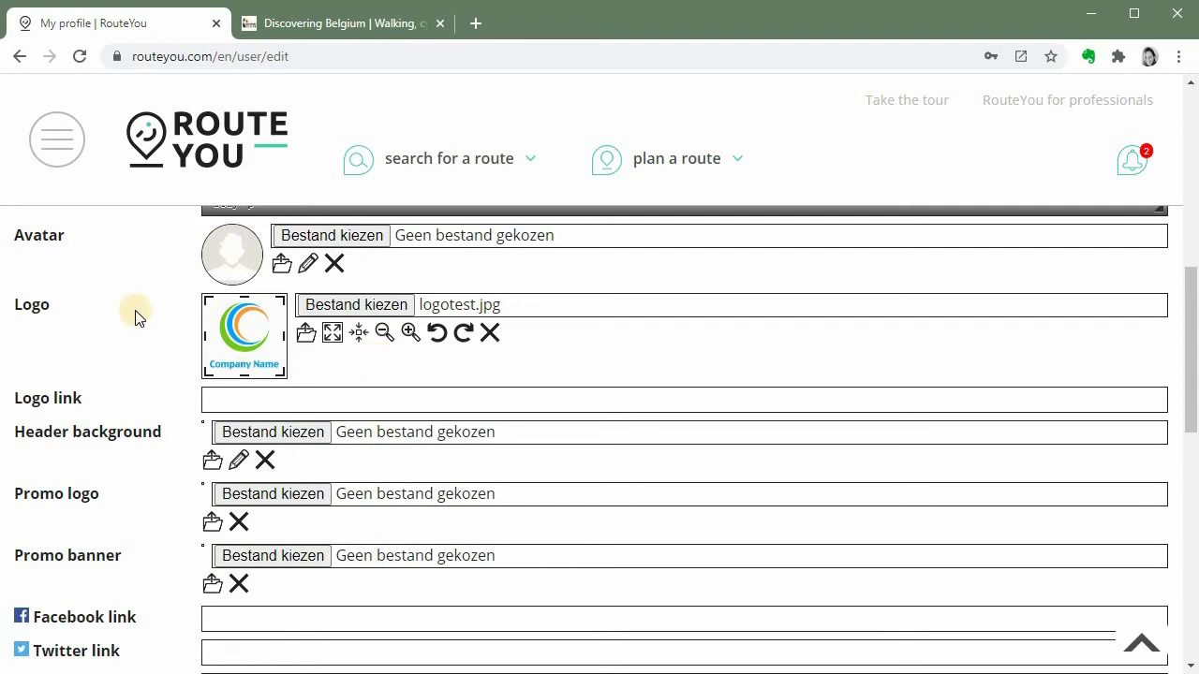
mouse_move(42, 262)
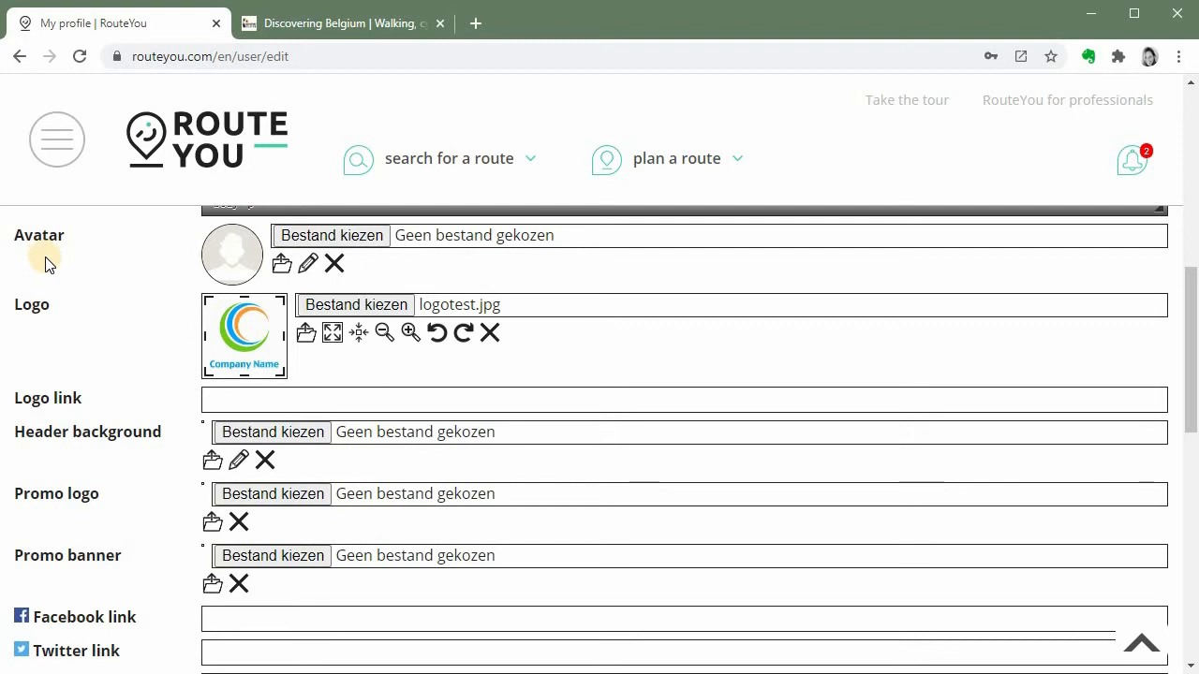
mouse_move(67, 266)
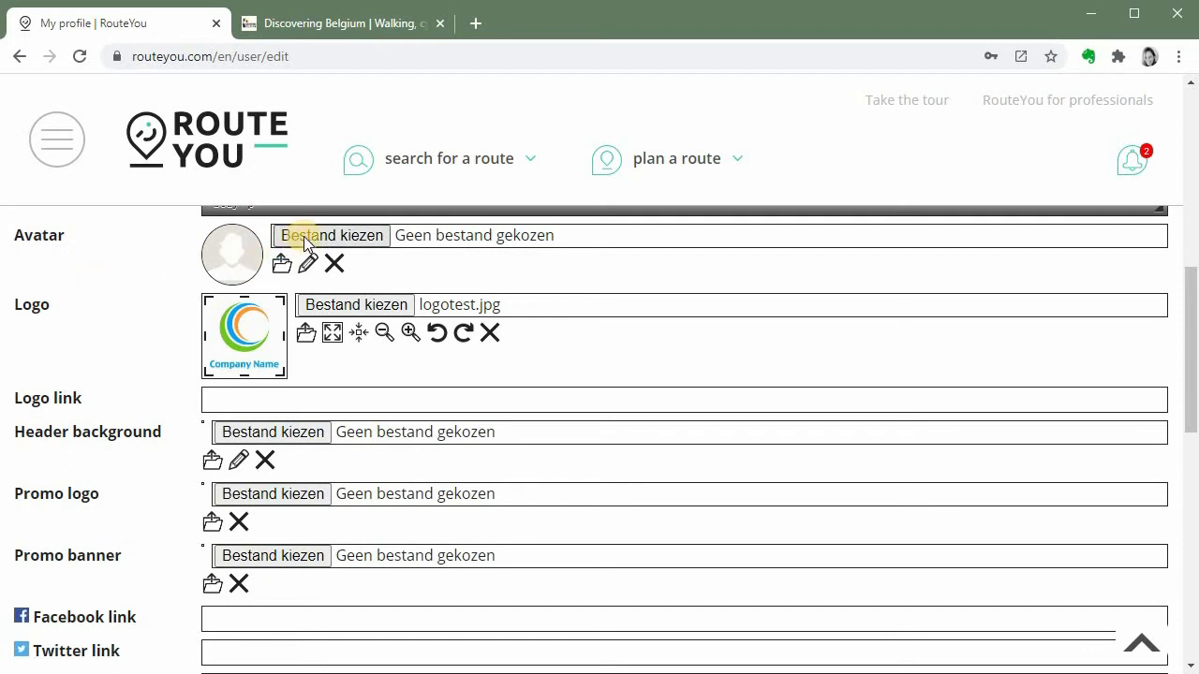
Set the avatar to logotest.jpg and enlarge the logo within the avatar frame
click(330, 236)
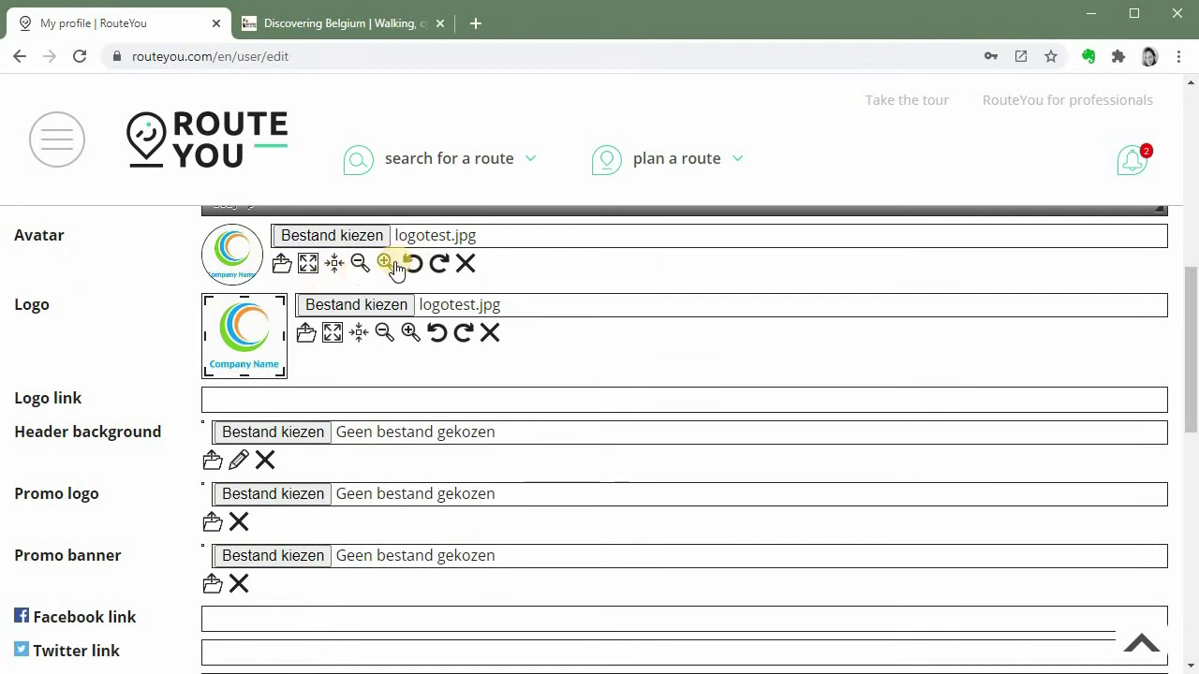
click(384, 262)
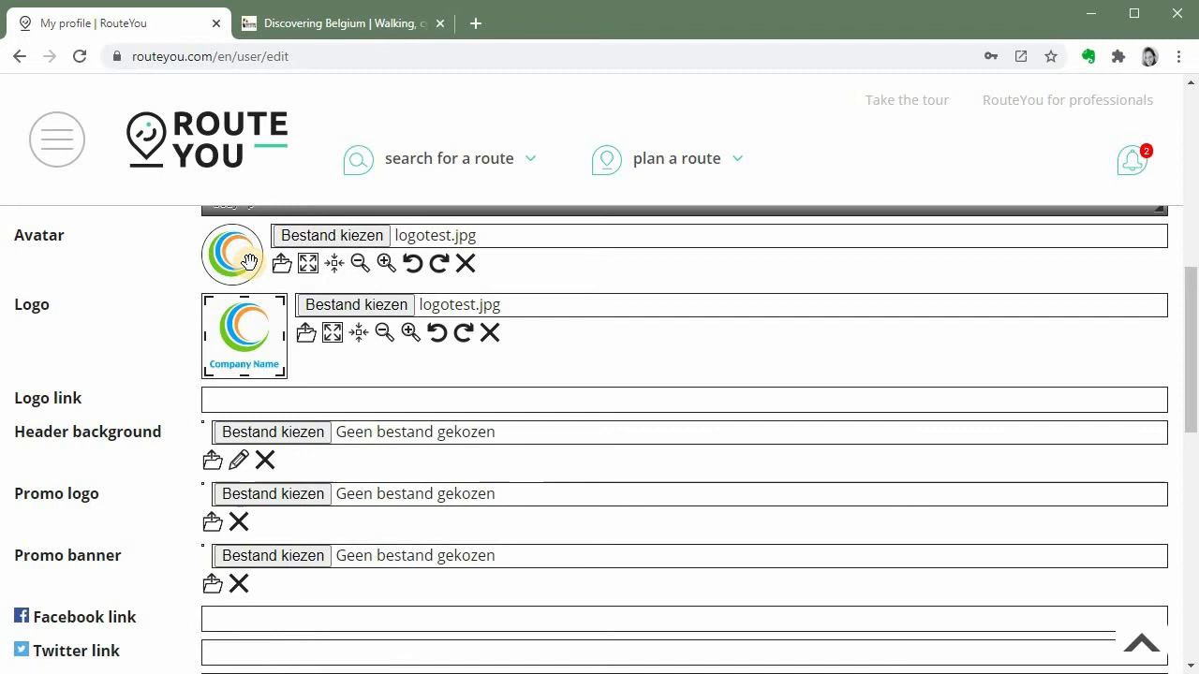
mouse_move(184, 360)
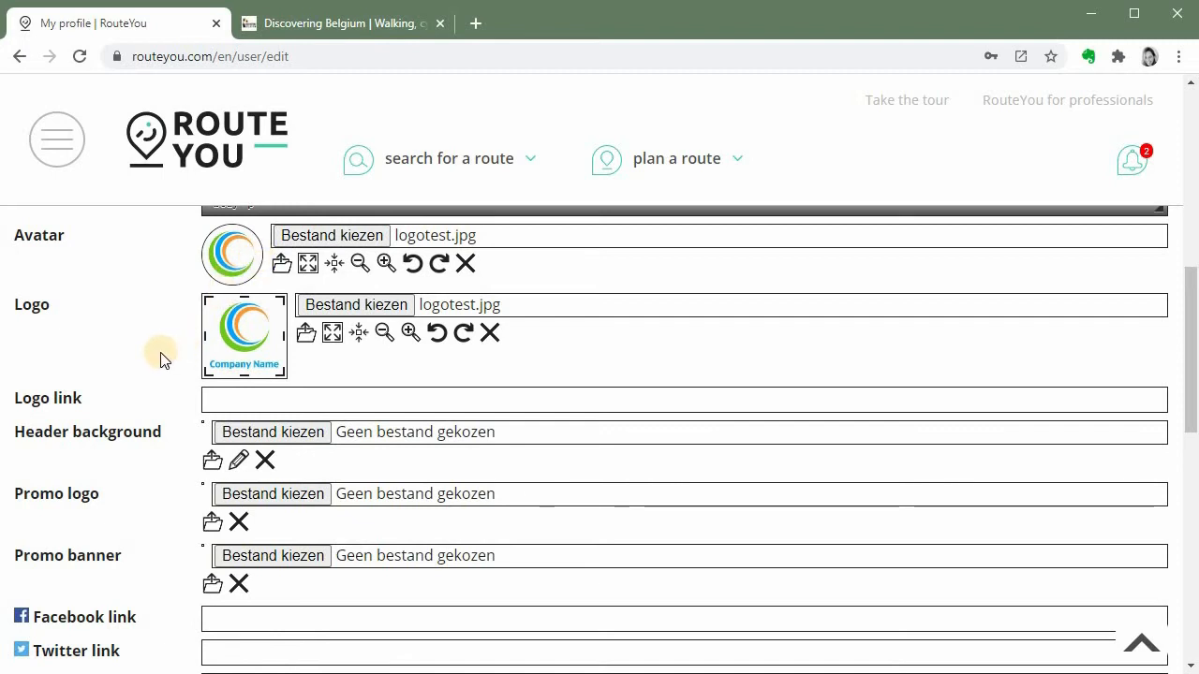
mouse_move(167, 382)
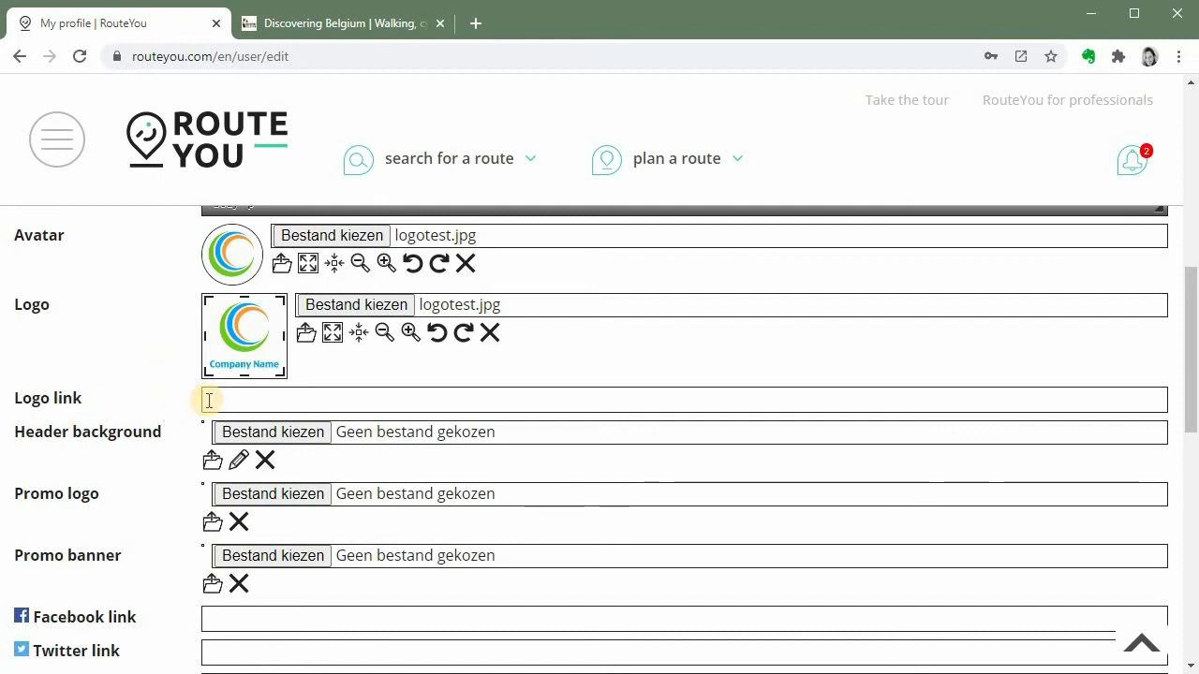
mouse_move(147, 391)
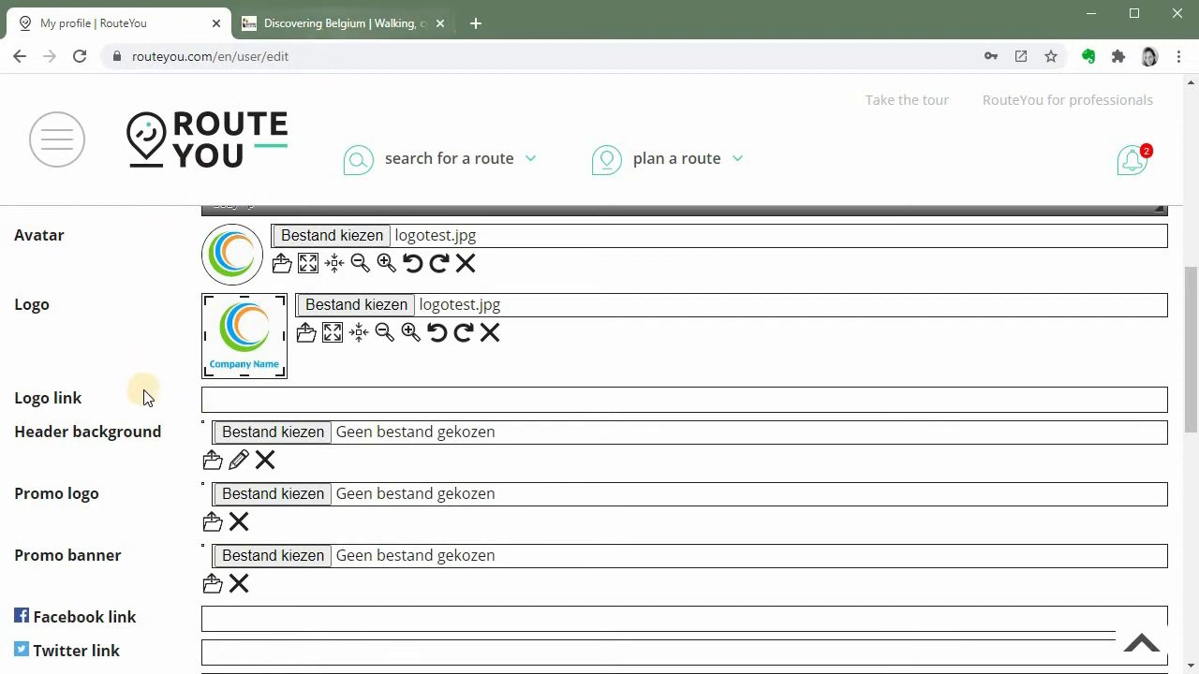
mouse_move(236, 232)
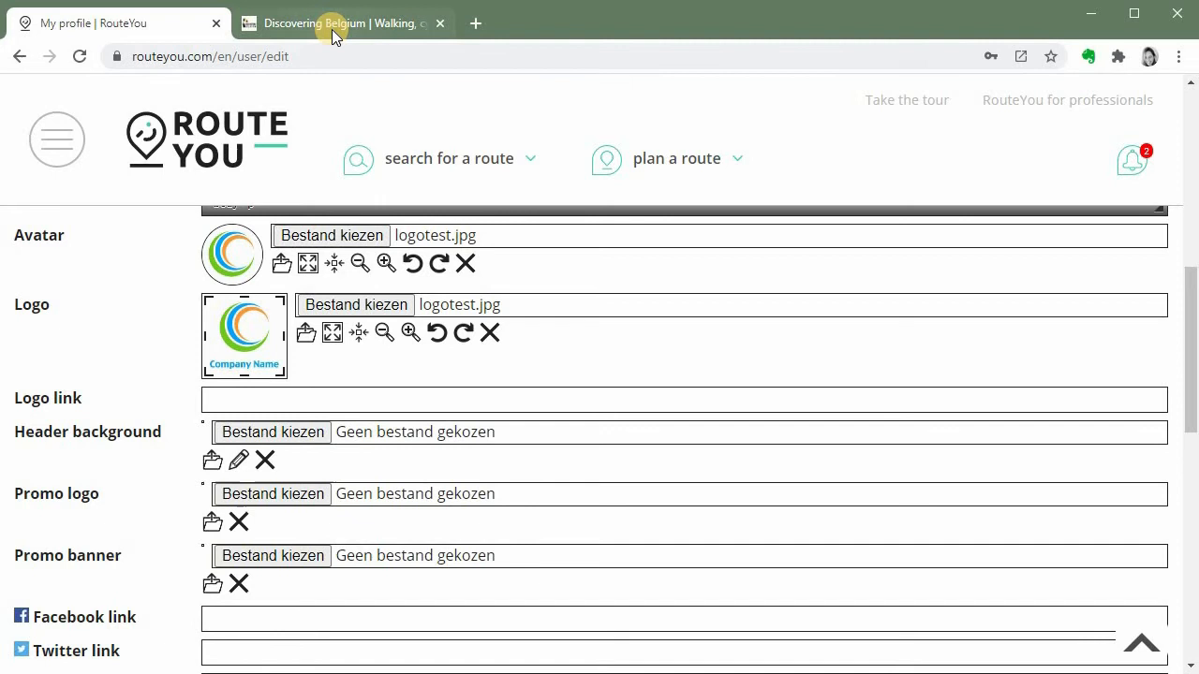
click(337, 22)
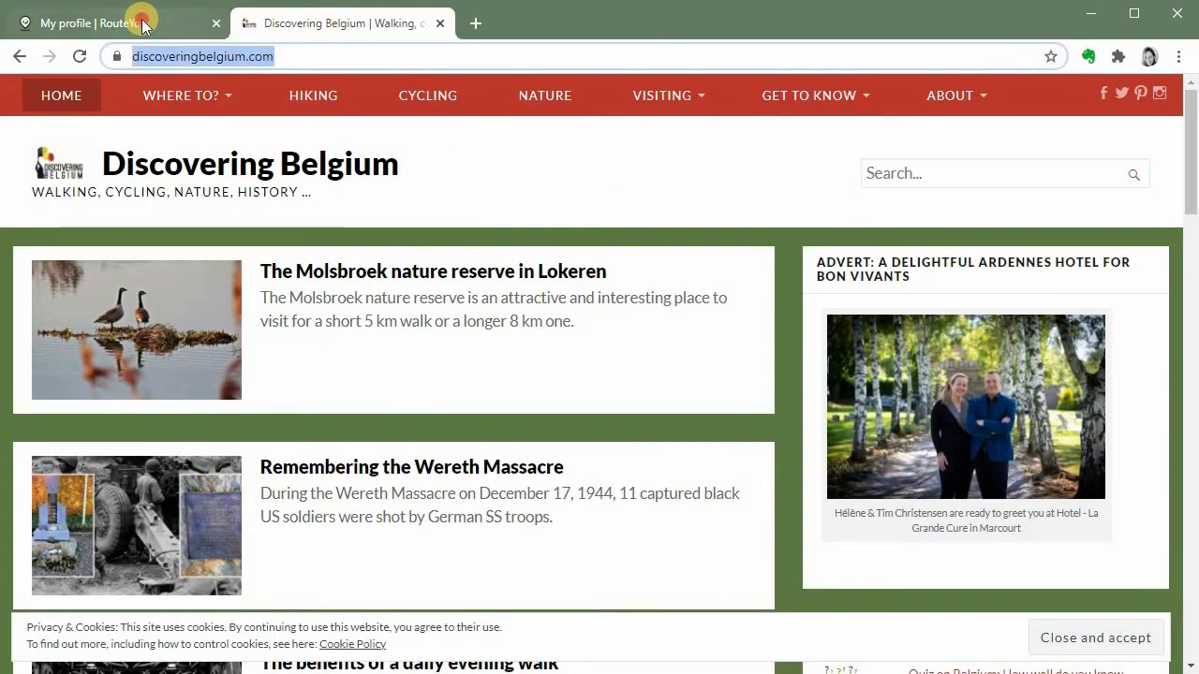
click(112, 23)
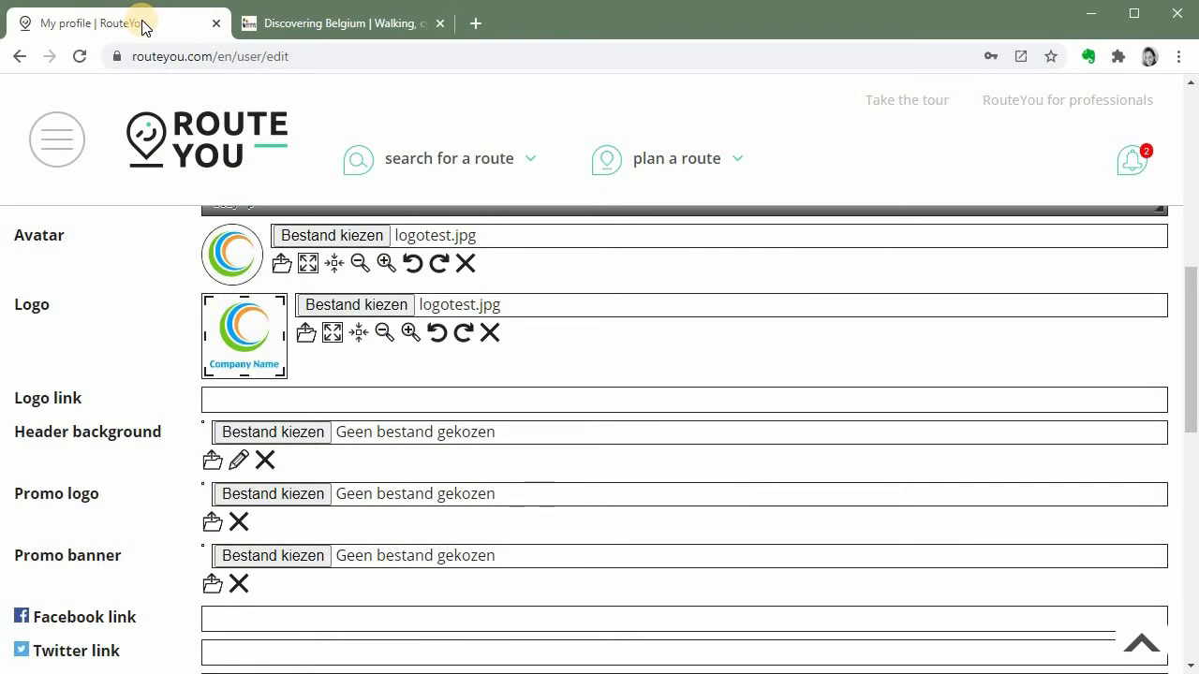
mouse_move(277, 418)
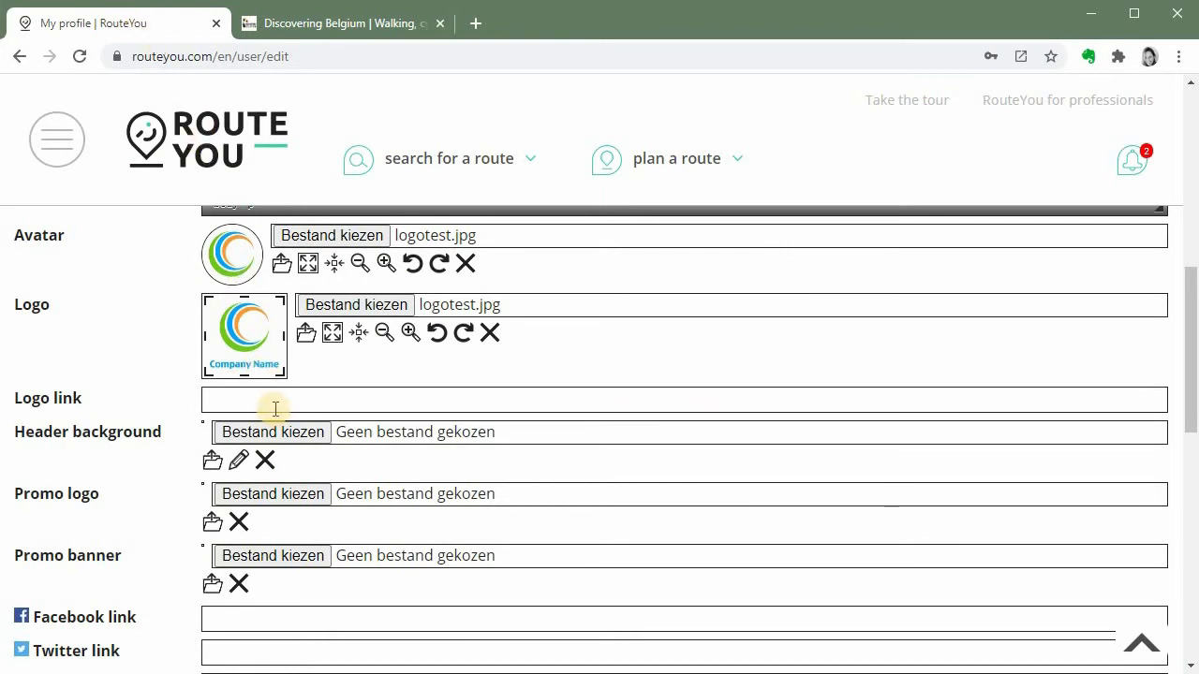
mouse_move(279, 397)
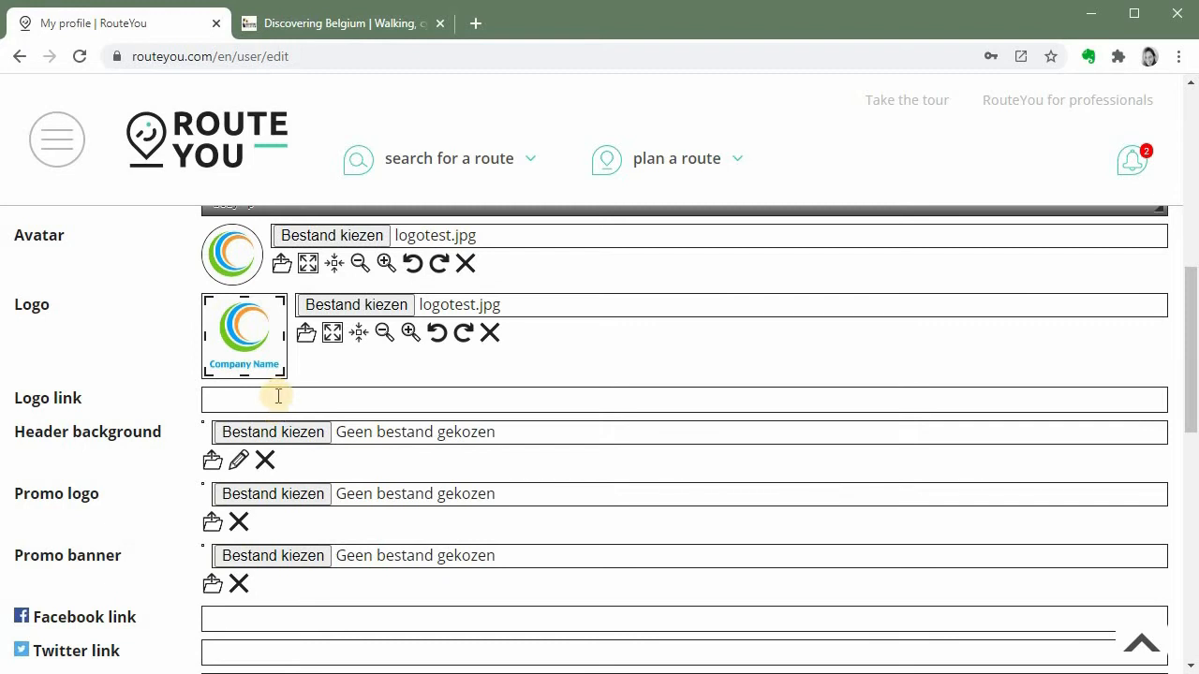
click(281, 399)
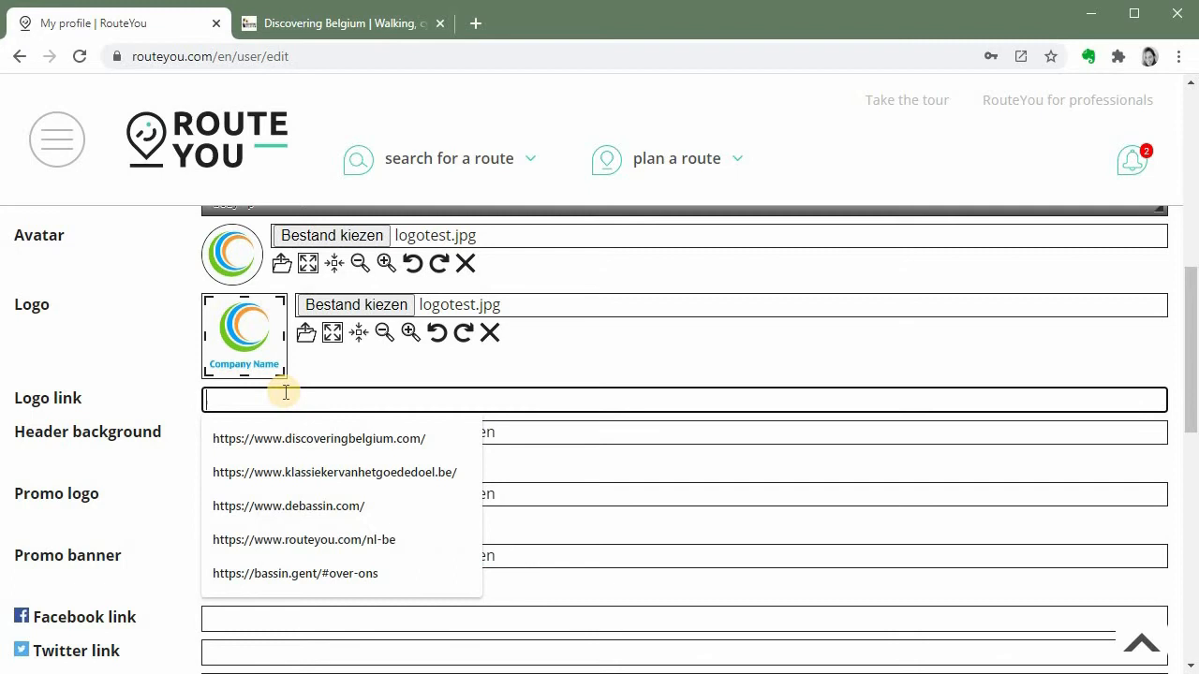
click(318, 439)
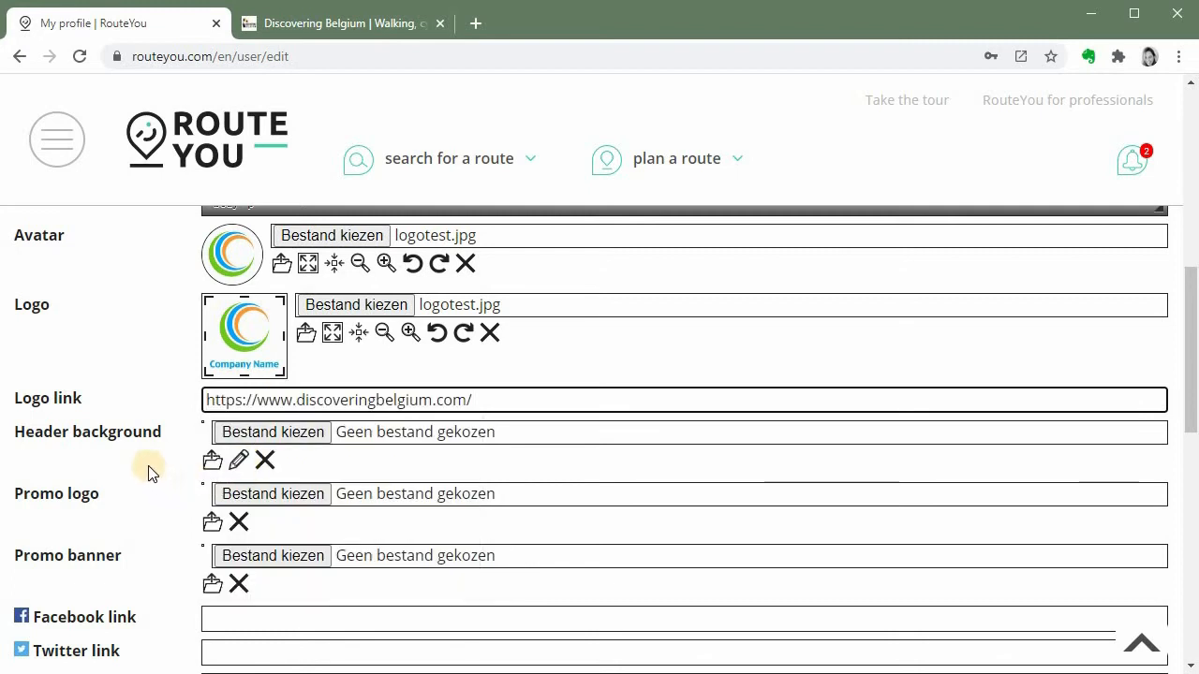
Upload the traveller-with-map railway photo as header background and enlarge it to fill the banner
scroll(down, 3)
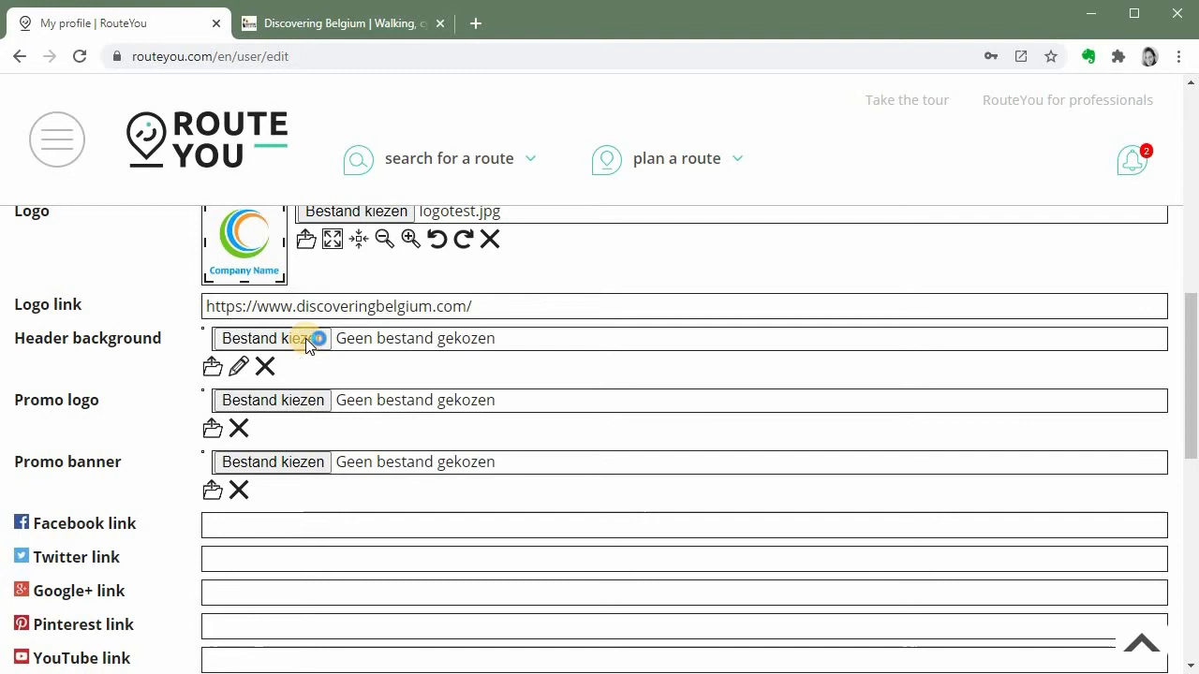
click(274, 339)
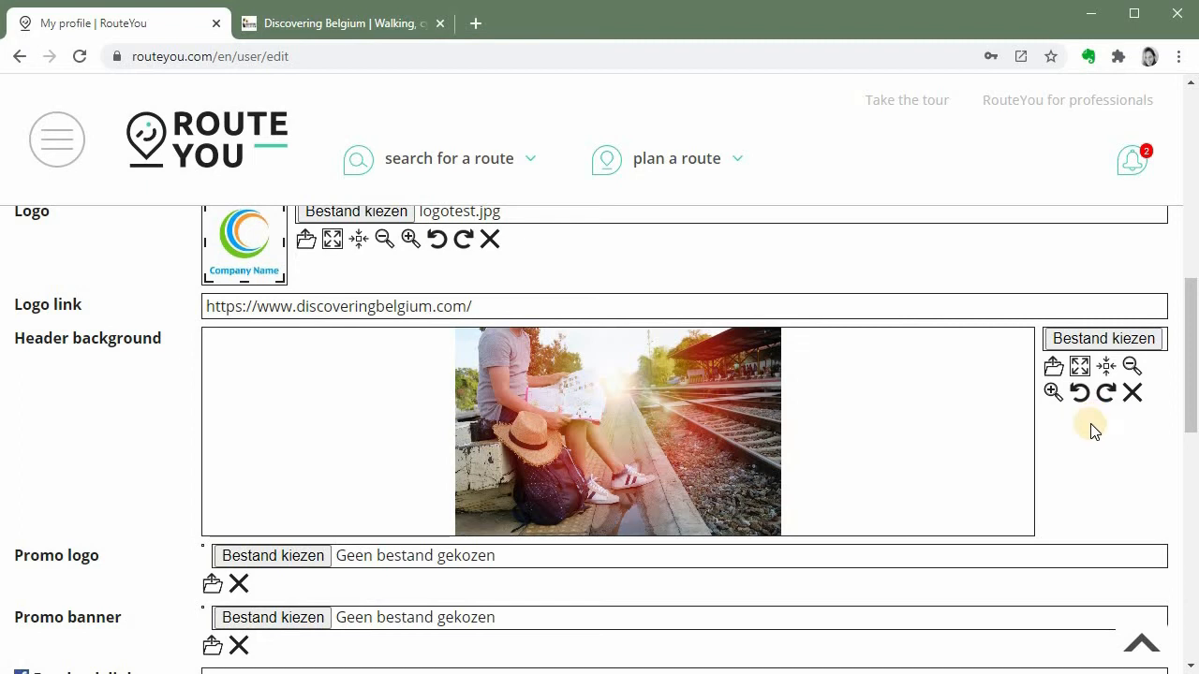
mouse_move(745, 480)
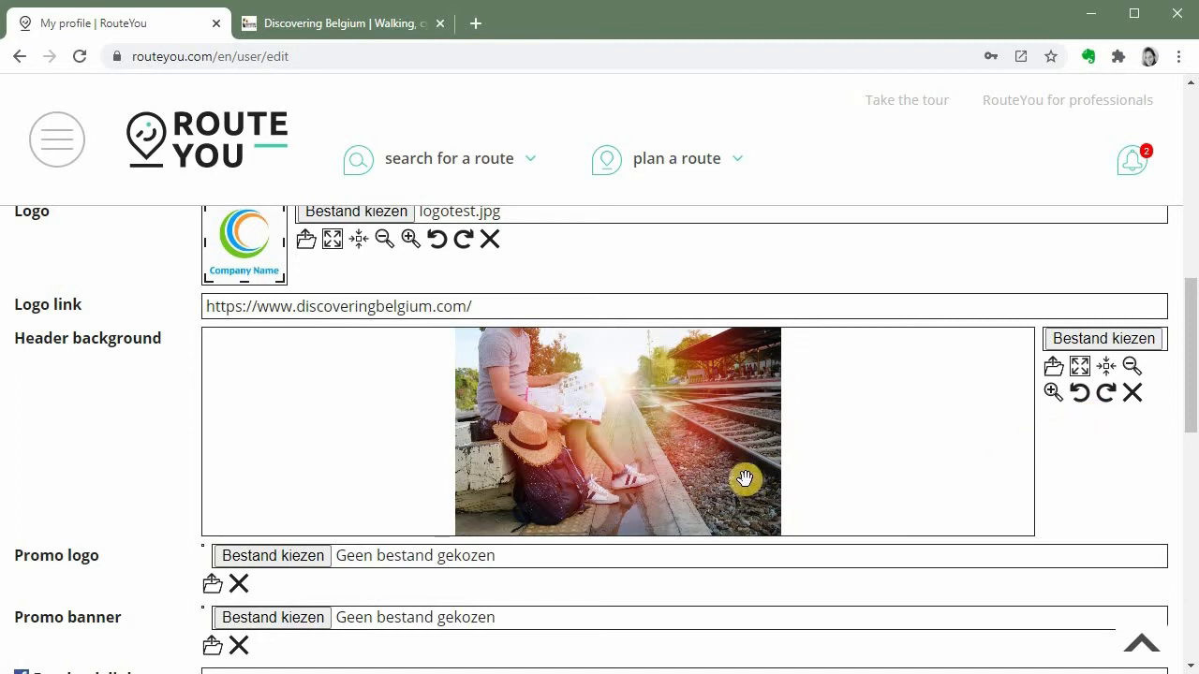
mouse_move(749, 473)
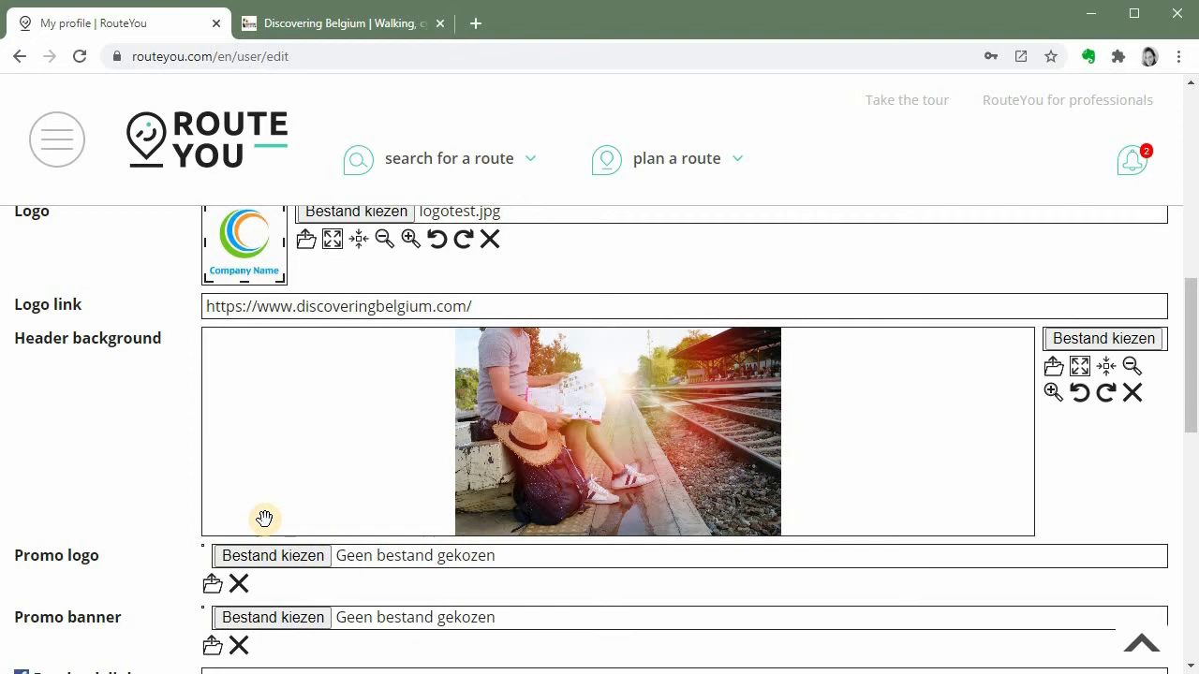
mouse_move(311, 416)
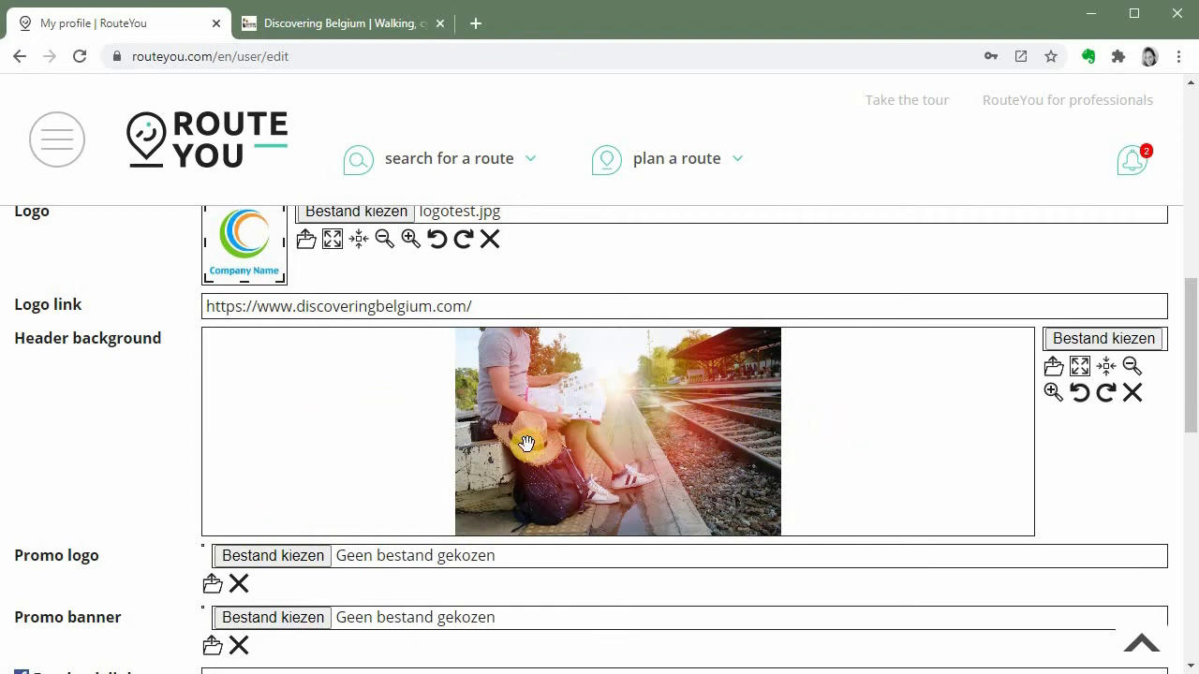
mouse_move(888, 453)
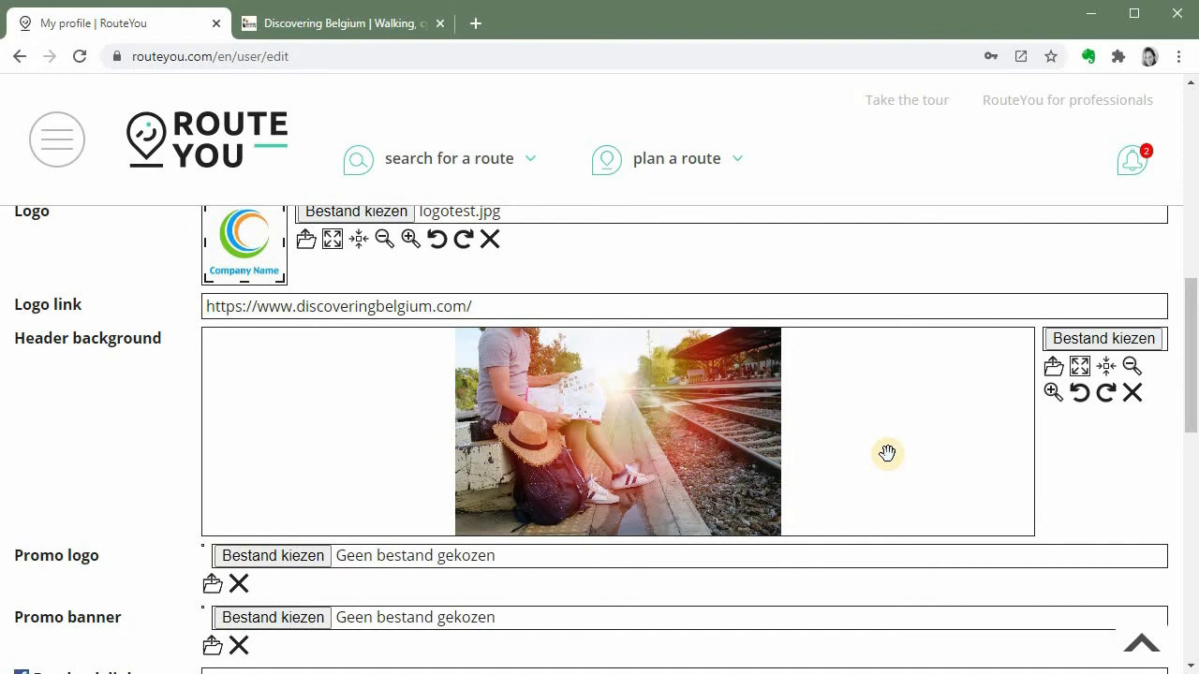
mouse_move(892, 453)
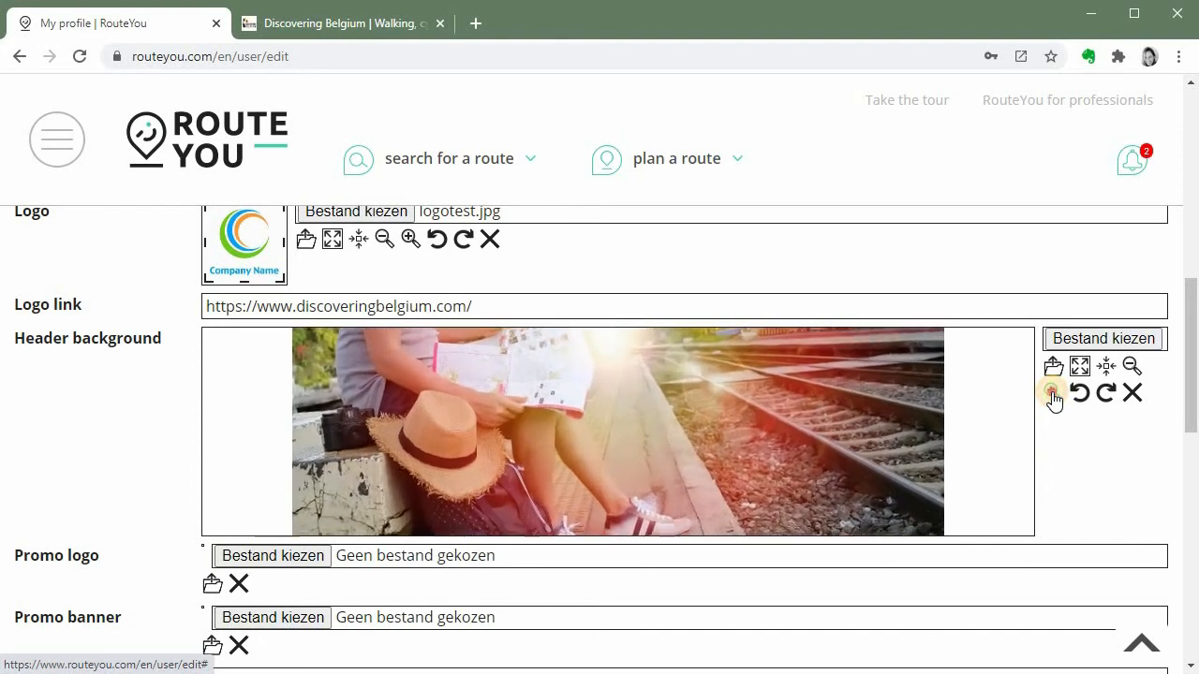
click(1052, 393)
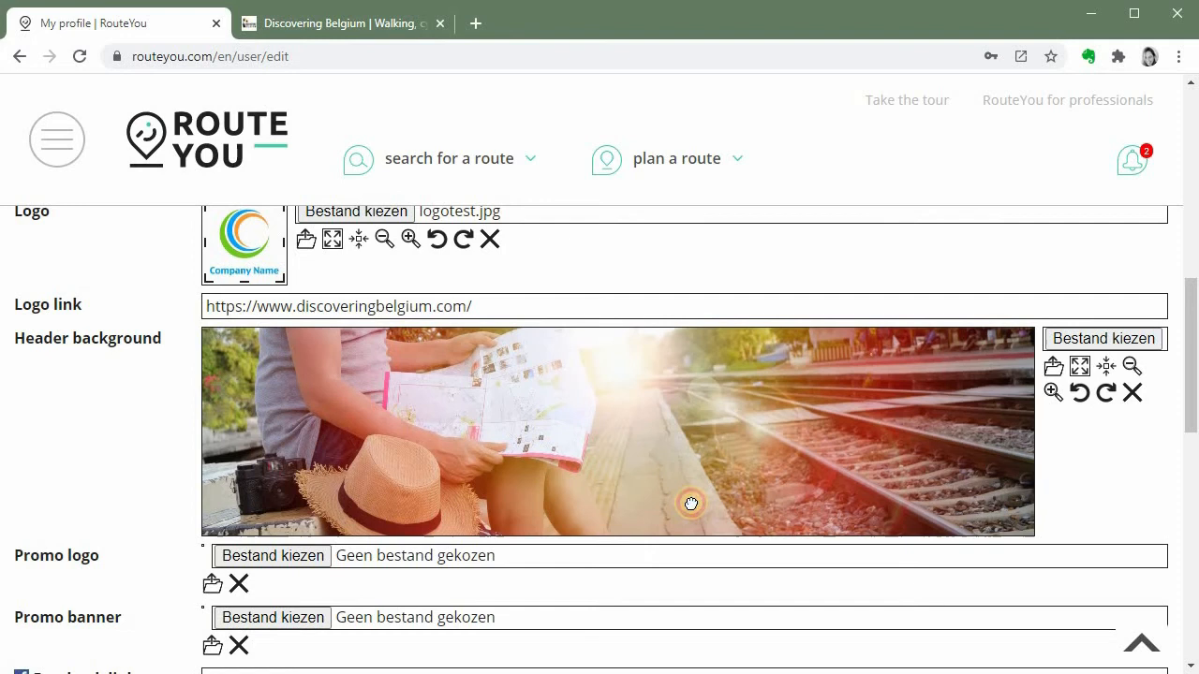
mouse_move(165, 510)
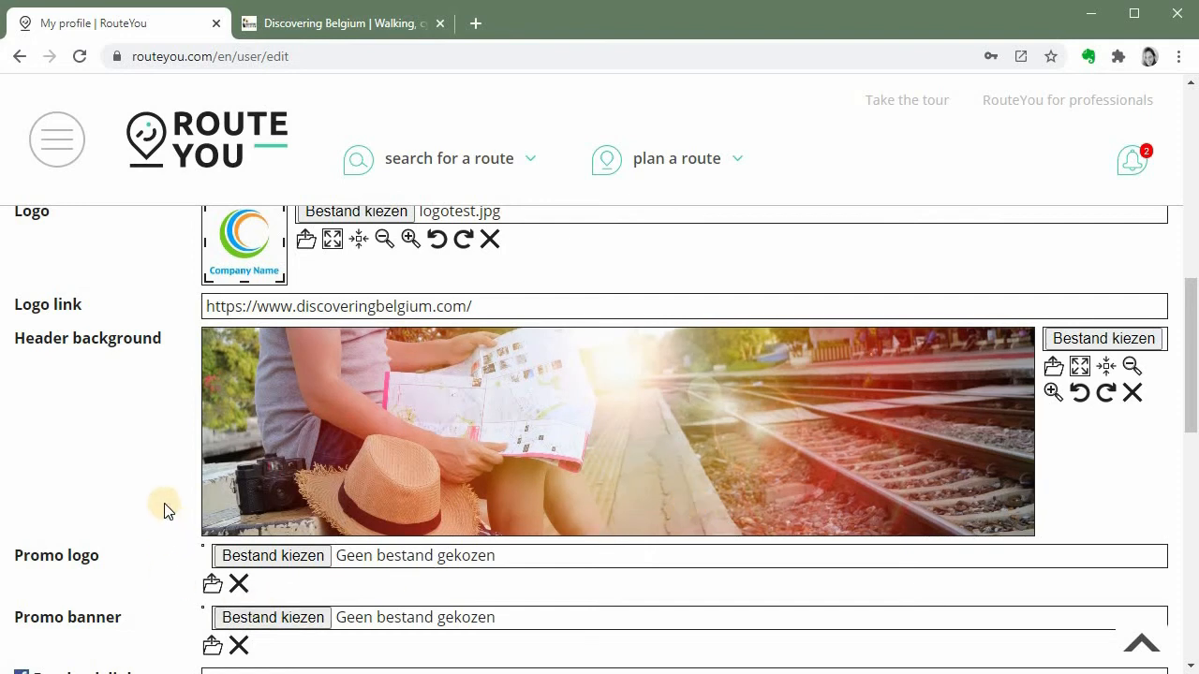
scroll(down, 3)
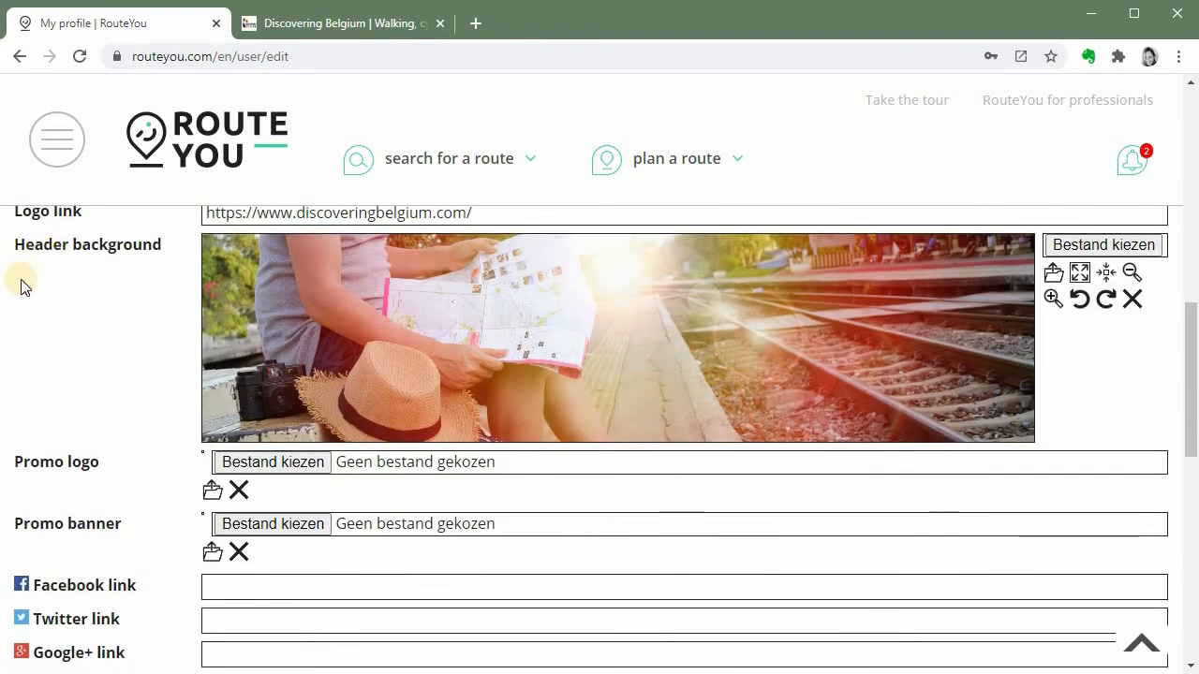
scroll(down, 3)
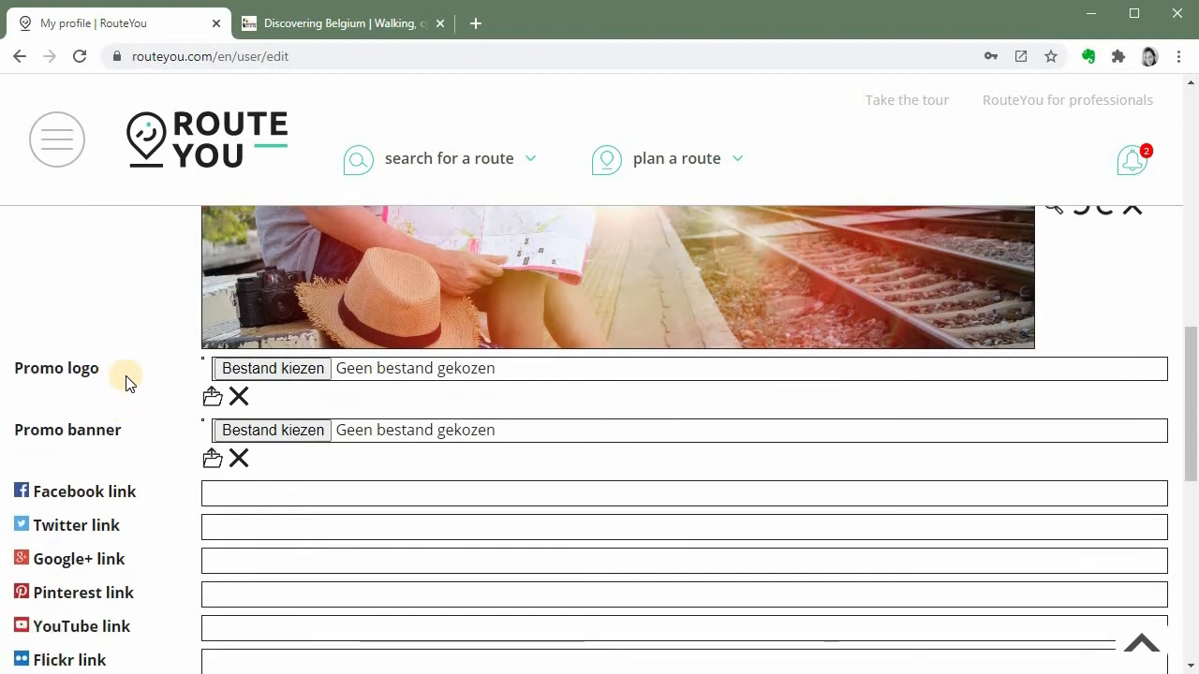
mouse_move(60, 361)
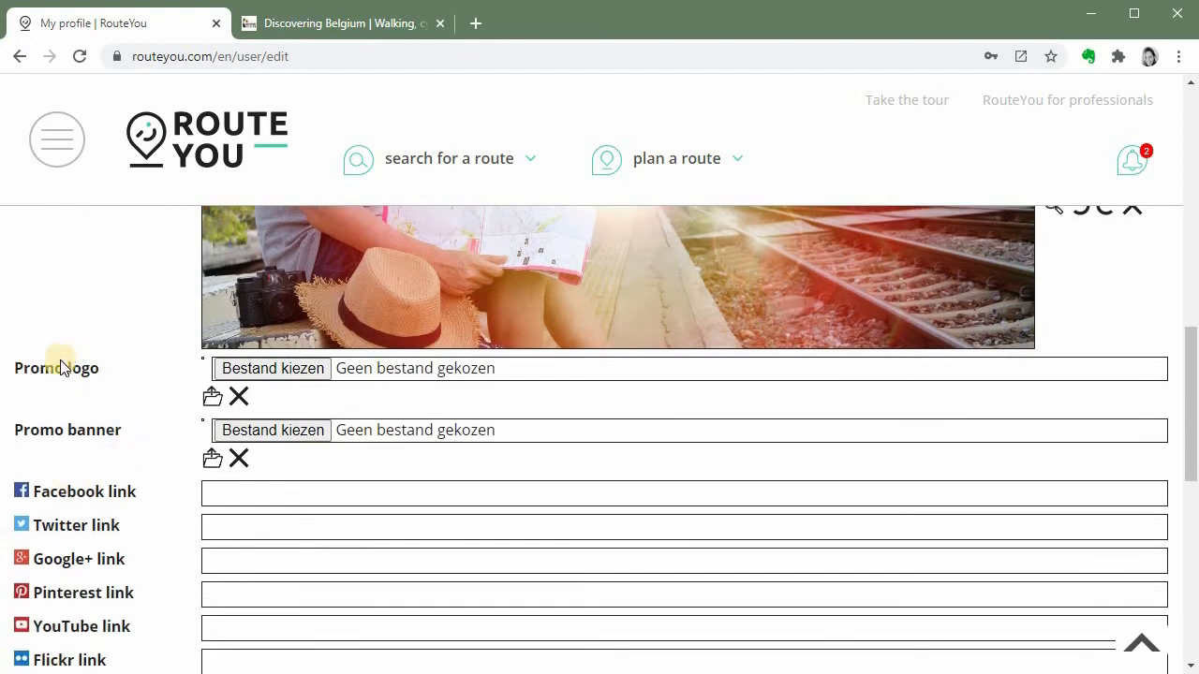
mouse_move(108, 459)
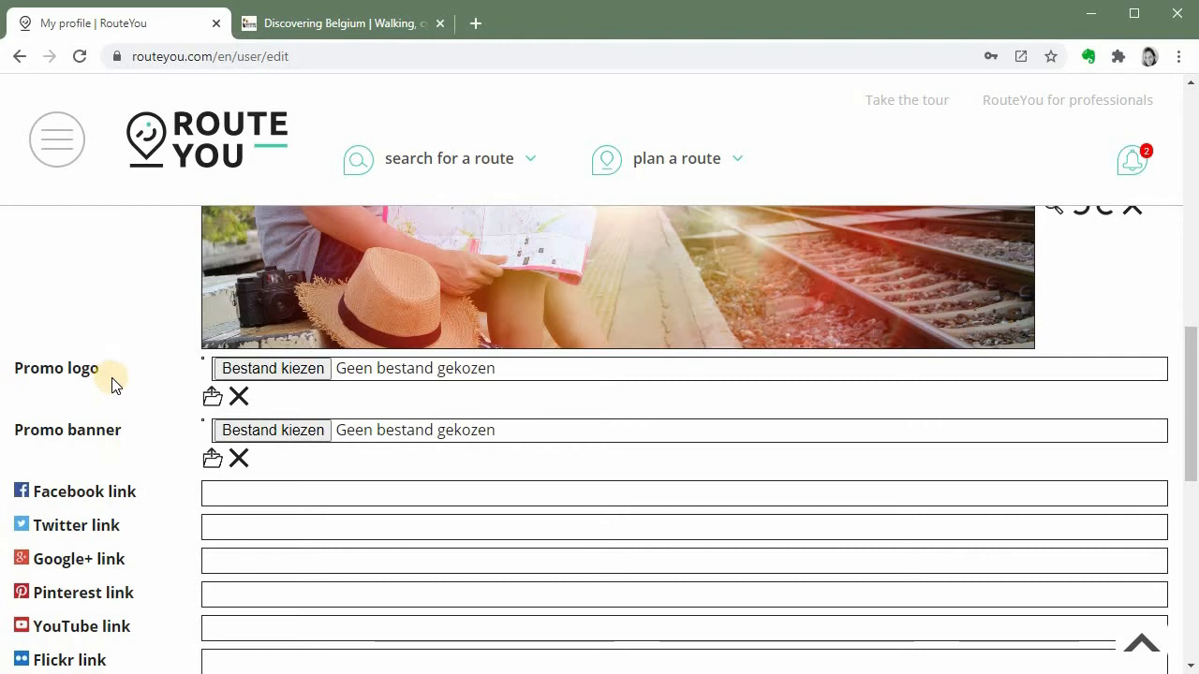
mouse_move(128, 442)
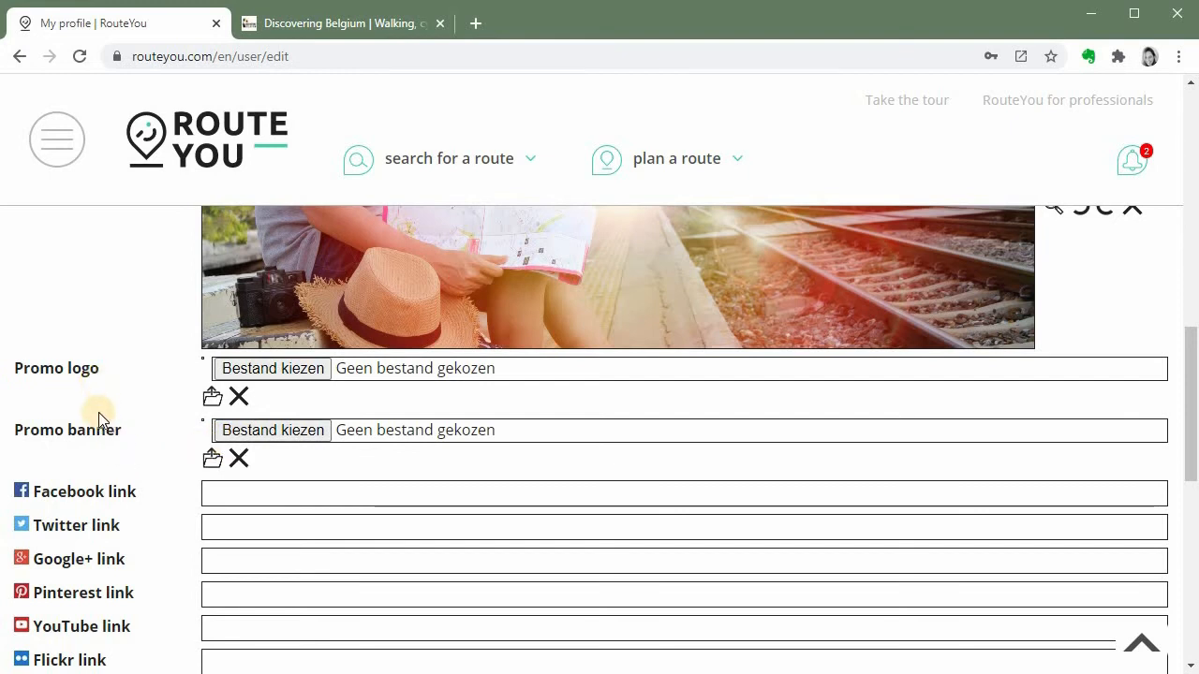
mouse_move(97, 434)
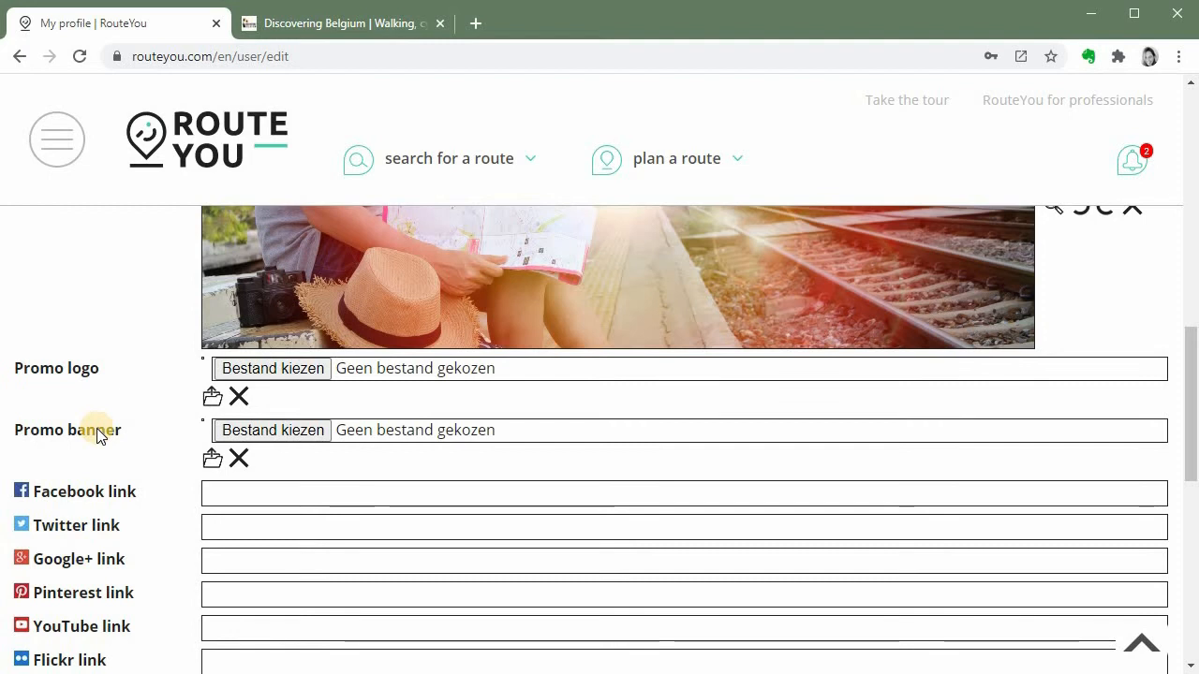
Open Discovering Belgium's social media pages in new browser tabs from the site's icons
scroll(down, 3)
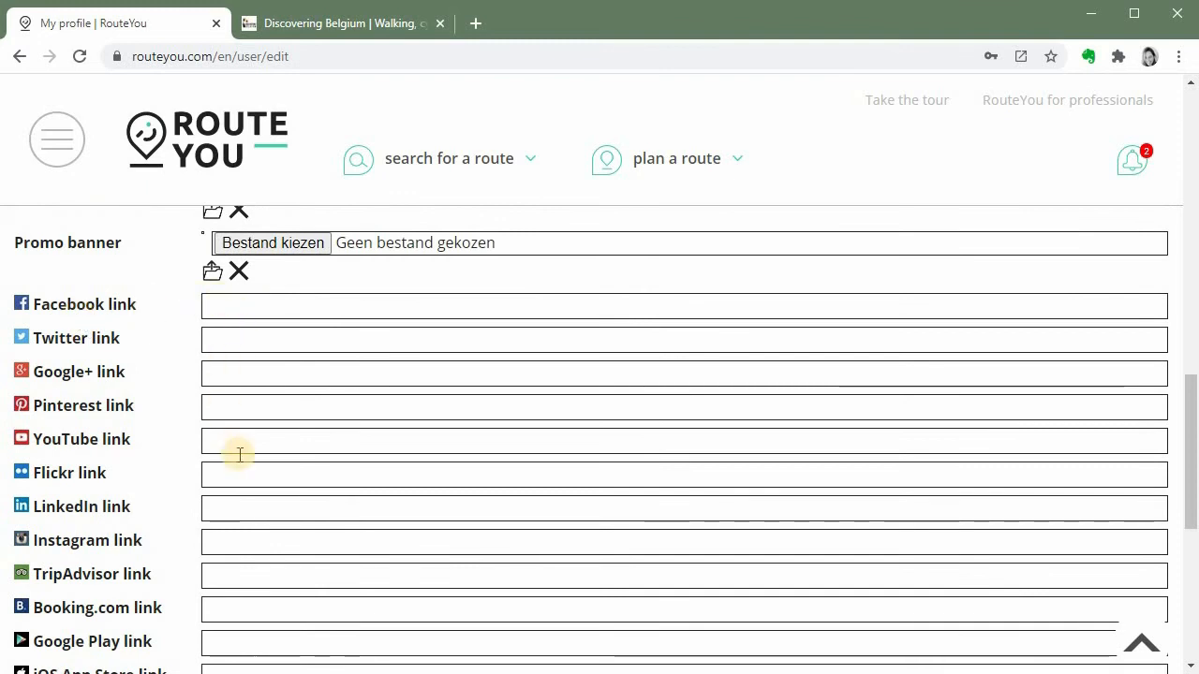
mouse_move(253, 599)
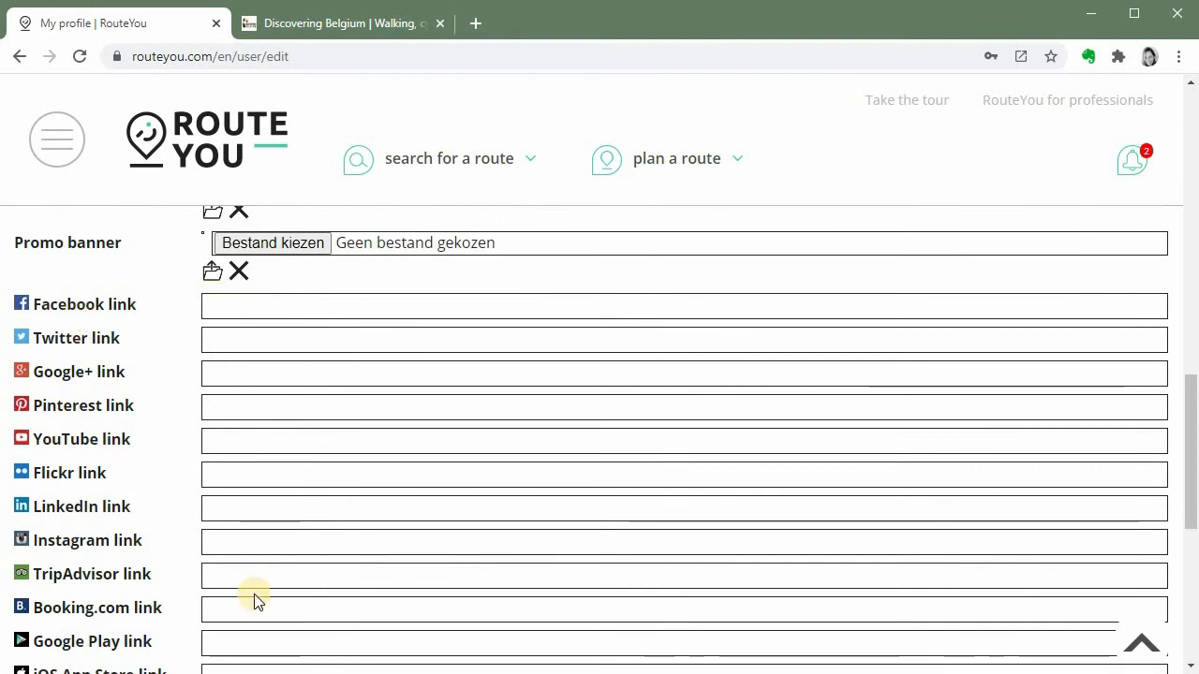
click(352, 23)
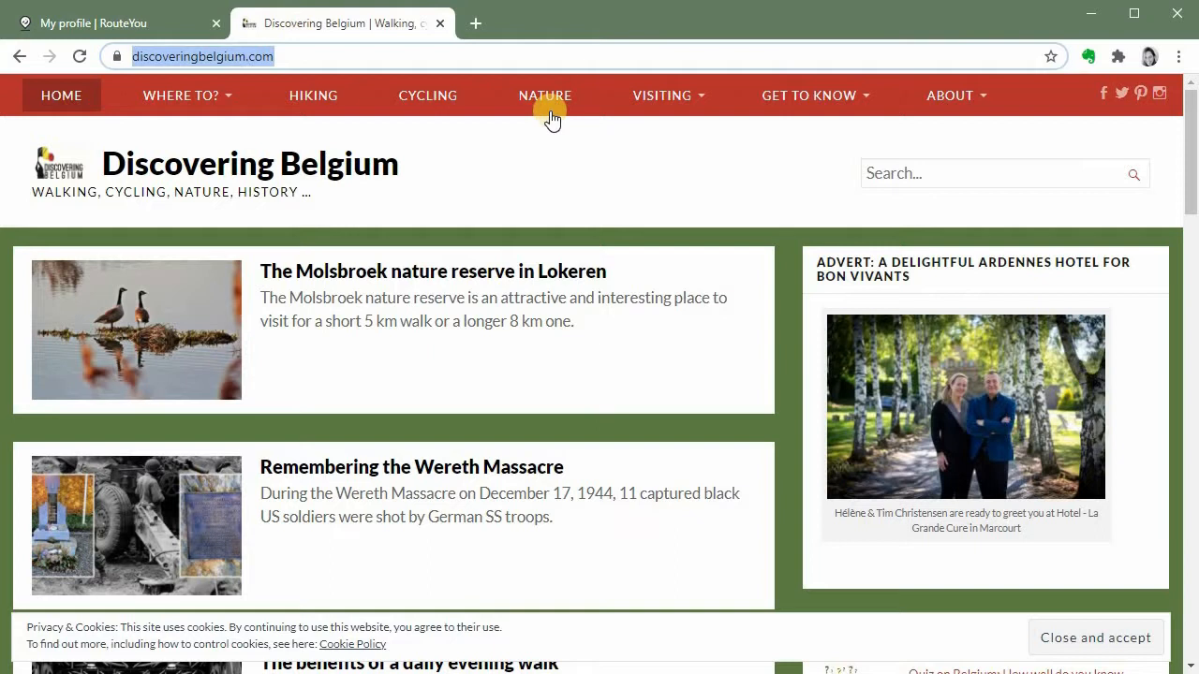
right_click(1103, 92)
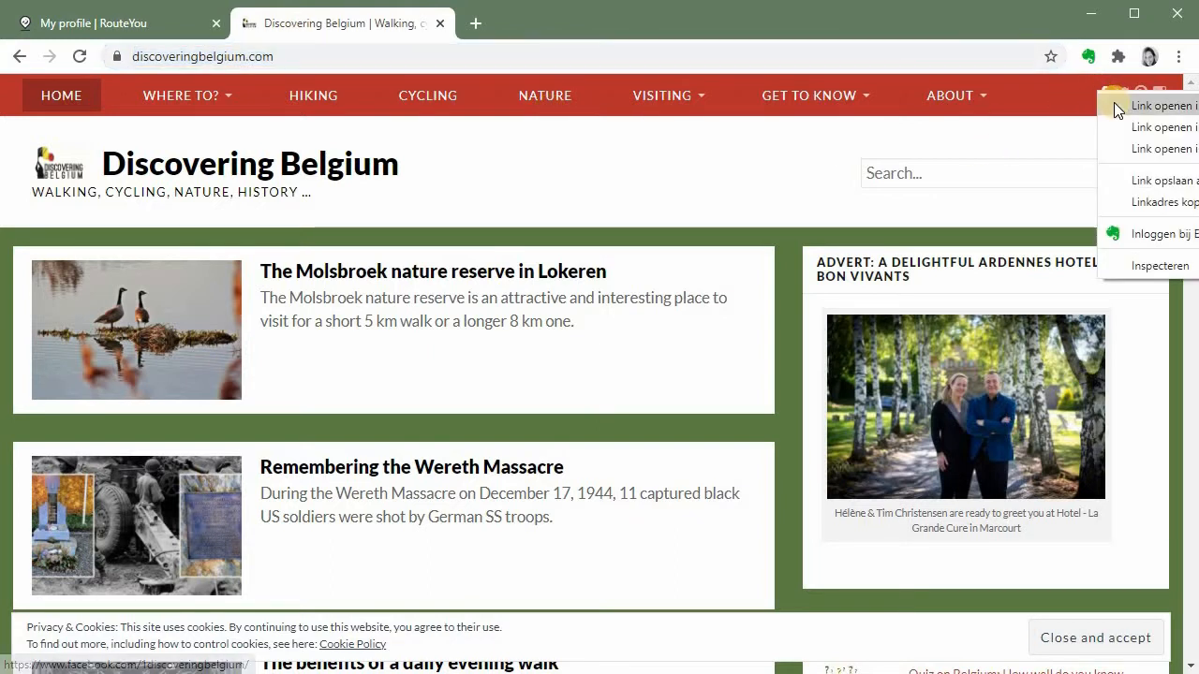
click(1142, 104)
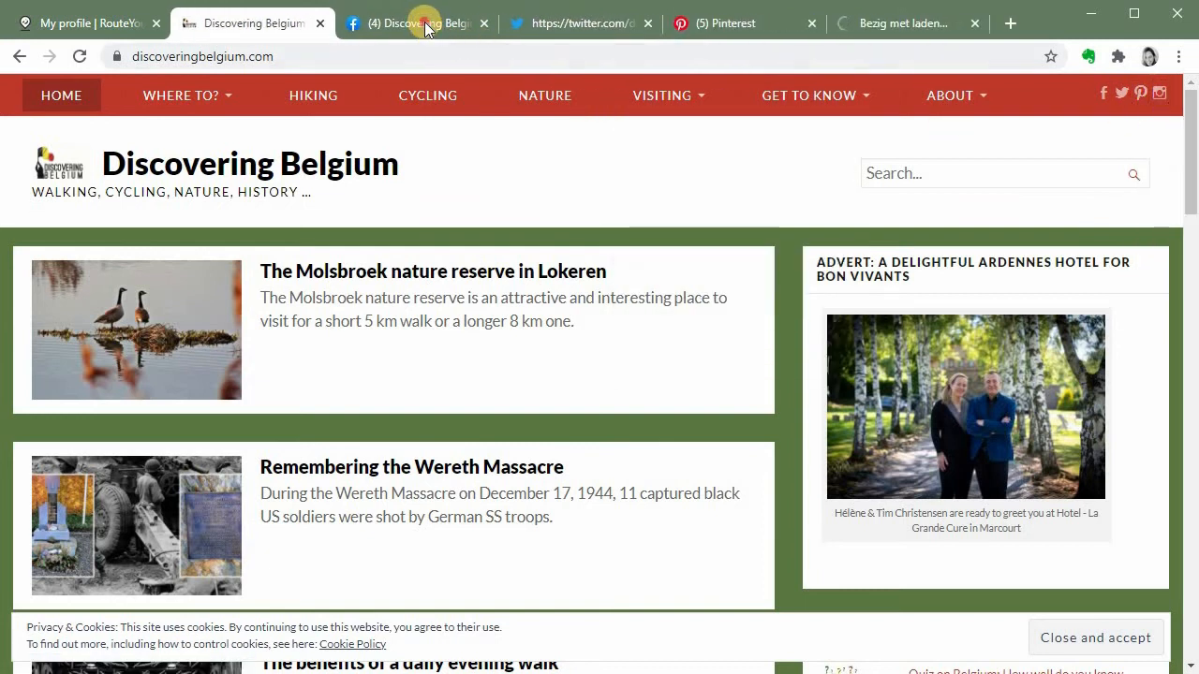
Paste Discovering Belgium's Facebook, Twitter and Pinterest addresses into the social link fields, trimming '/created/'
click(412, 22)
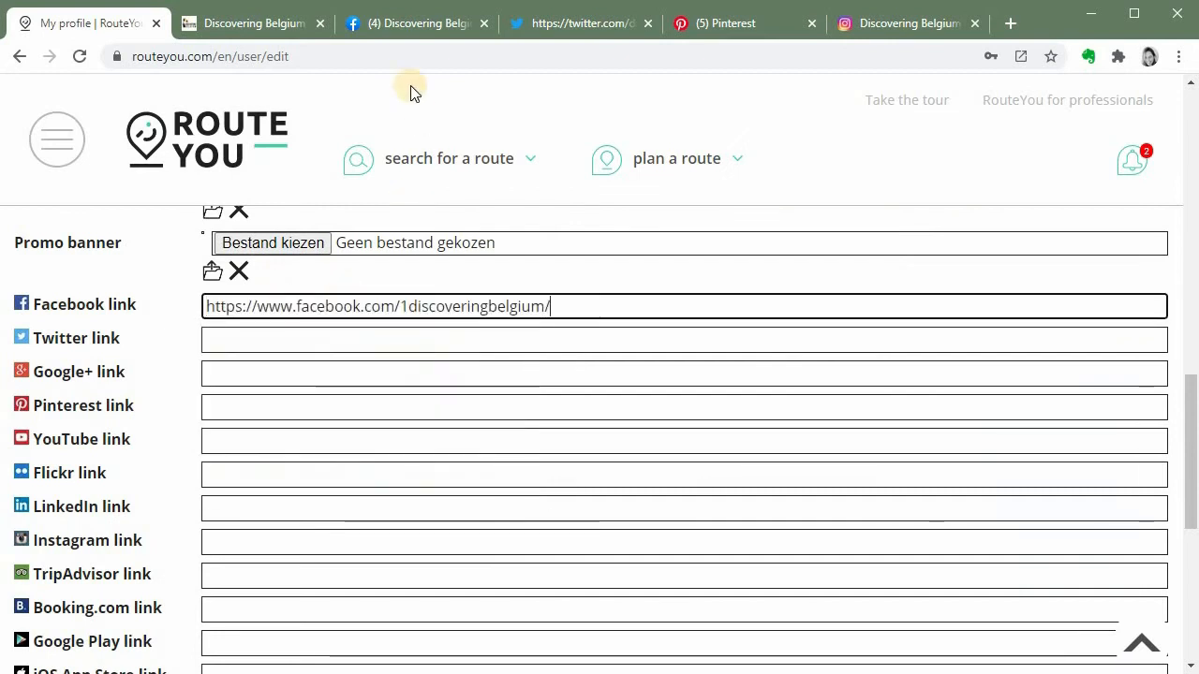
click(412, 22)
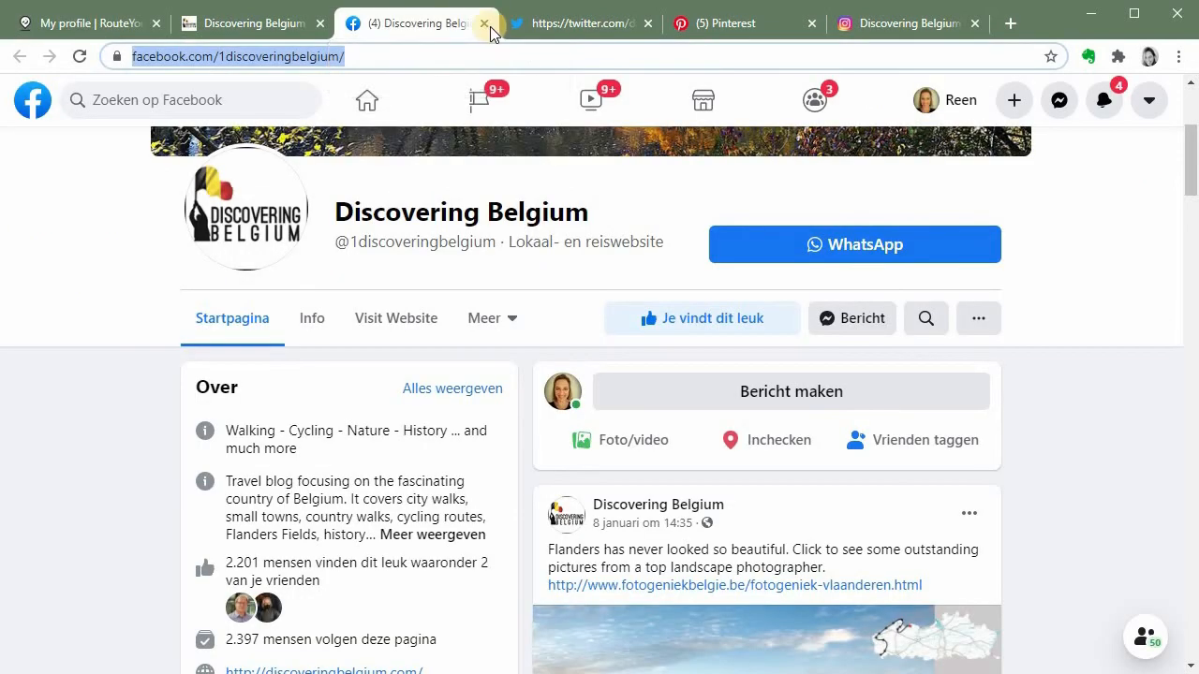
click(580, 23)
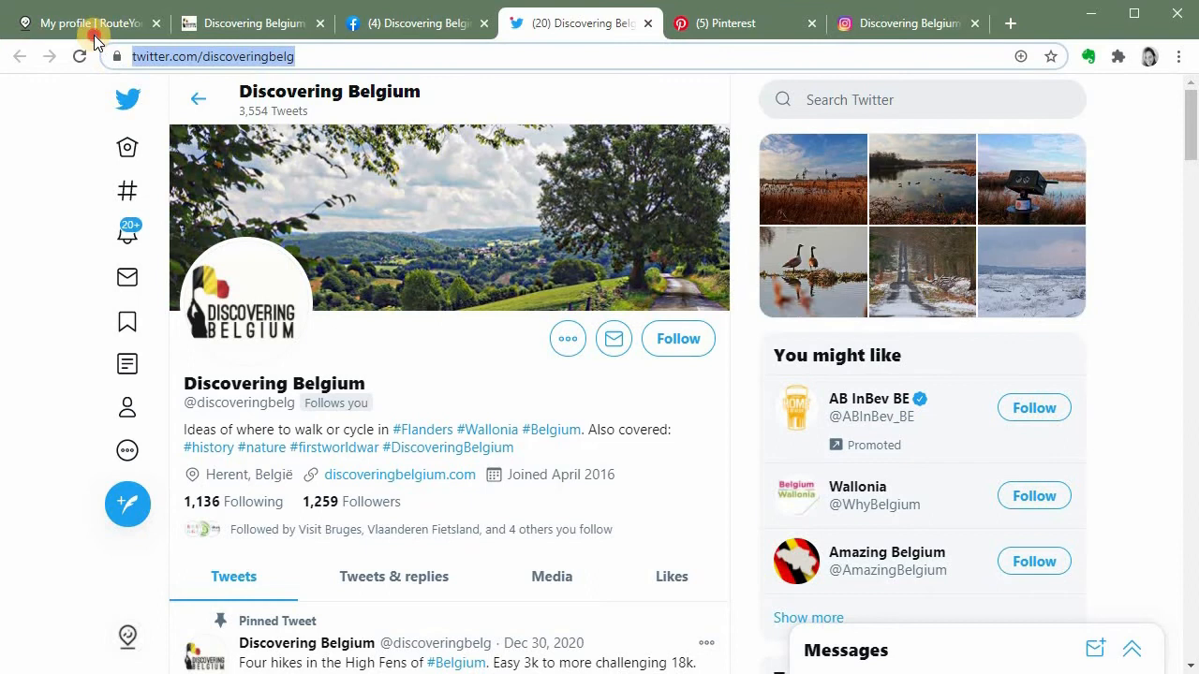
click(85, 22)
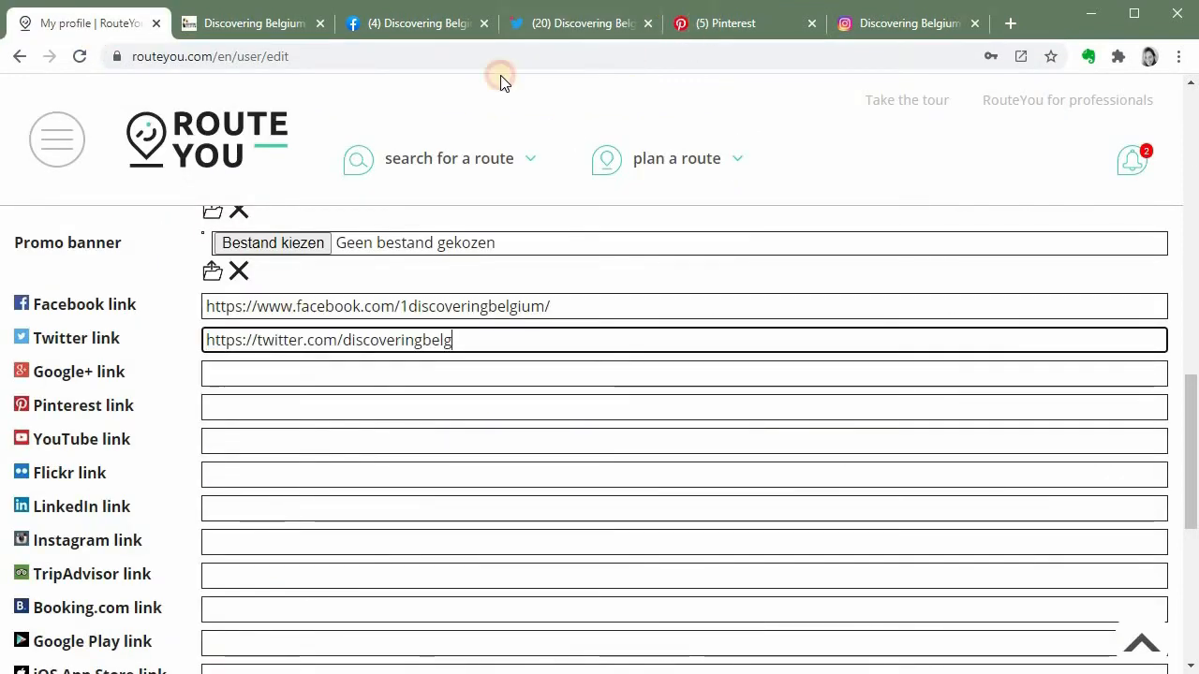
click(253, 23)
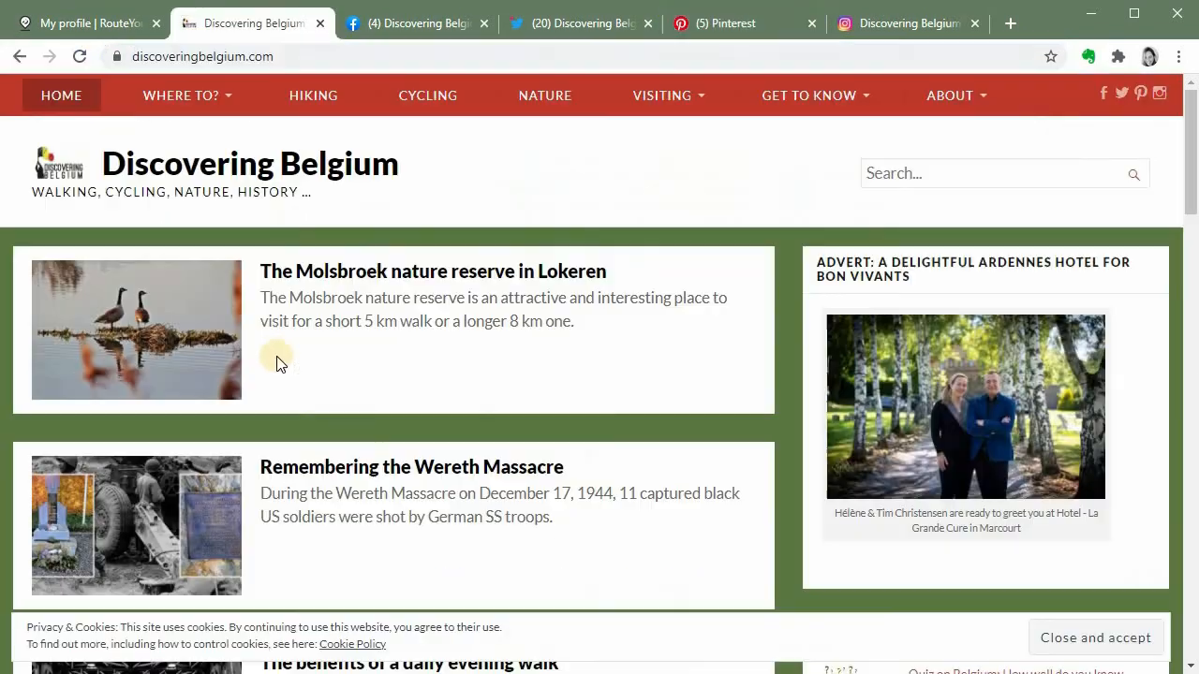
click(93, 23)
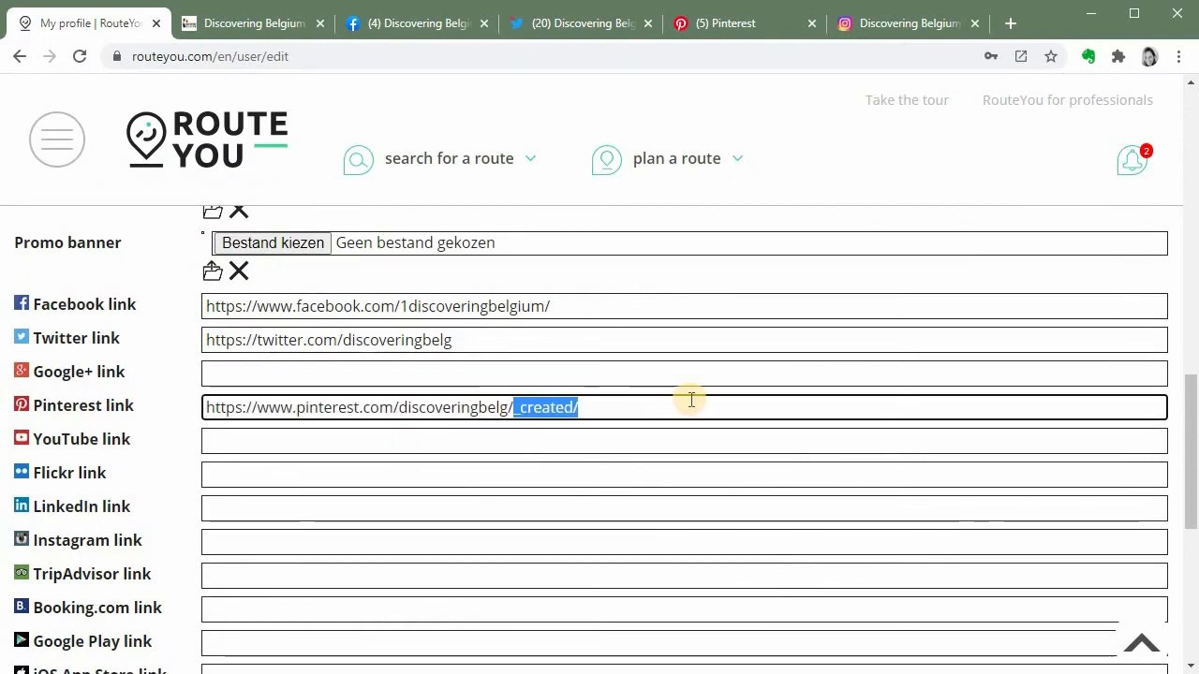
key(Delete)
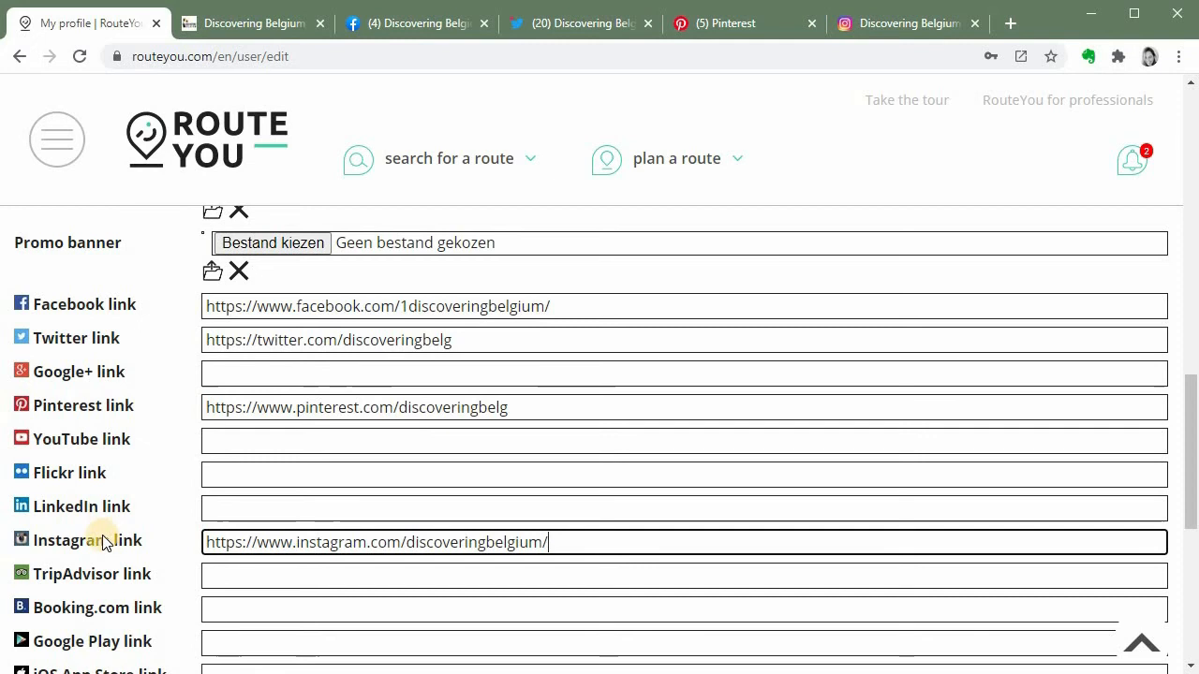
mouse_move(98, 520)
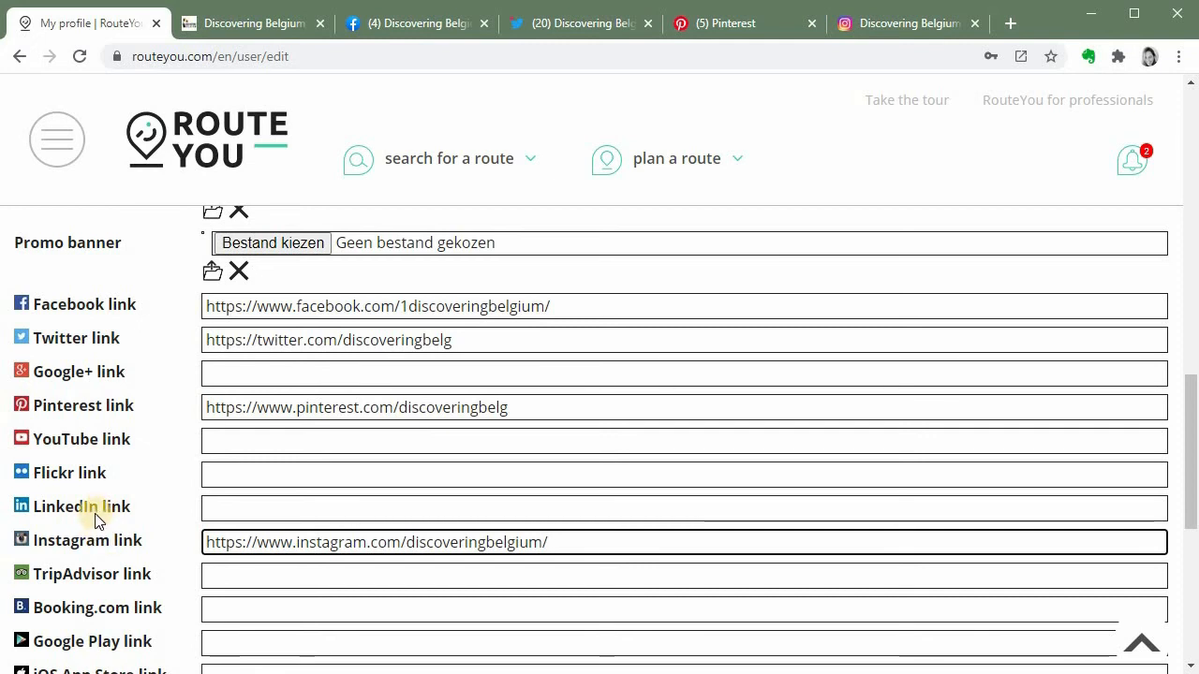
mouse_move(105, 491)
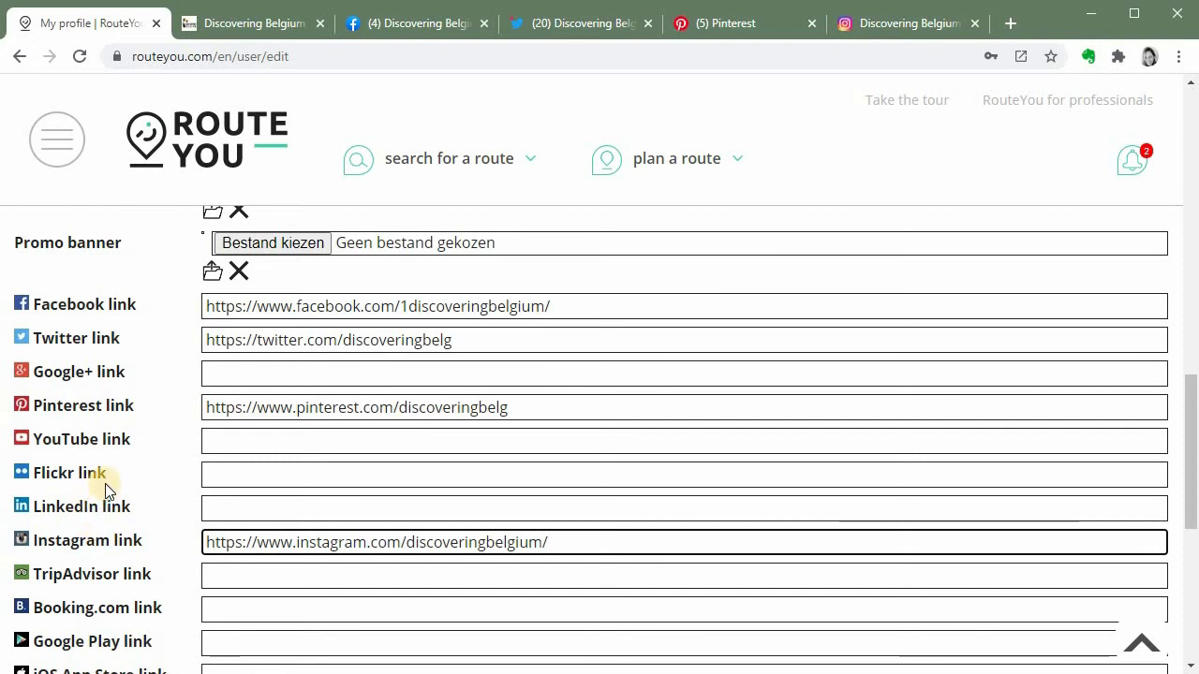
Confirm the edited profile at the bottom of the form so the social links are saved
scroll(down, 3)
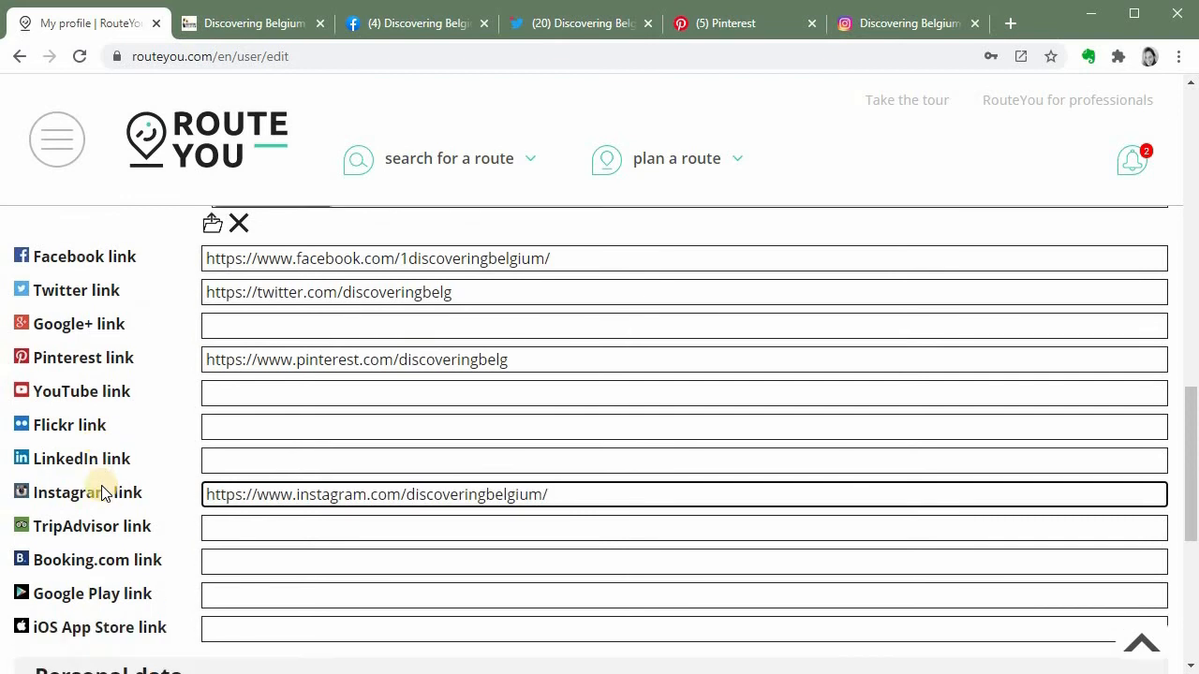
scroll(down, 3)
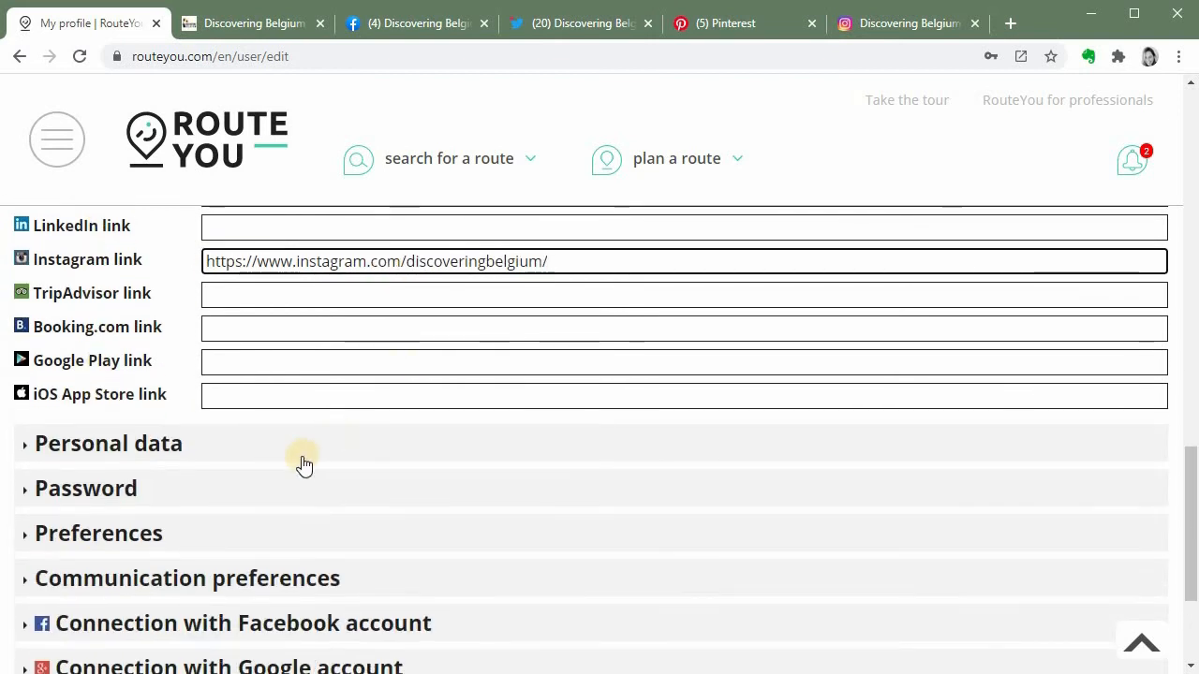
scroll(down, 3)
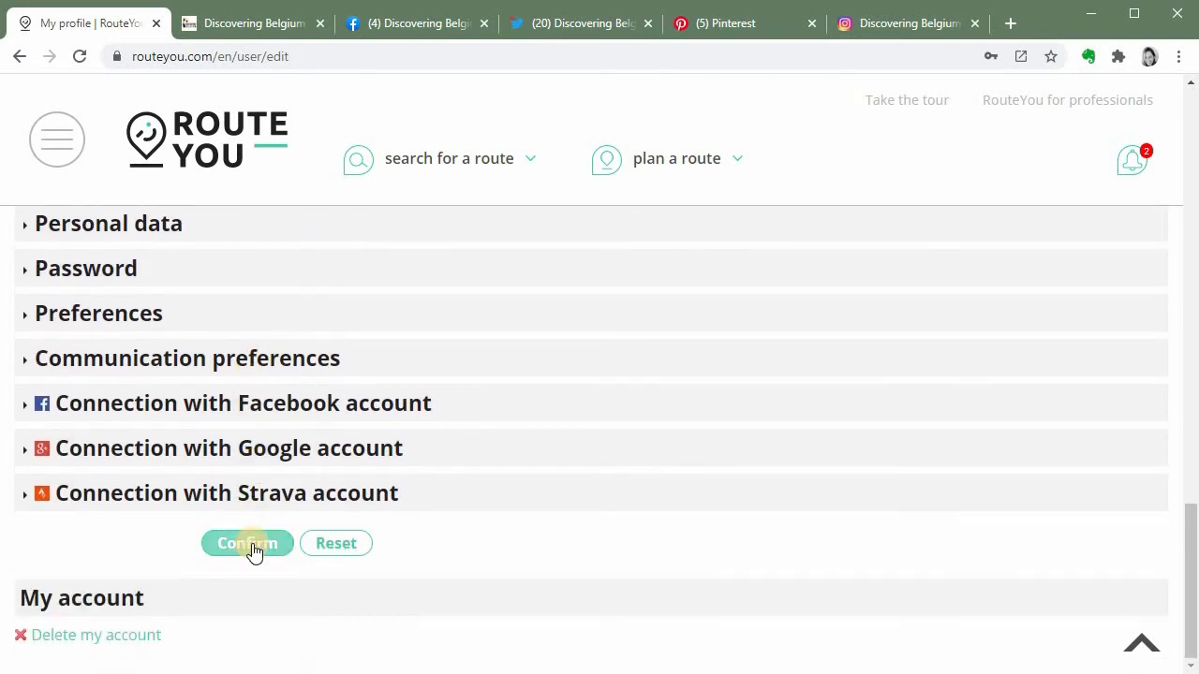
click(247, 543)
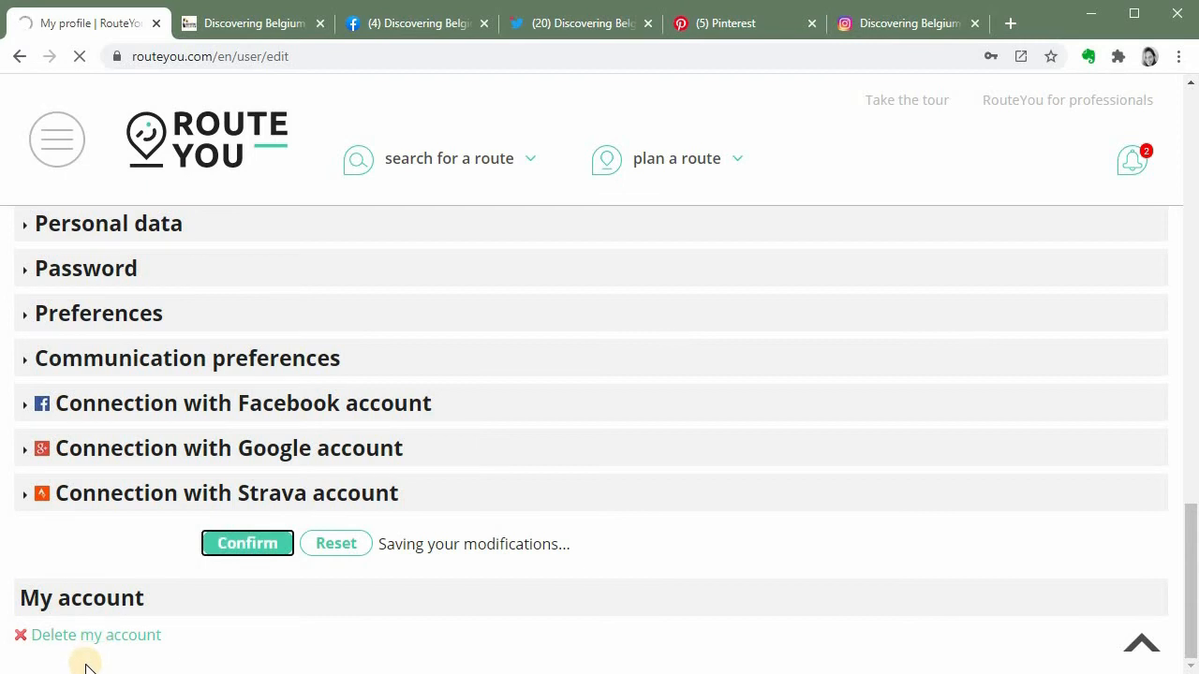
click(247, 543)
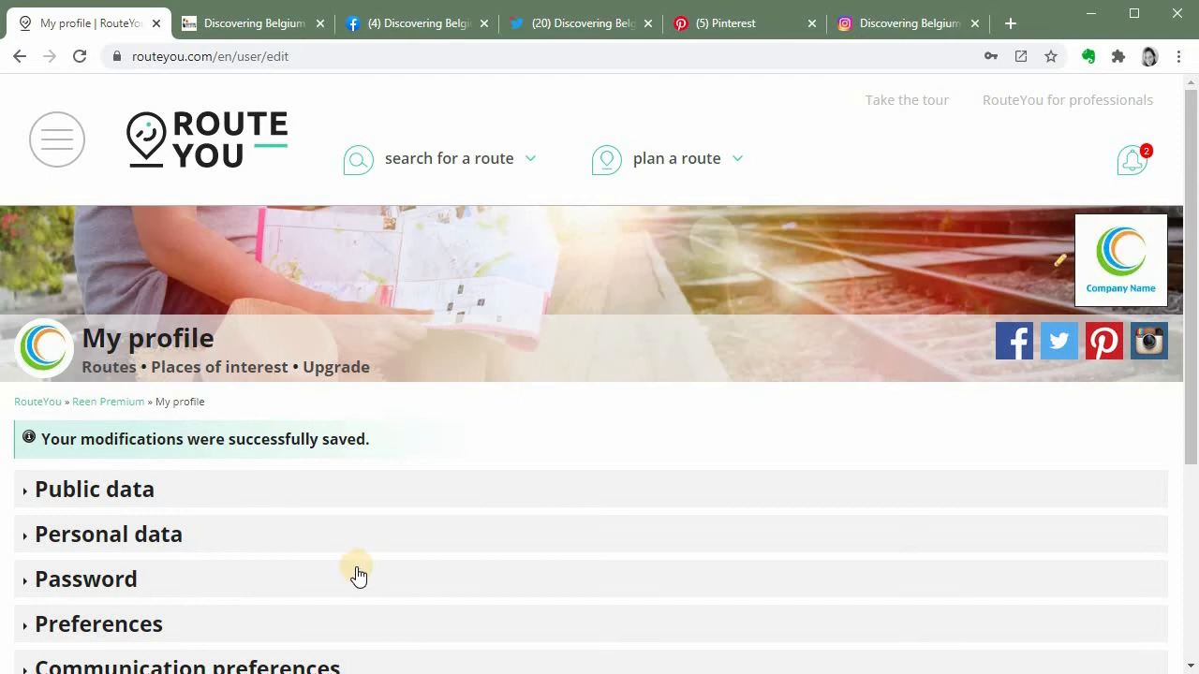
mouse_move(382, 419)
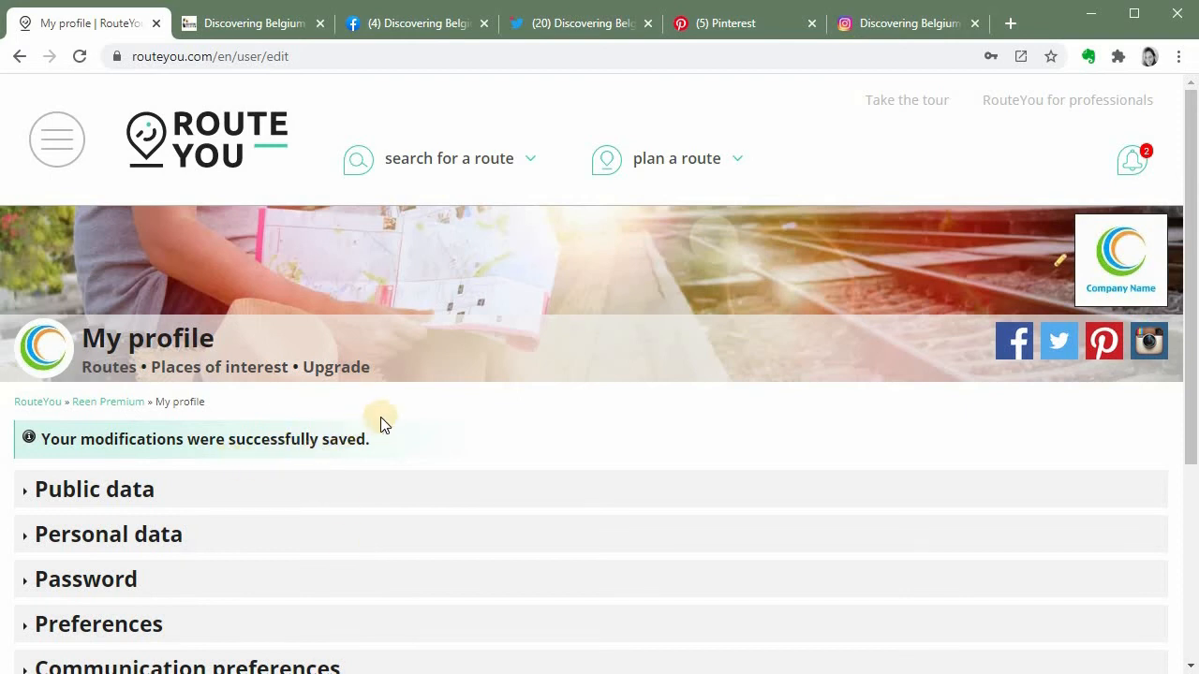
mouse_move(942, 354)
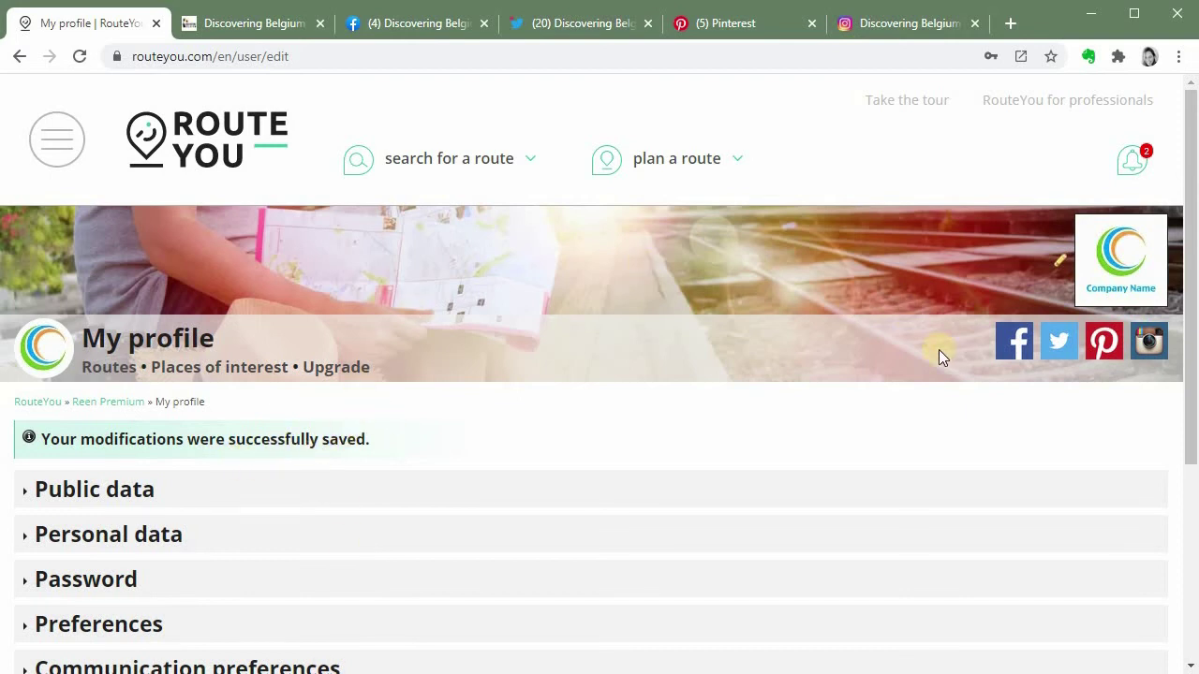
mouse_move(902, 334)
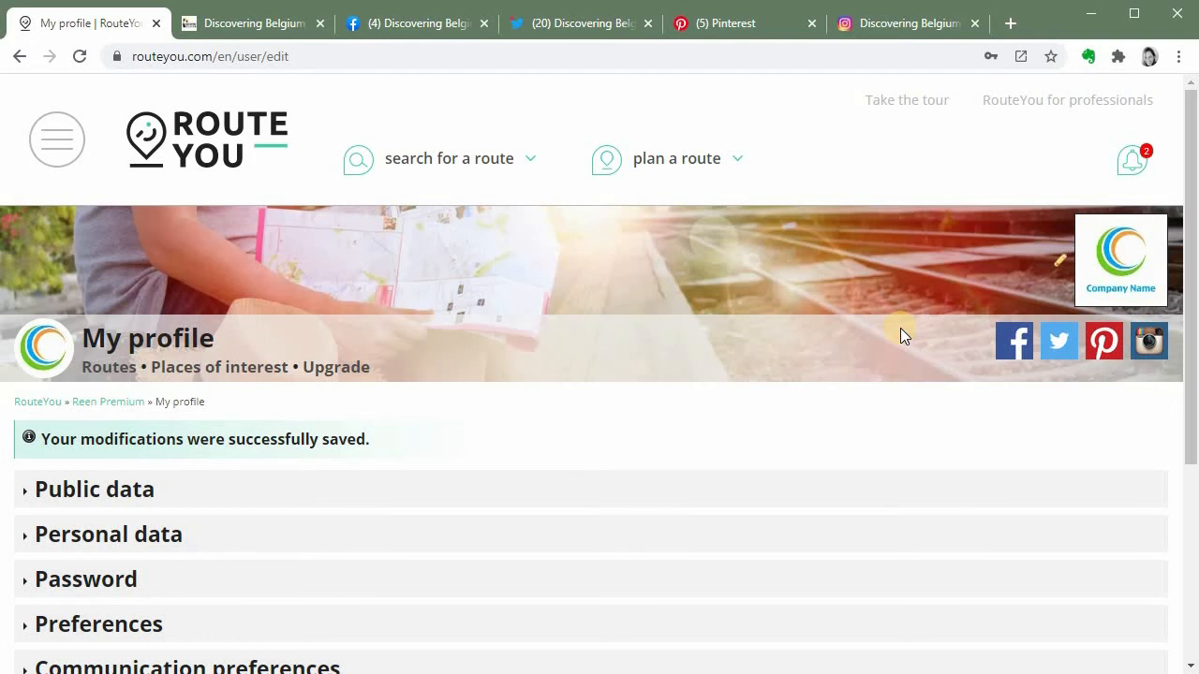
mouse_move(1120, 274)
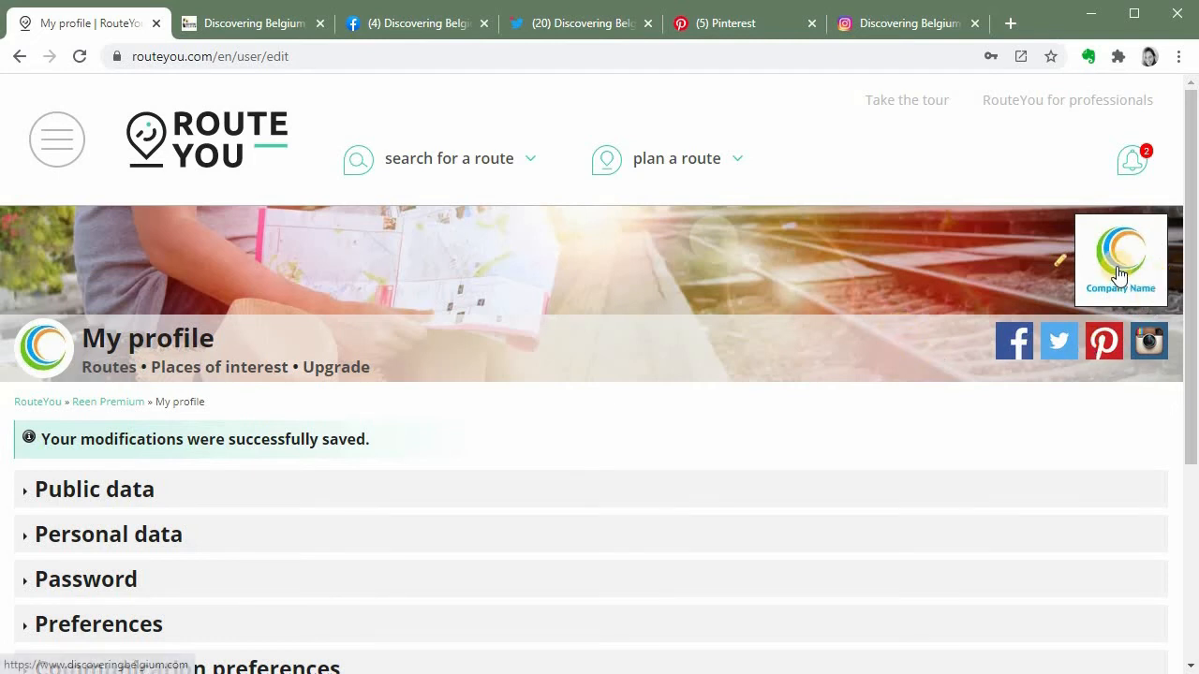
mouse_move(1120, 266)
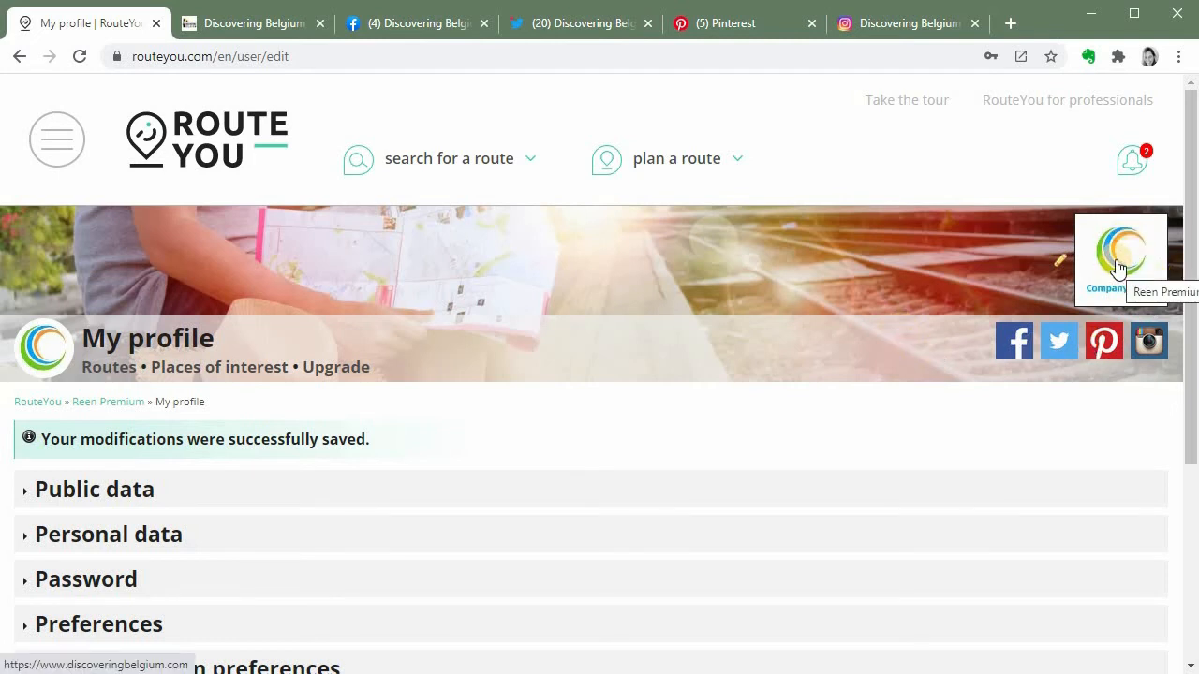
Check that the company logo opens Discovering Belgium's website, then return to My profile
click(240, 22)
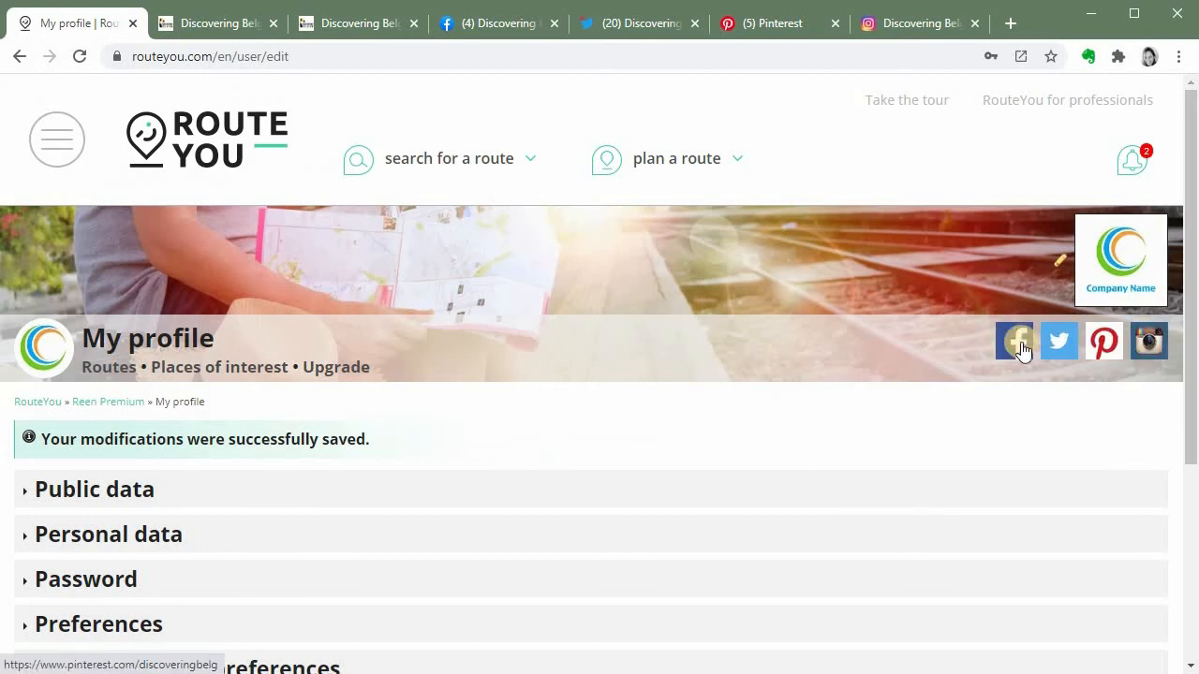
mouse_move(1105, 352)
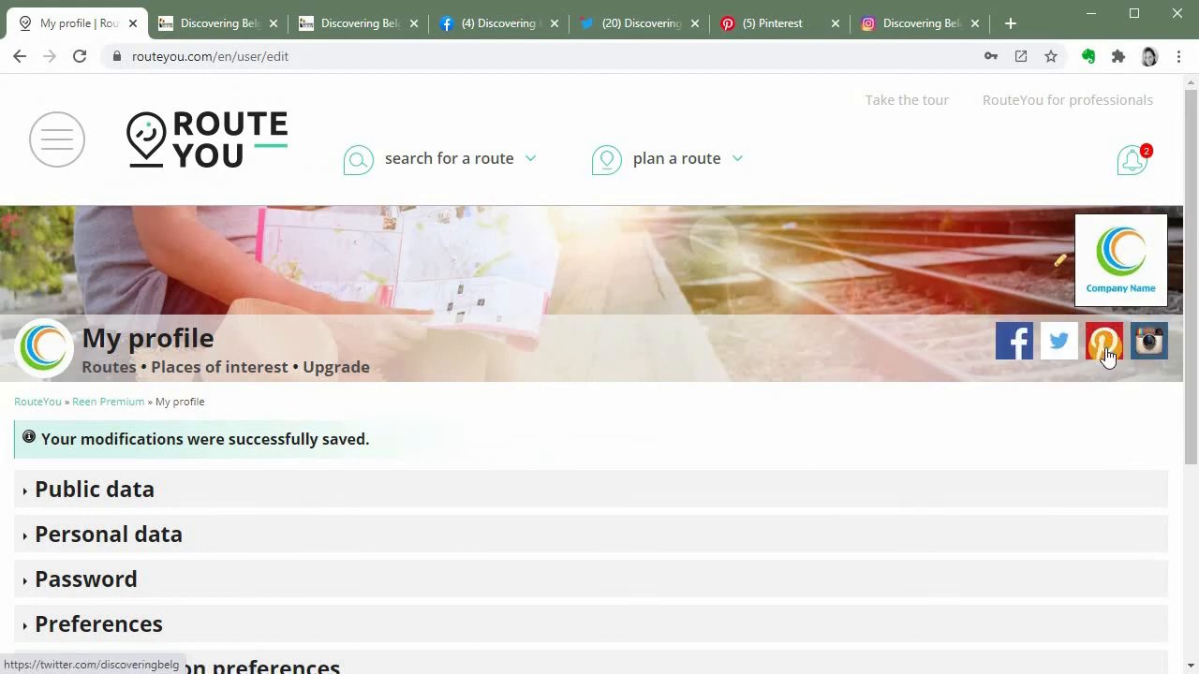
mouse_move(1146, 341)
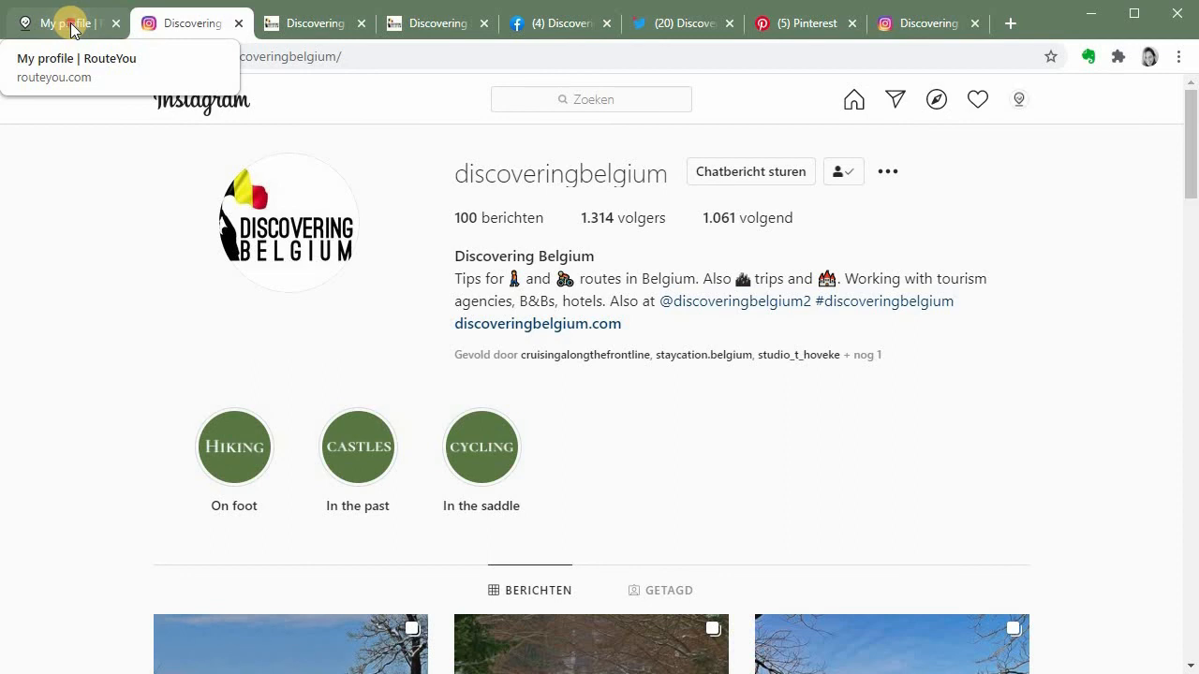
click(67, 23)
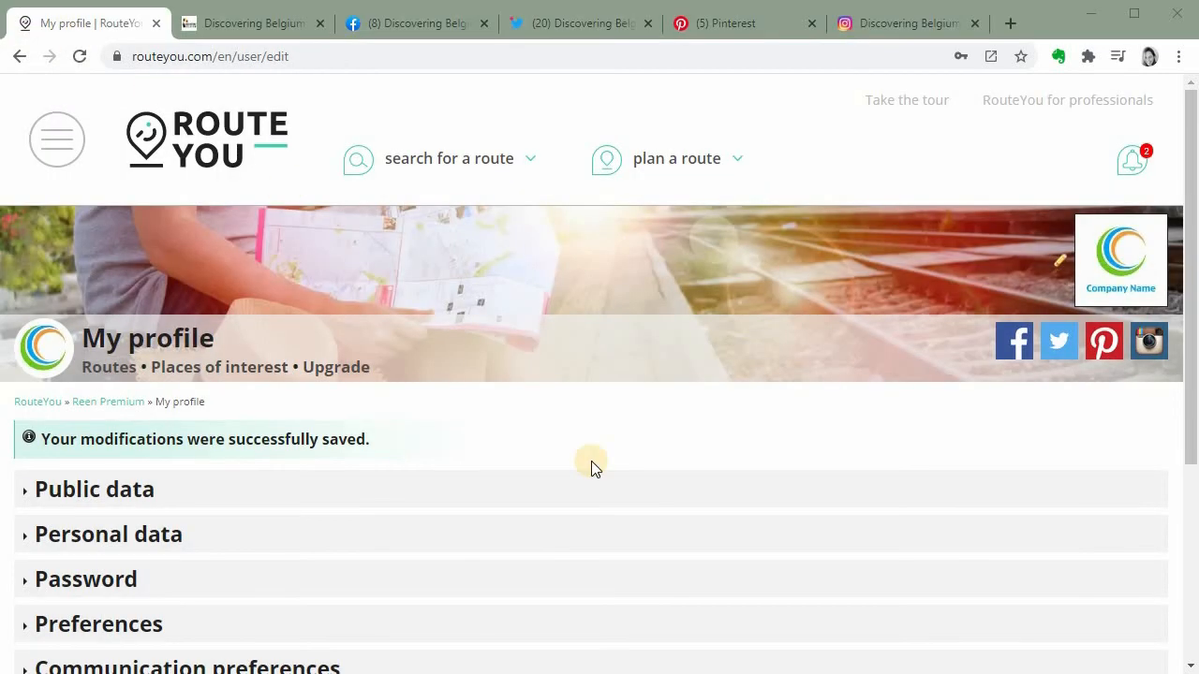
mouse_move(588, 461)
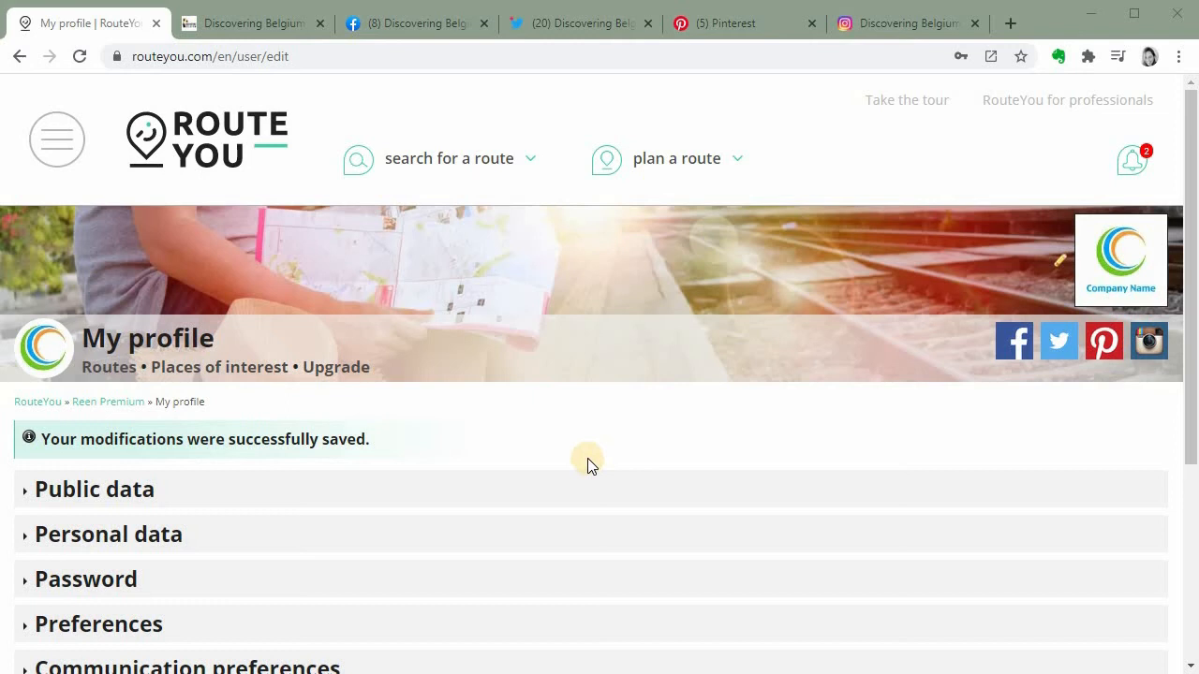
mouse_move(470, 174)
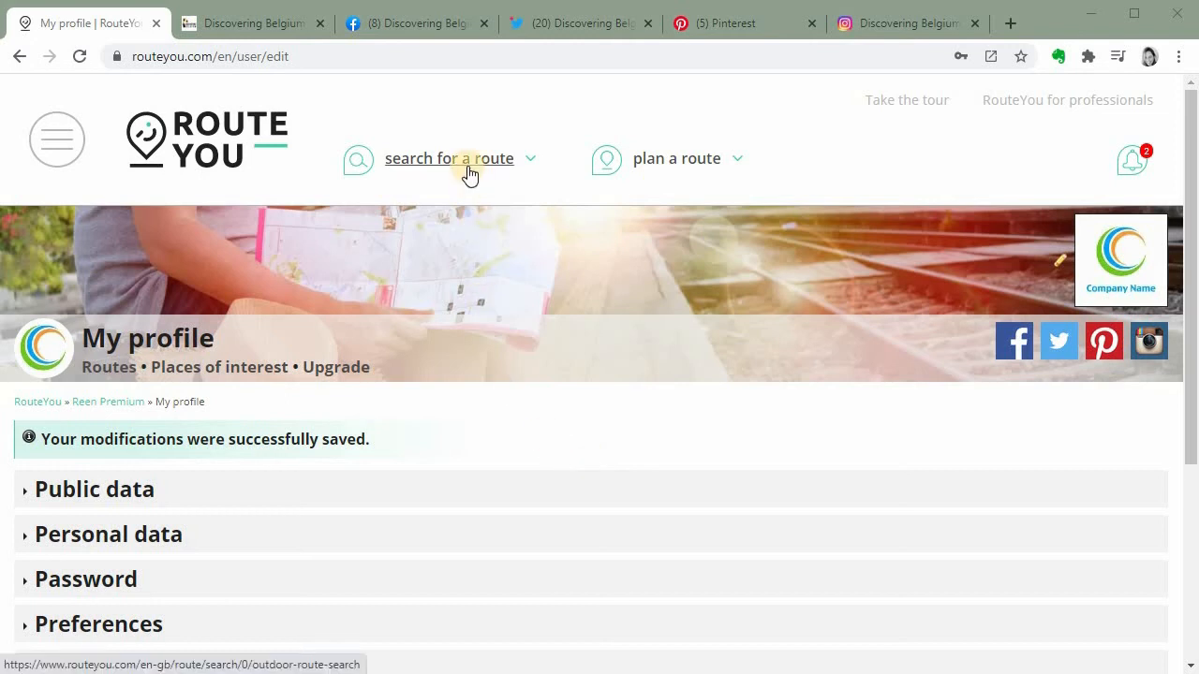
Start a walking-route search on the map for 'Gentbrug'
click(448, 157)
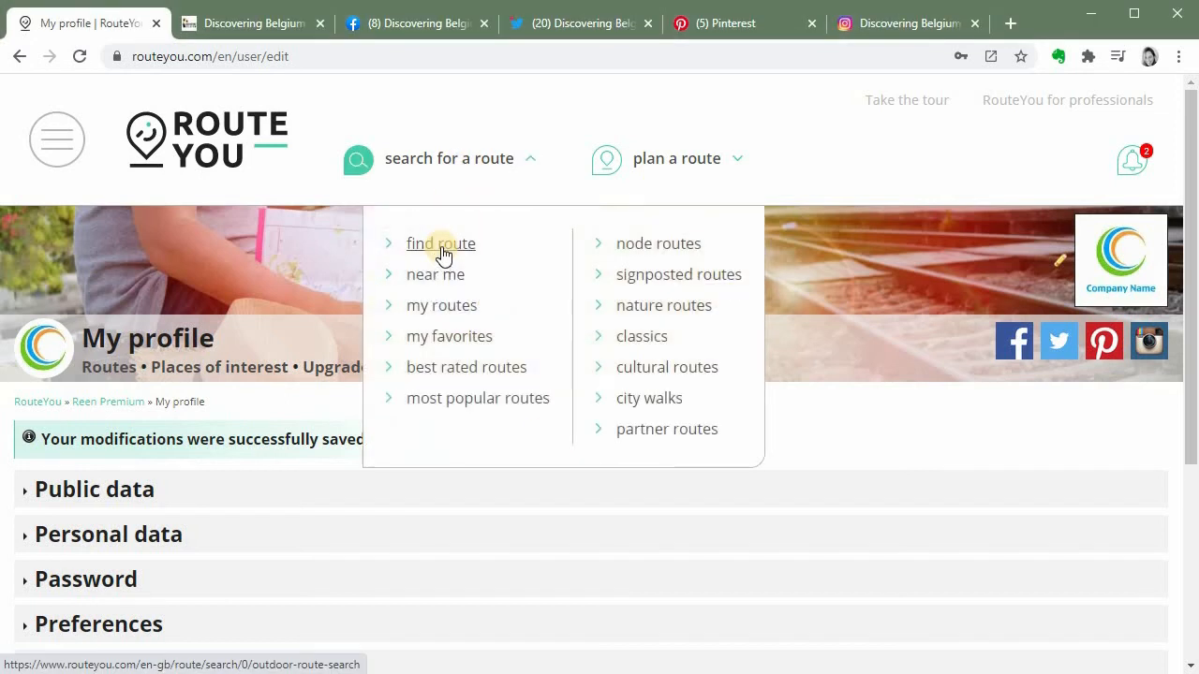
click(438, 243)
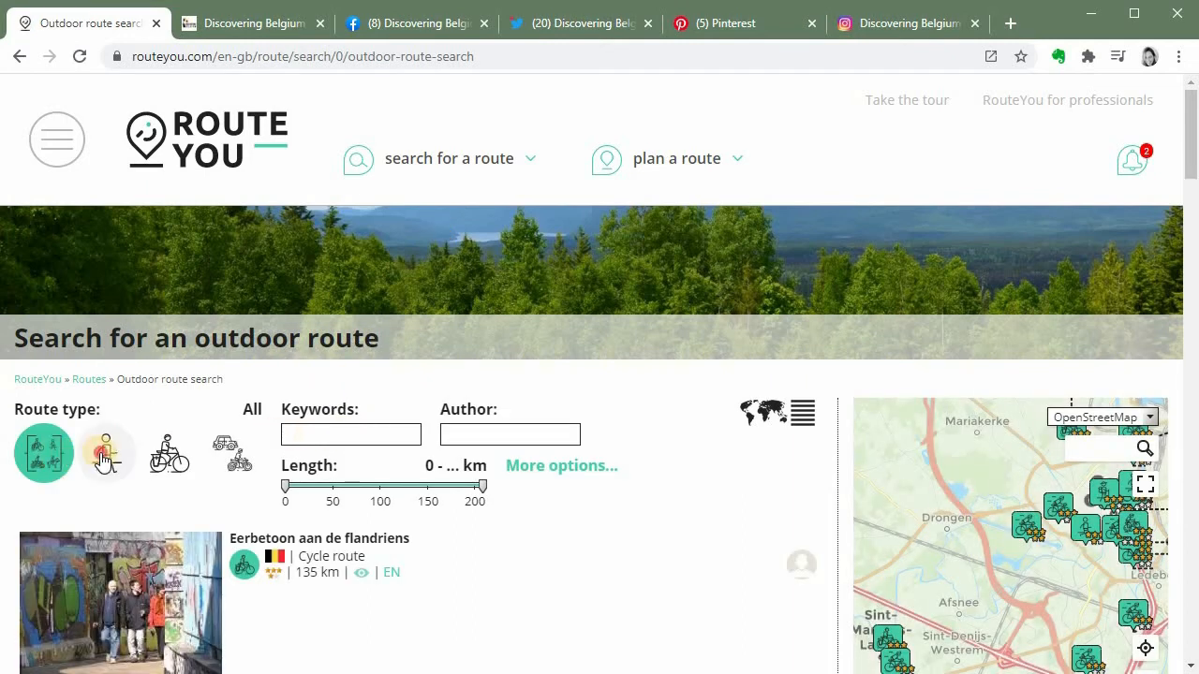
click(105, 453)
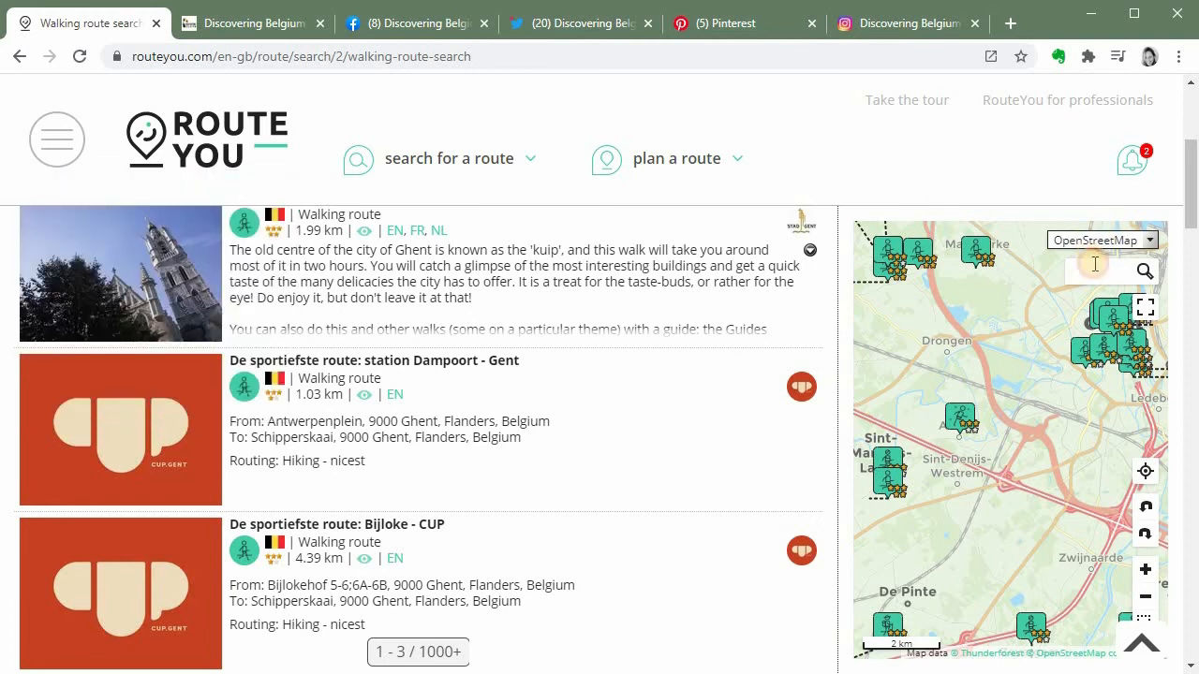
text(G)
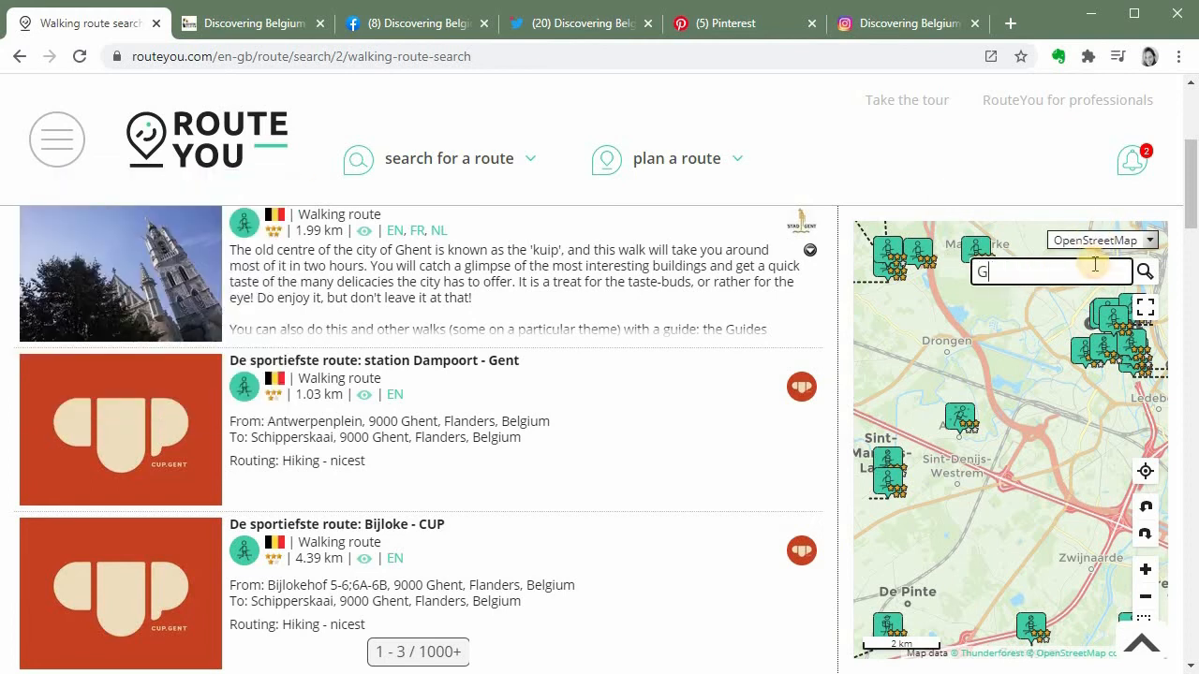
text(entbrug)
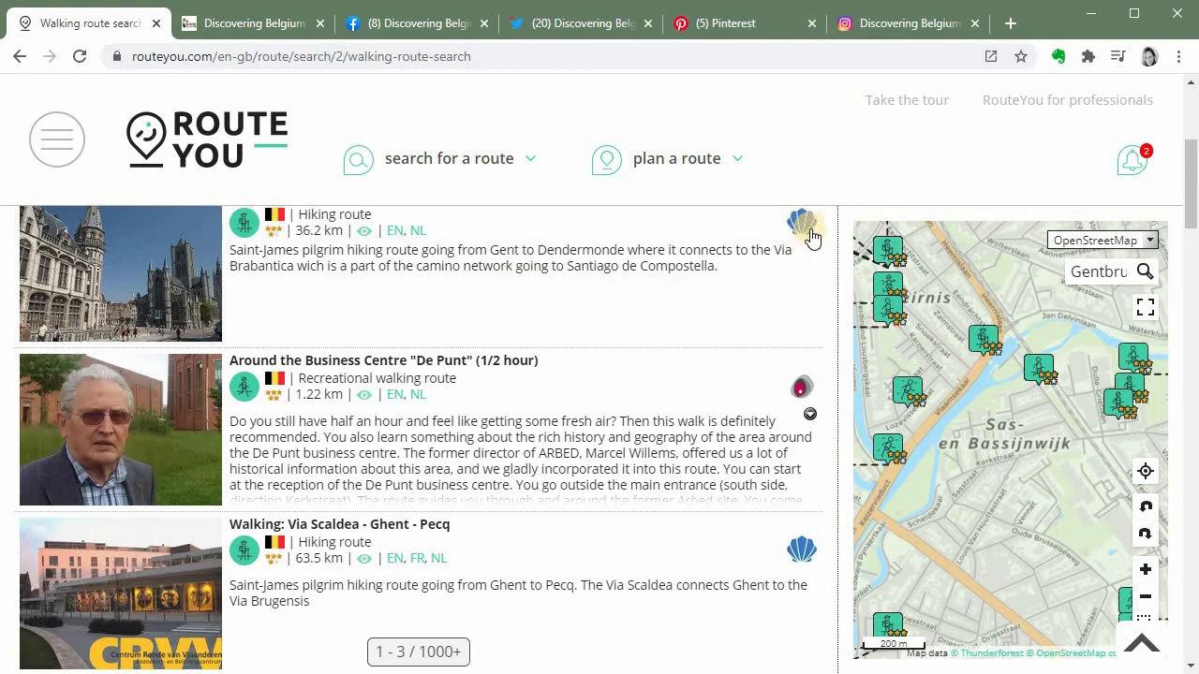
mouse_move(802, 391)
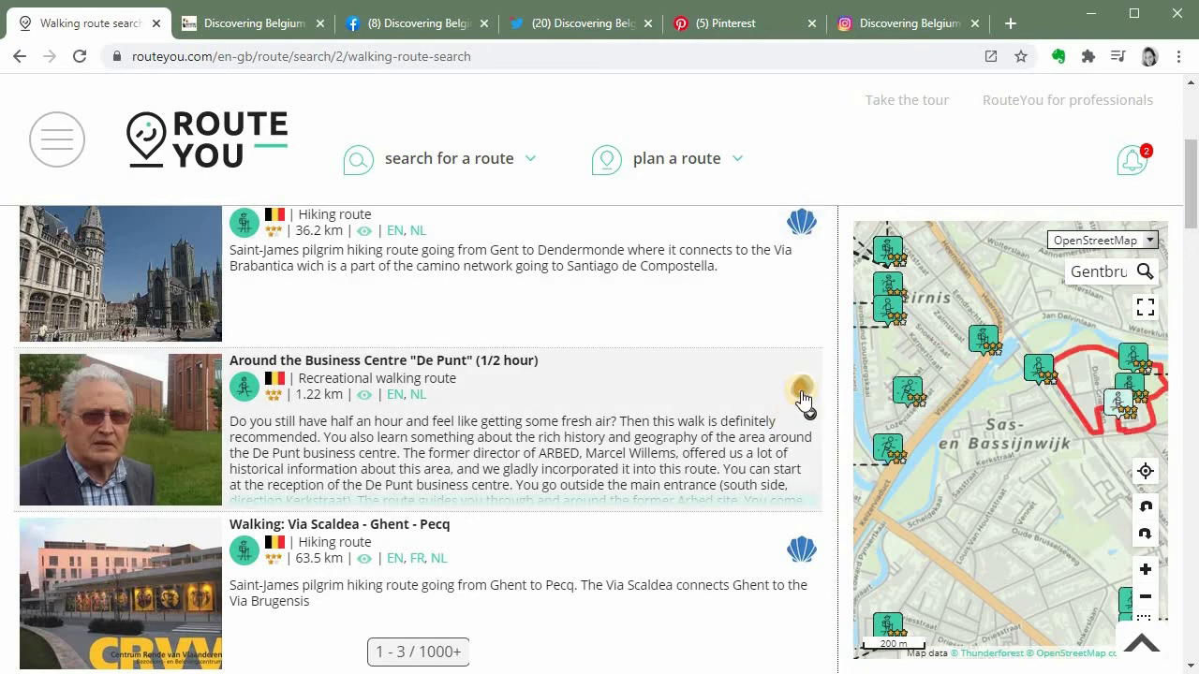
Pick the route 'Door de Gentse binnenstad' from the Gent results list
scroll(down, 3)
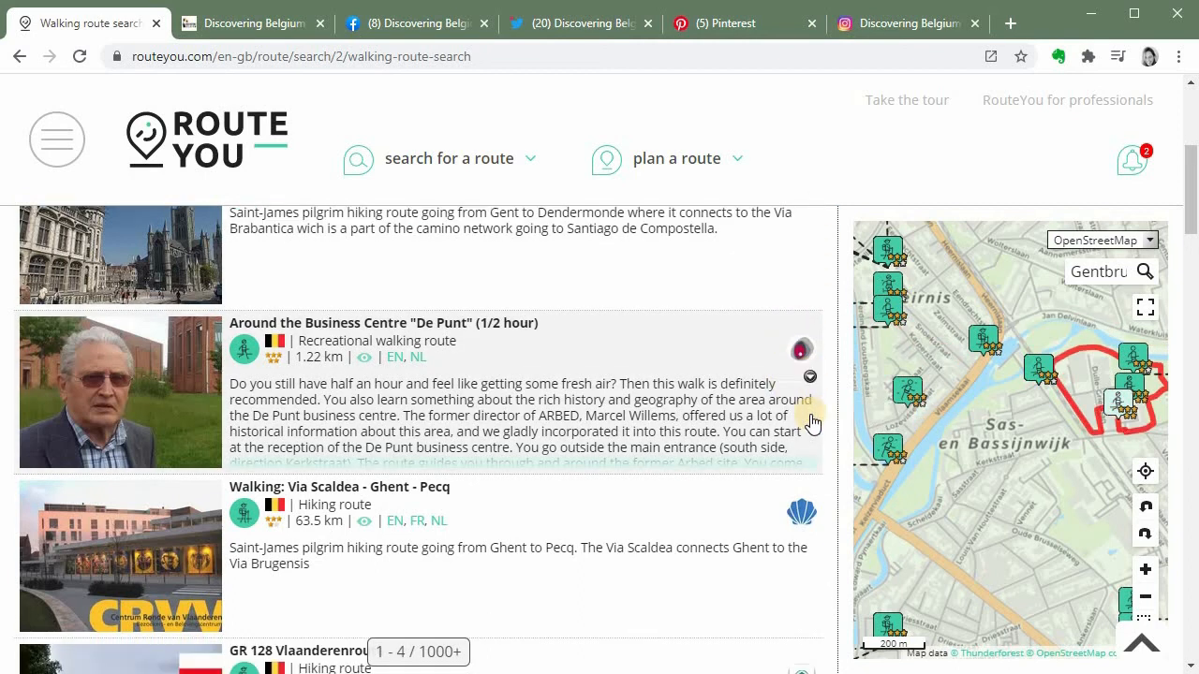
scroll(down, 3)
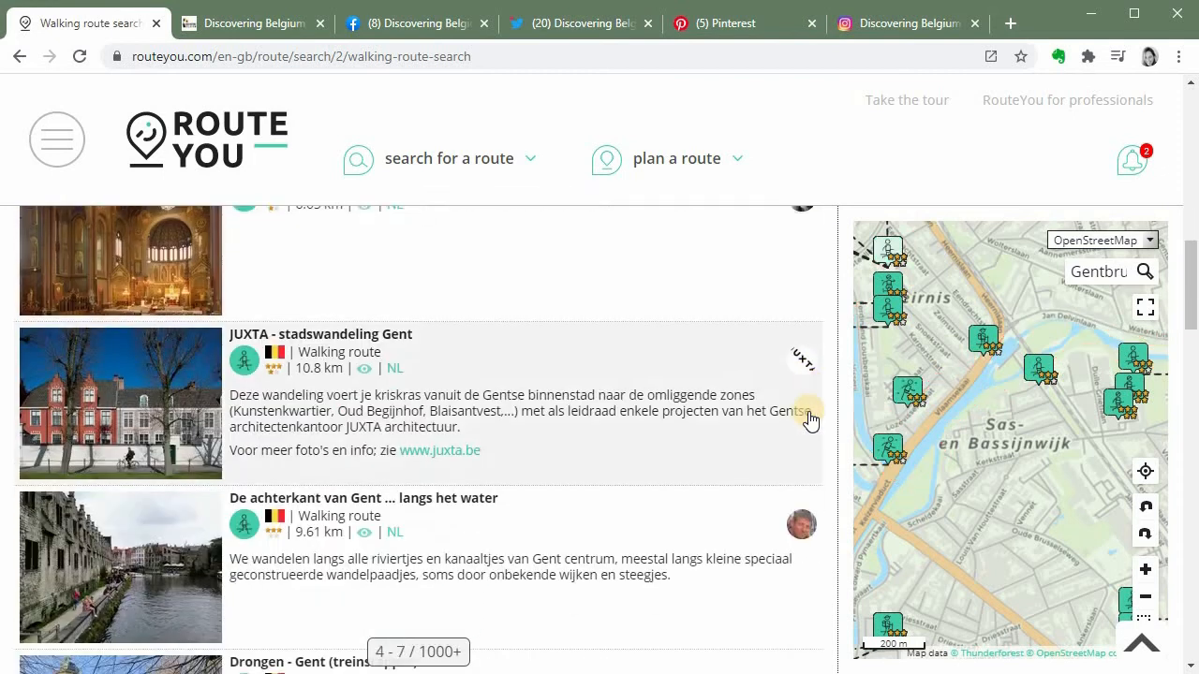
scroll(down, 3)
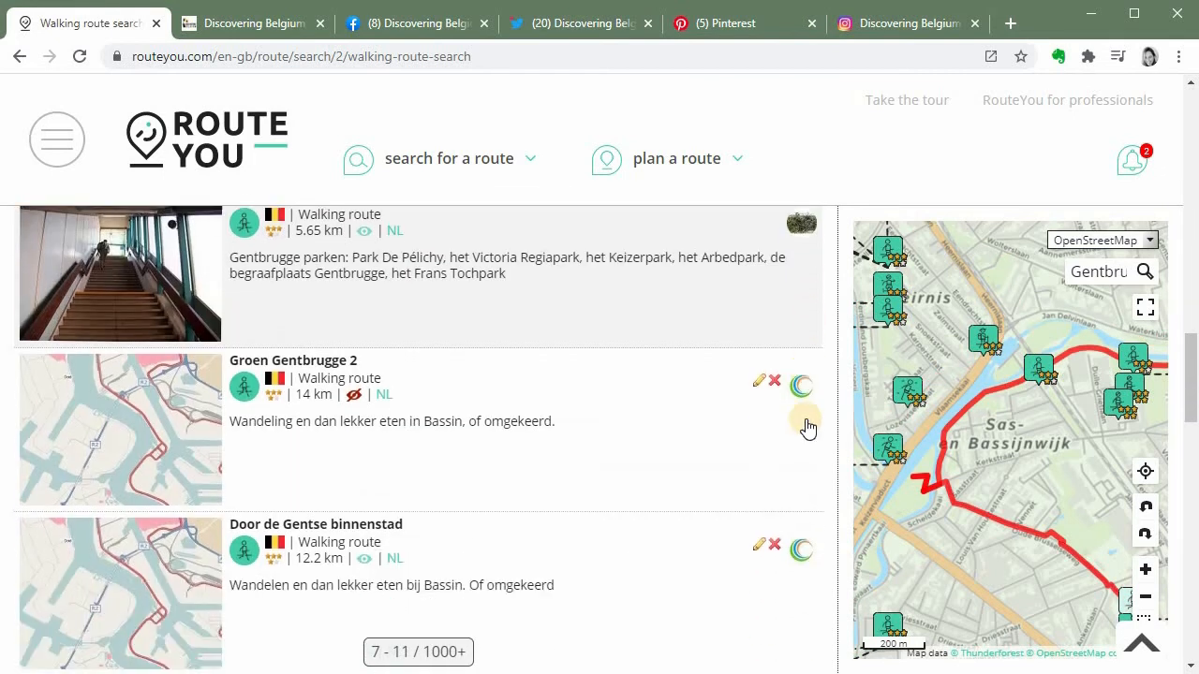
scroll(down, 3)
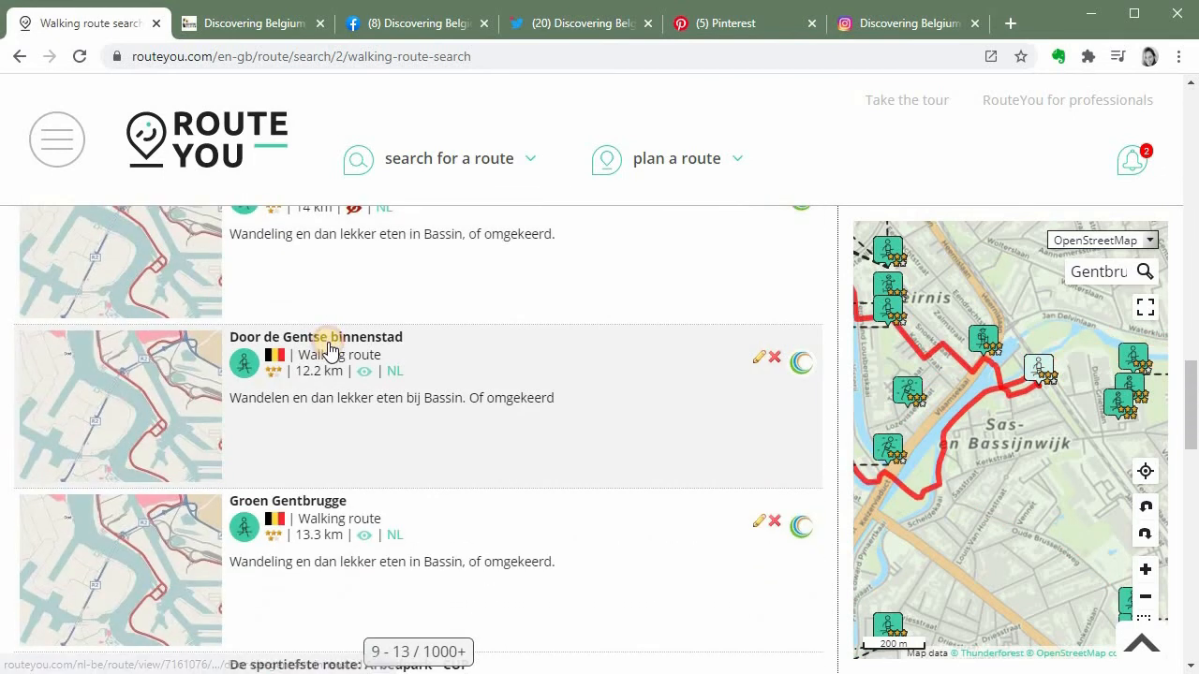
click(314, 338)
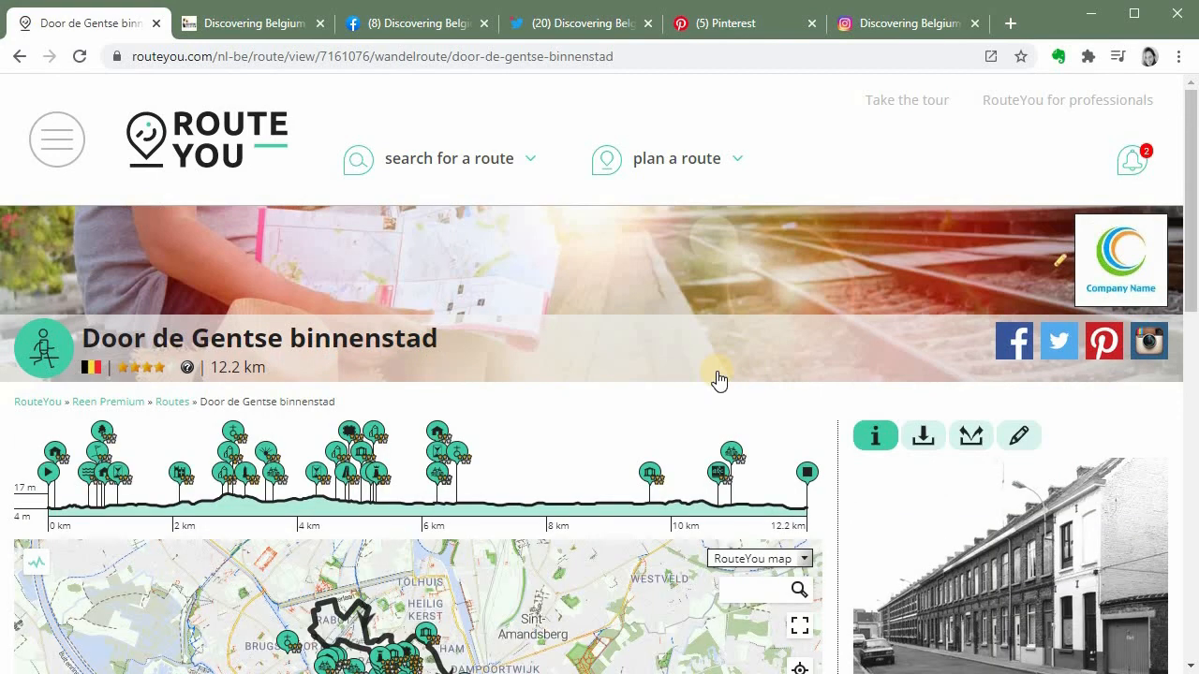
Review the branded route page and follow its author link to My home
scroll(down, 3)
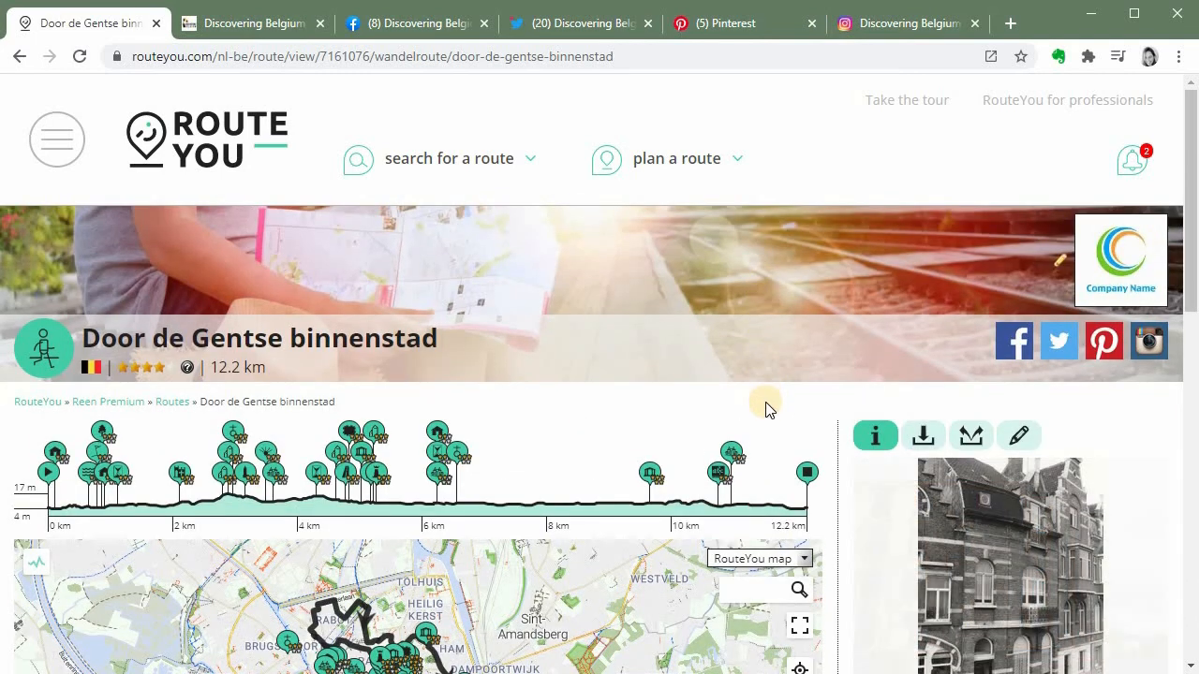
mouse_move(401, 434)
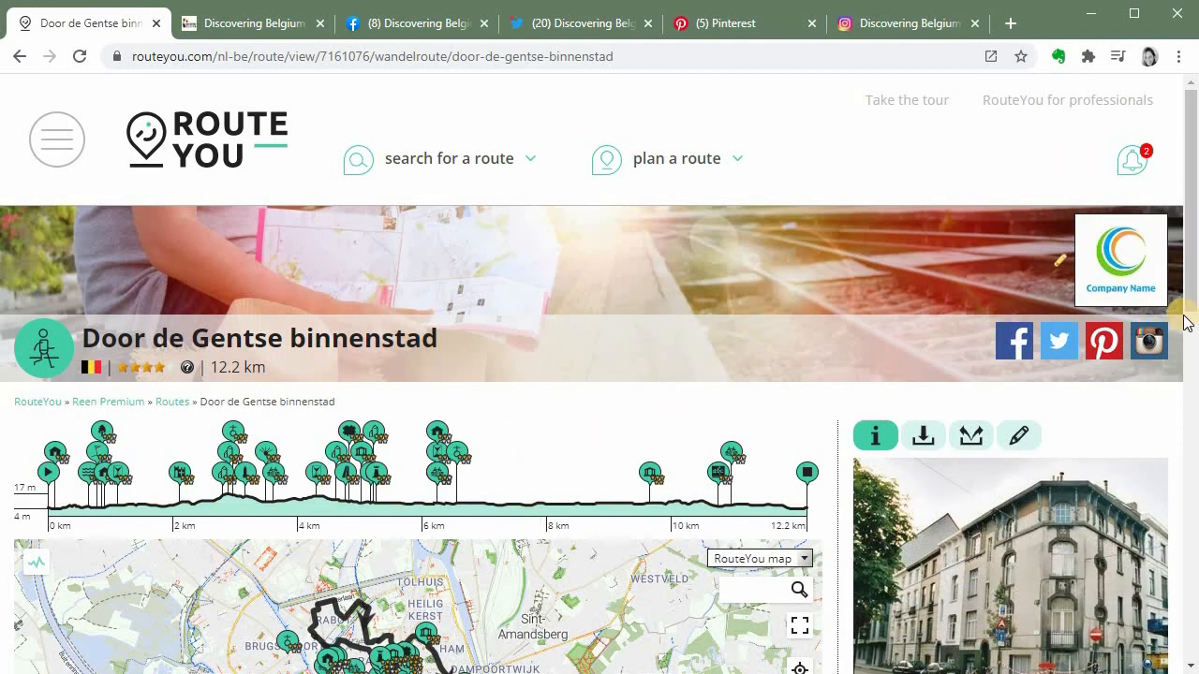
mouse_move(1150, 253)
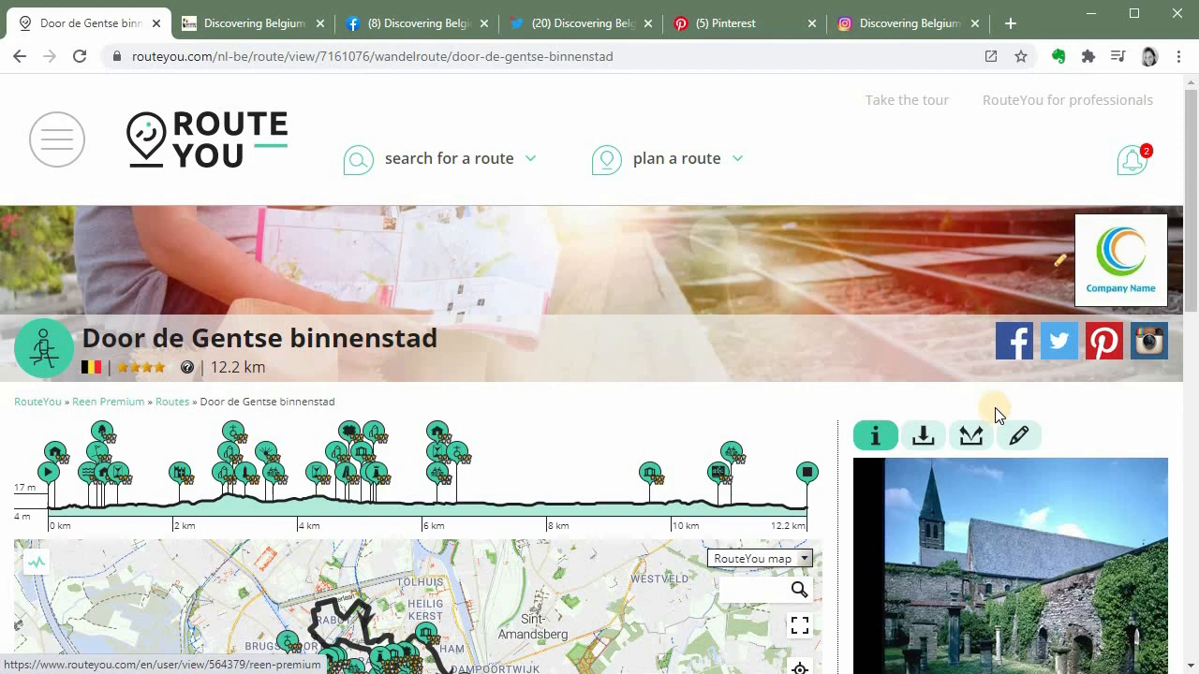
scroll(down, 3)
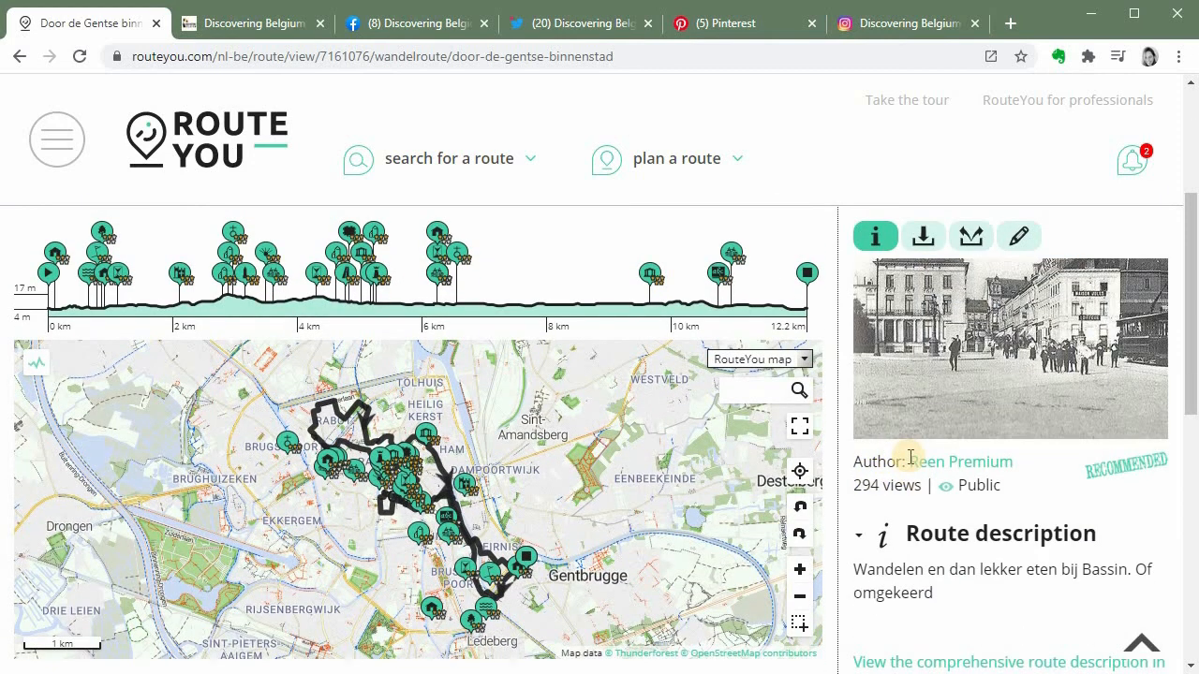
mouse_move(929, 468)
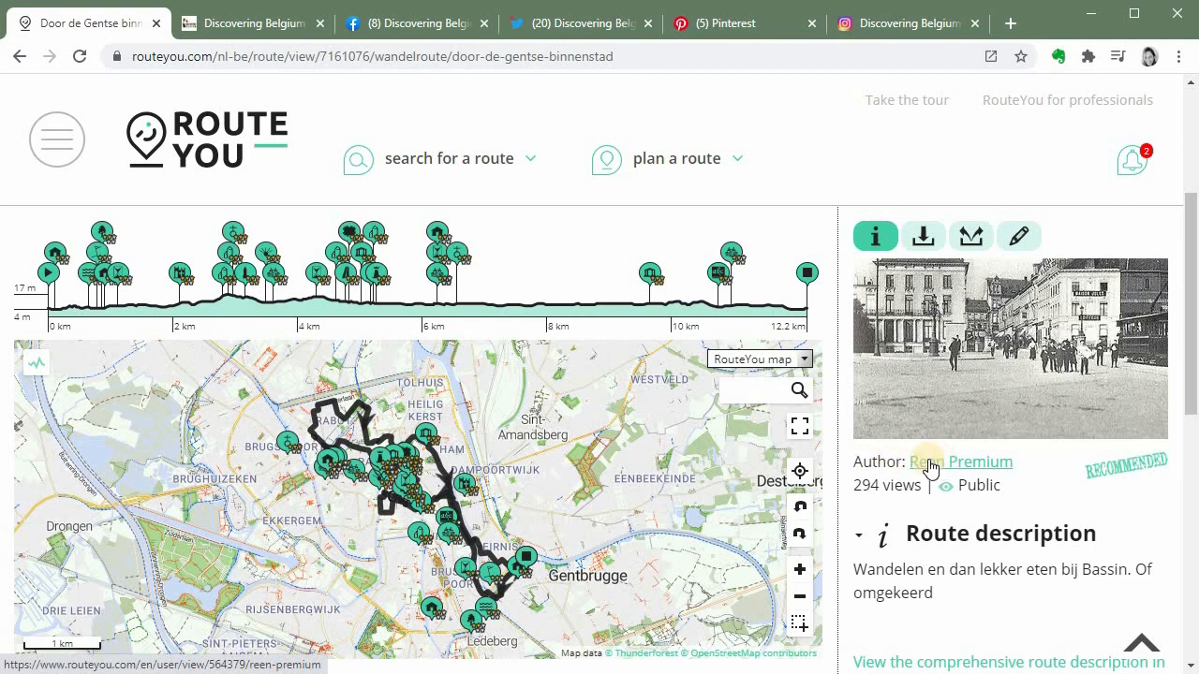
click(961, 460)
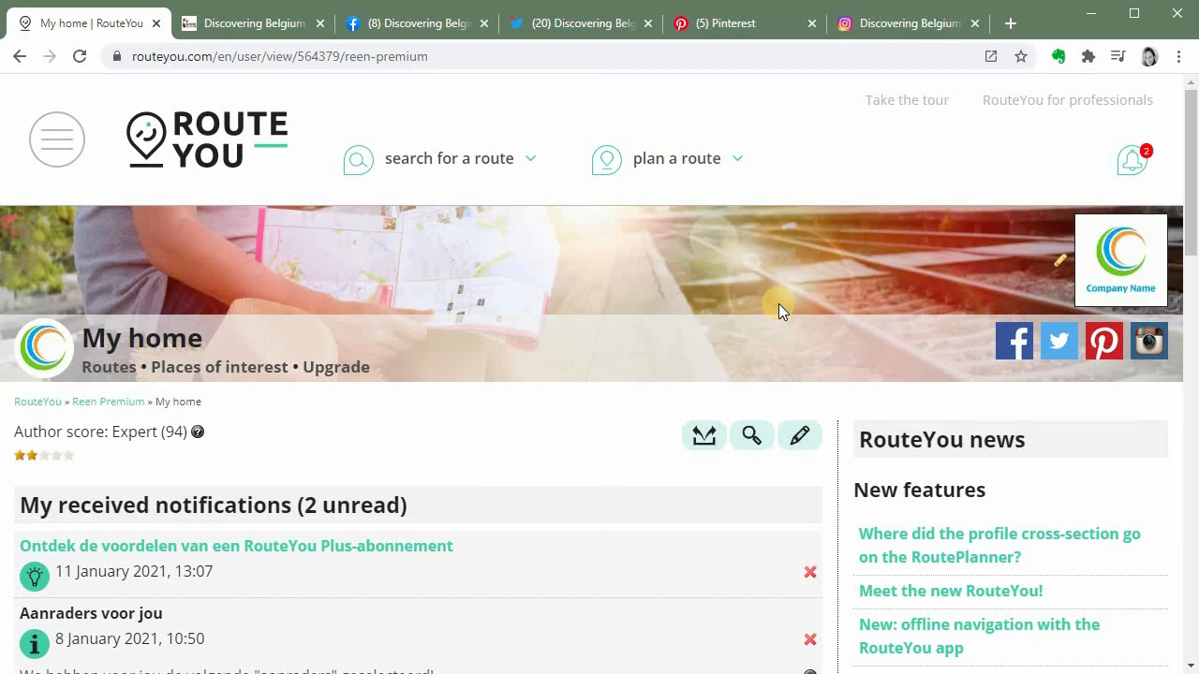
mouse_move(758, 298)
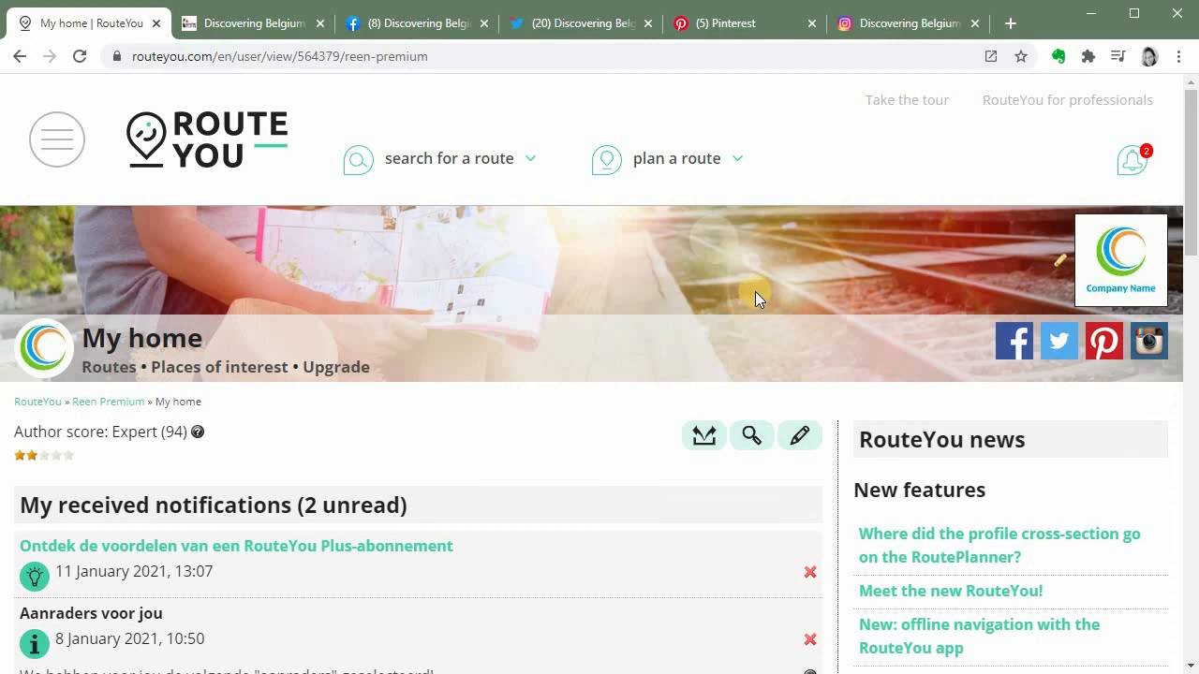
mouse_move(802, 446)
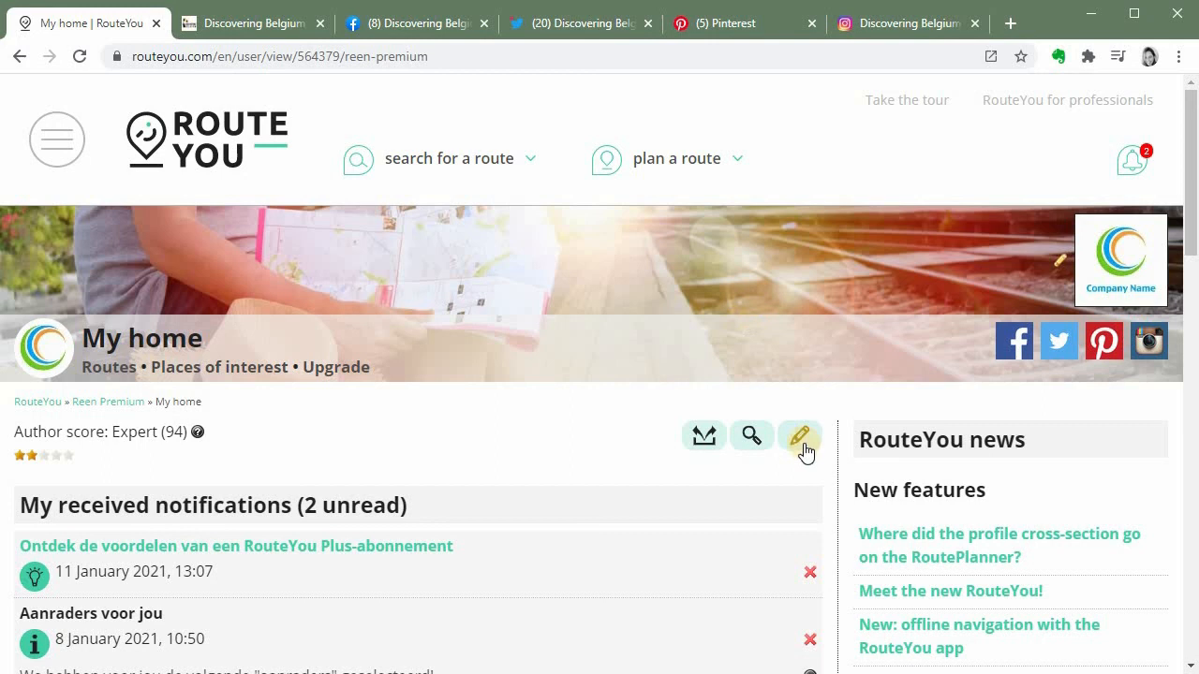
mouse_move(802, 439)
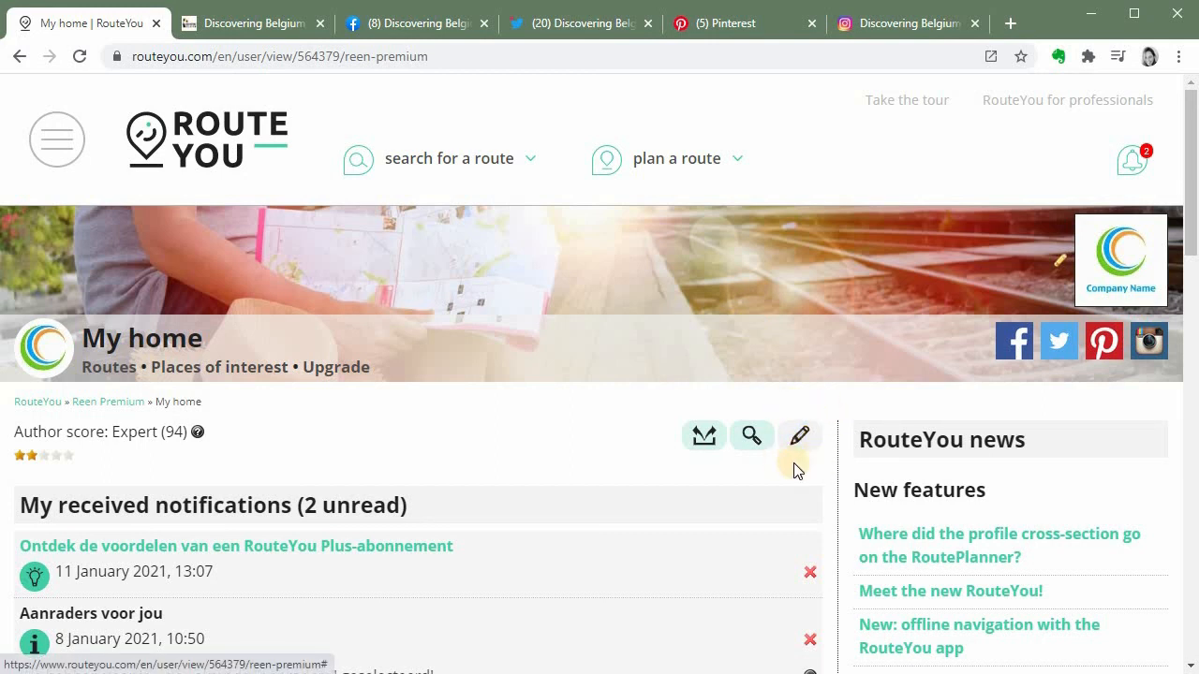
mouse_move(802, 434)
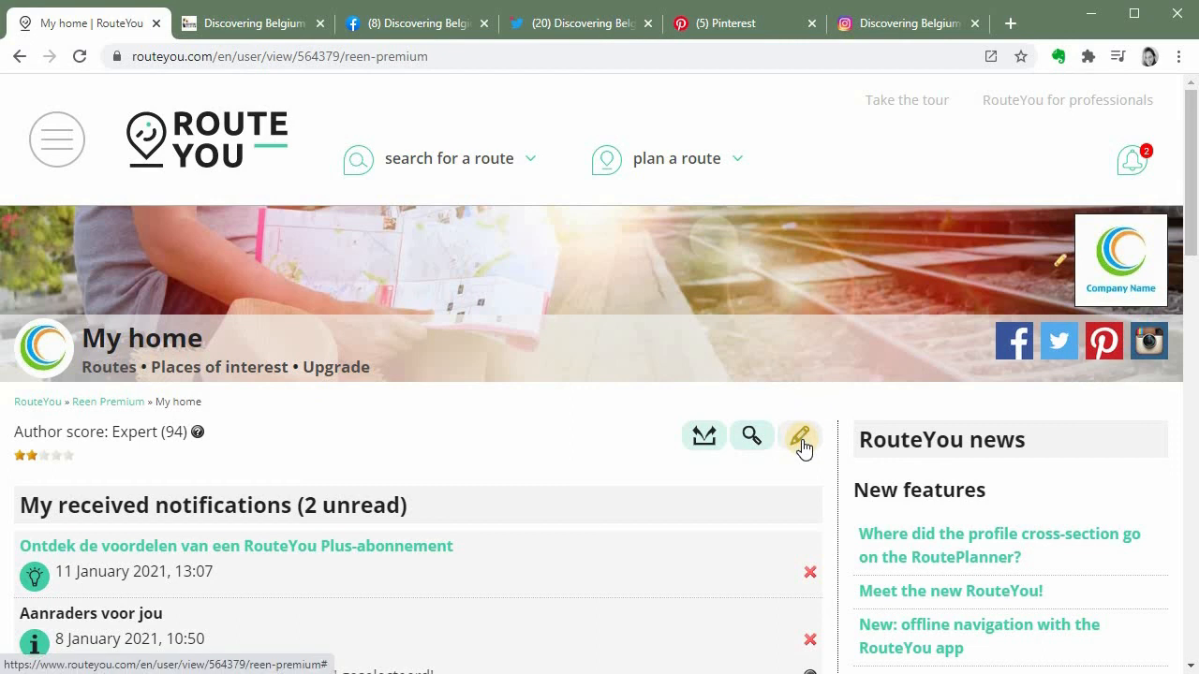
Reach the My profile editing page via the Edit > Profile option on My home
click(800, 435)
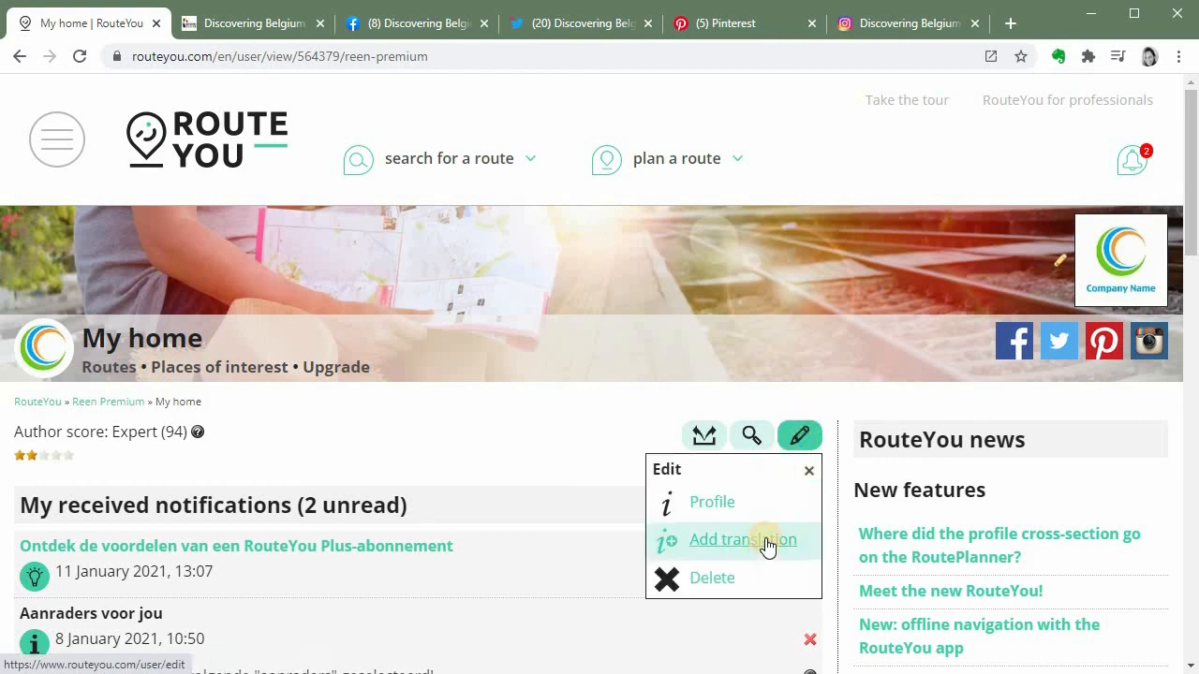
click(712, 502)
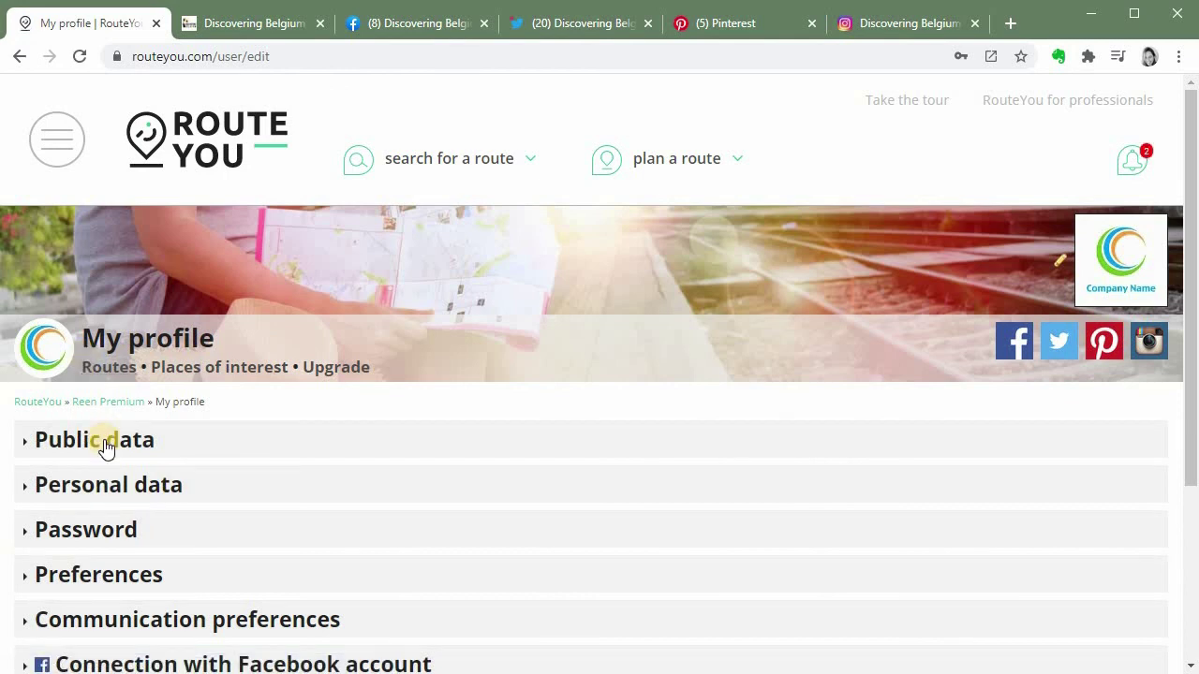
Expand Public data and keep Dutch selected as the profile language
click(94, 438)
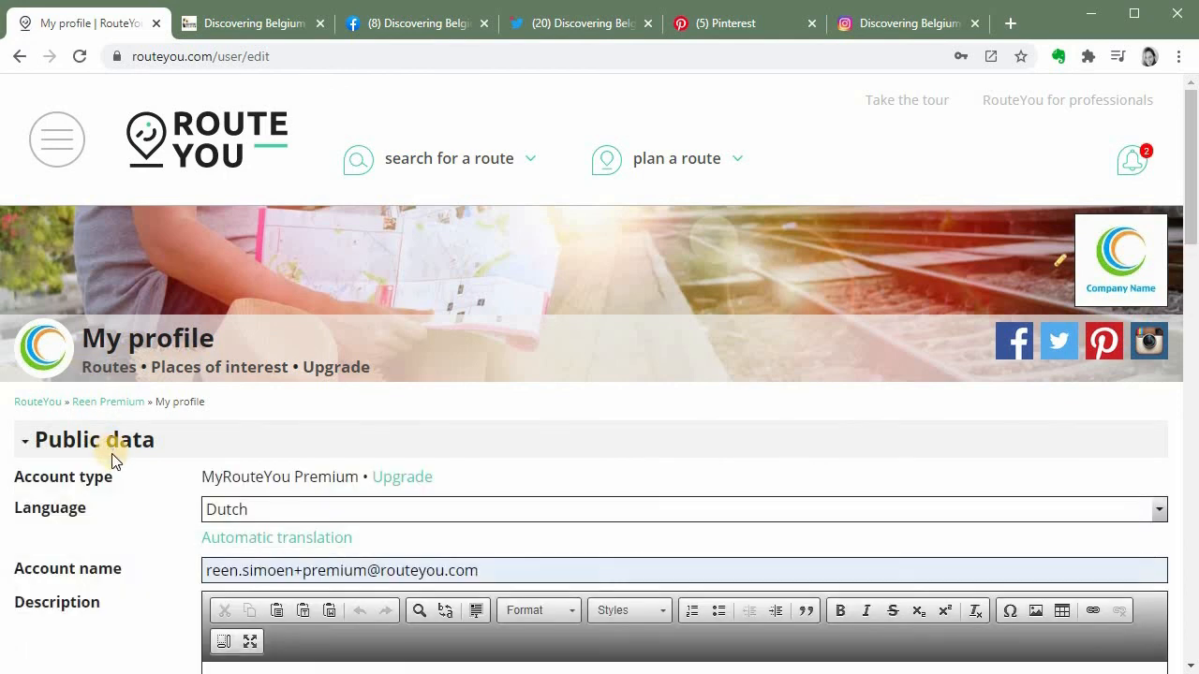
scroll(down, 3)
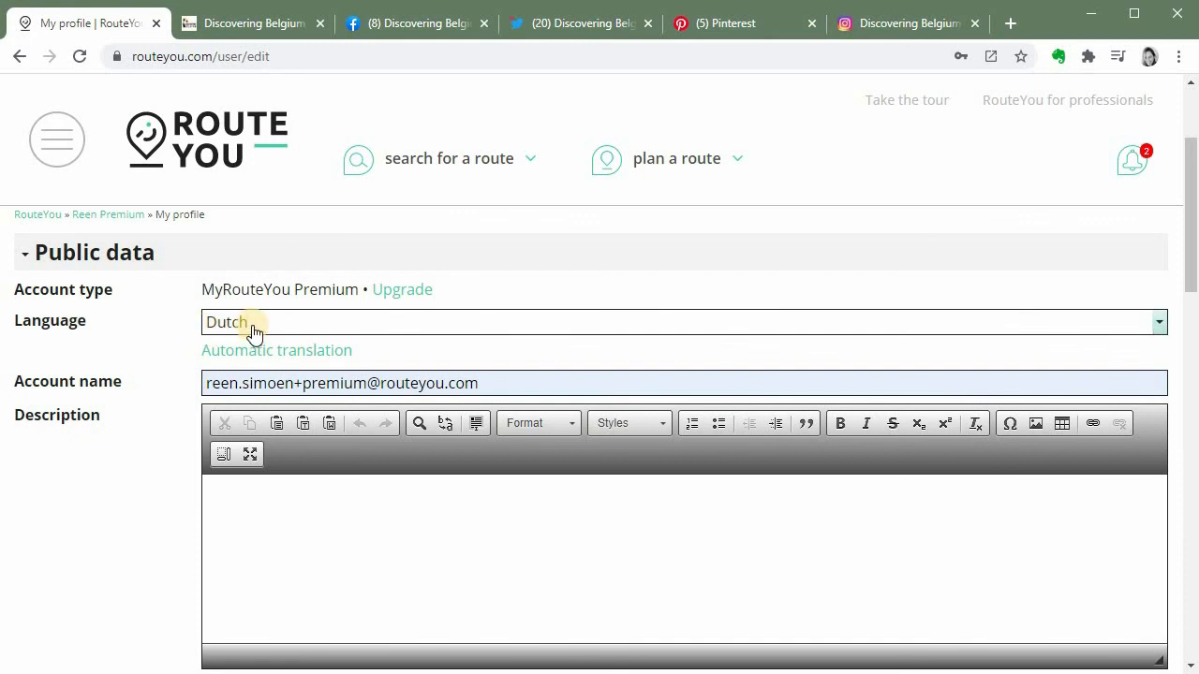
click(1157, 322)
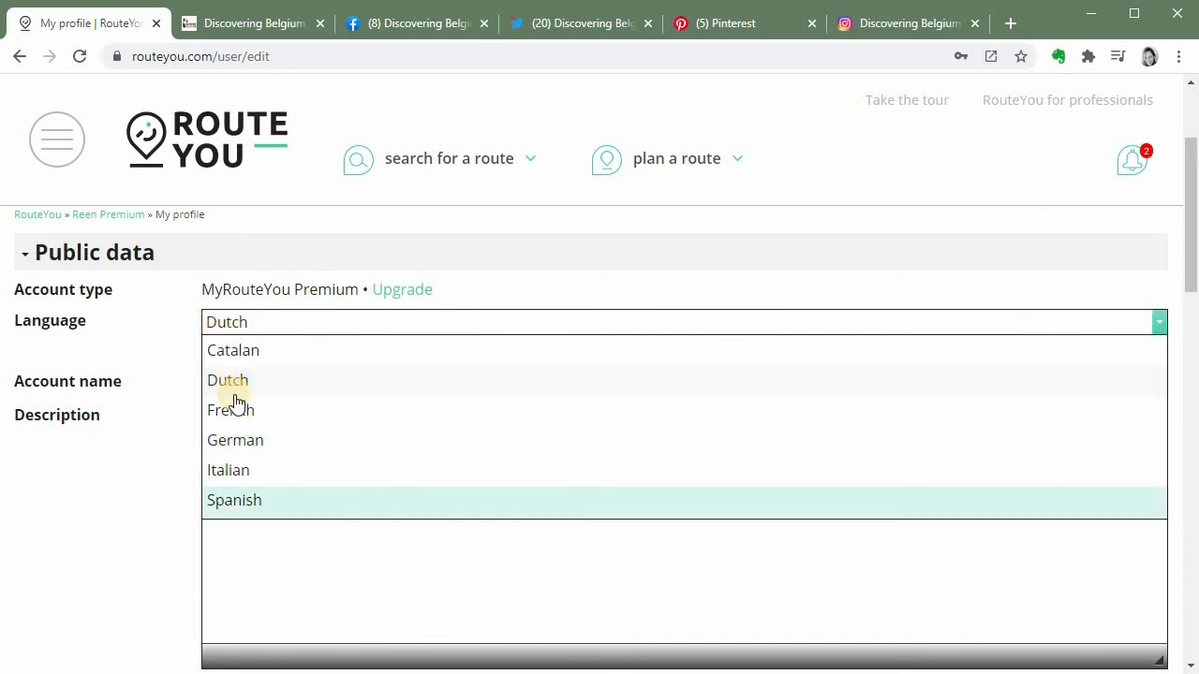
click(229, 380)
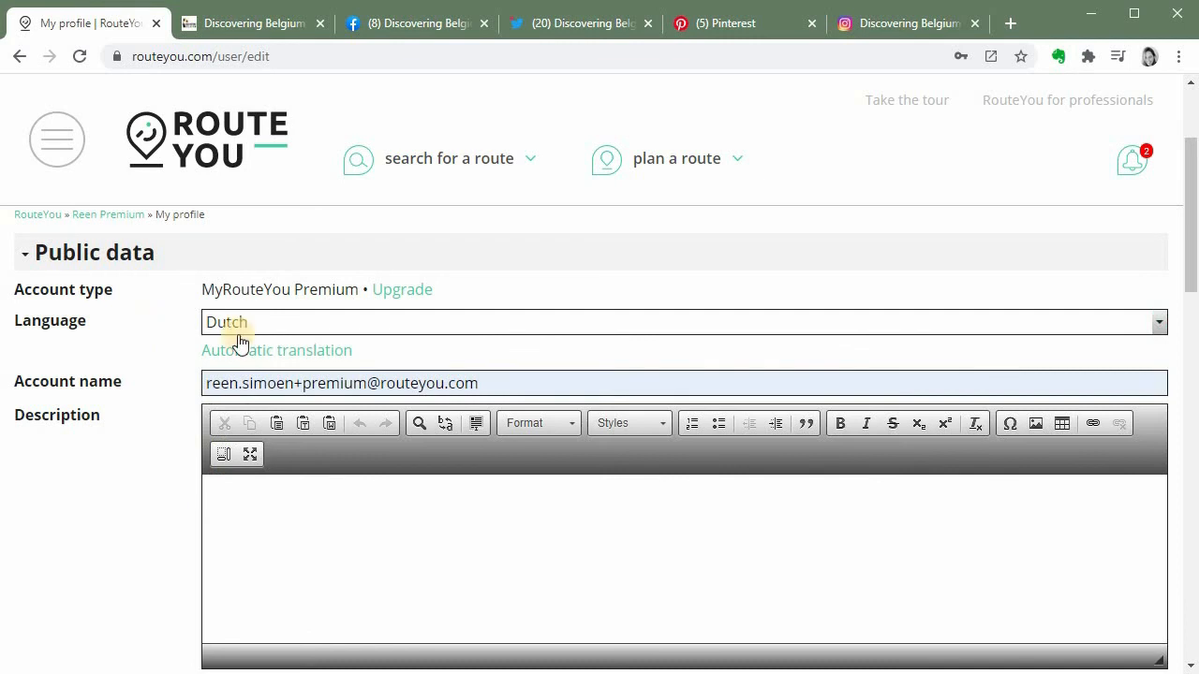